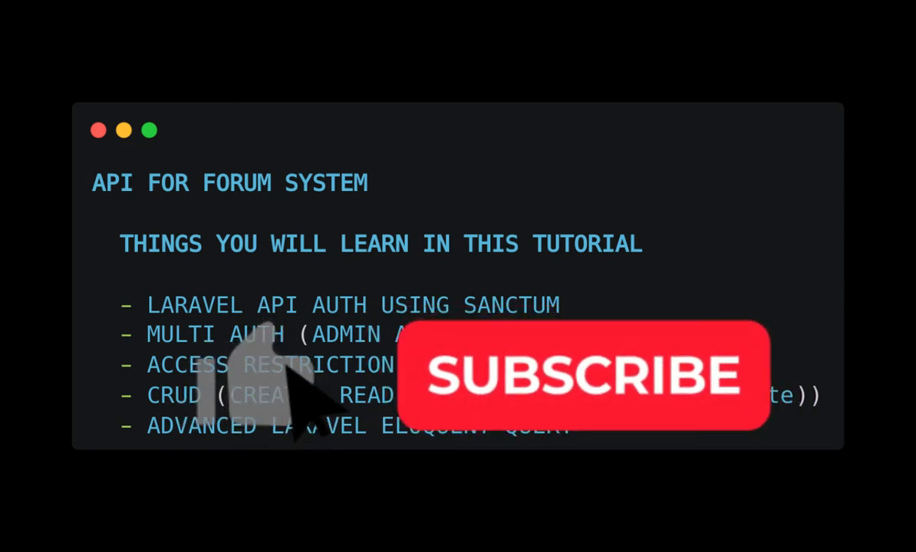
# Create the Laravel project forum-system with composer and move into its folder.
pyautogui.click(583, 376)
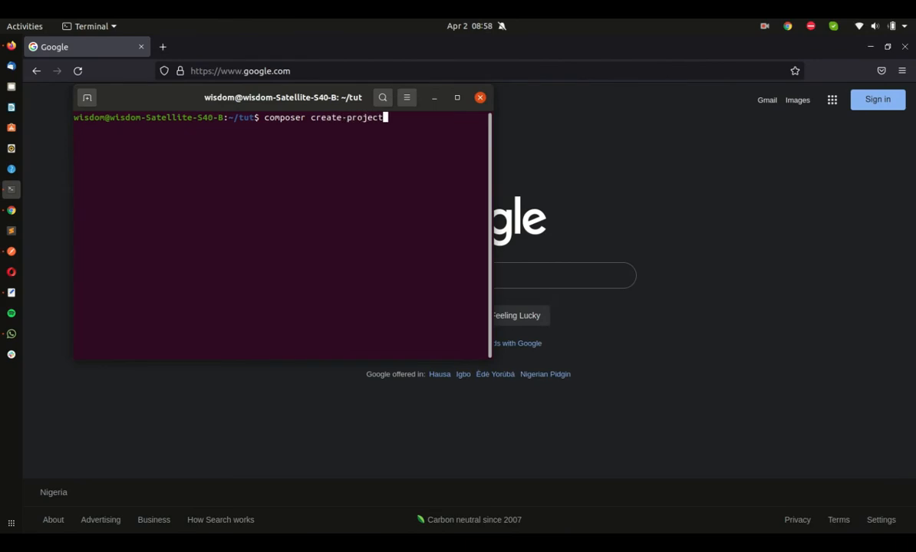
pyautogui.write('laravel/laravel')
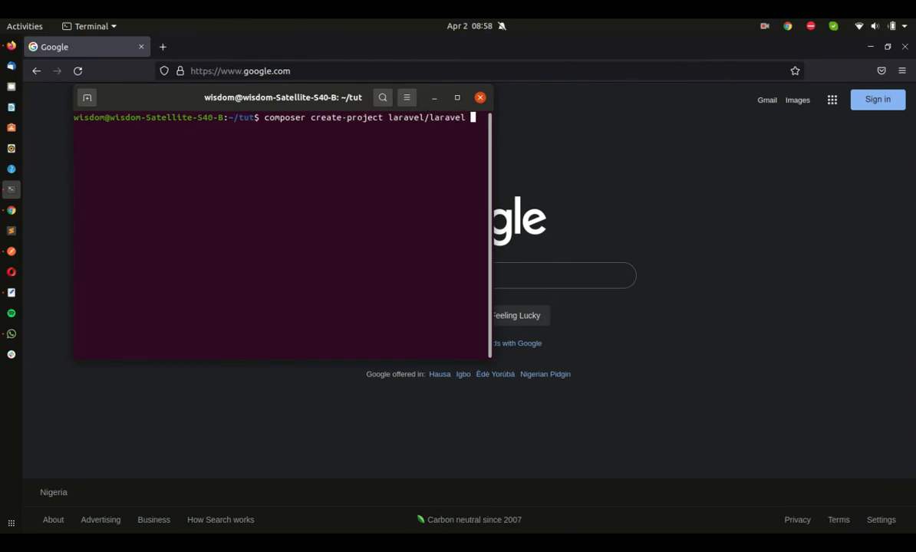
pyautogui.write('forum-system')
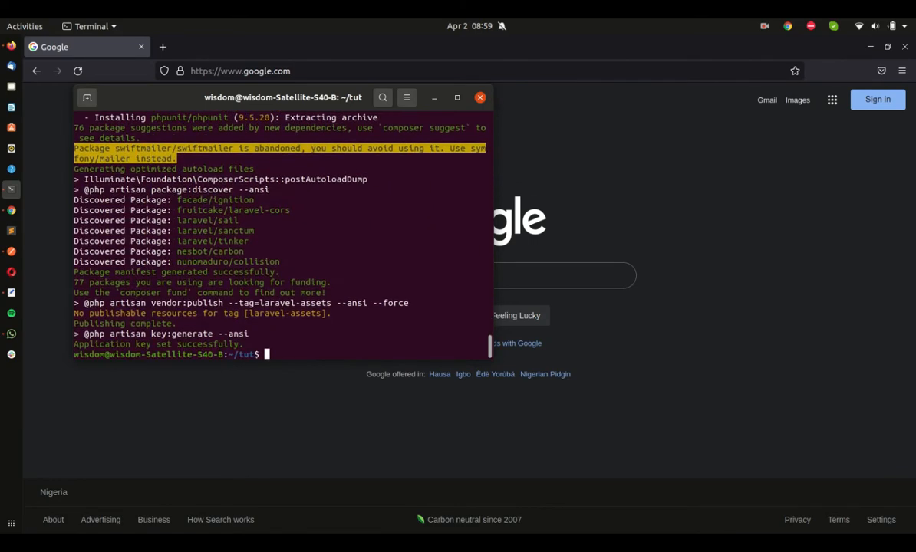
pyautogui.write('cd forum-sys')
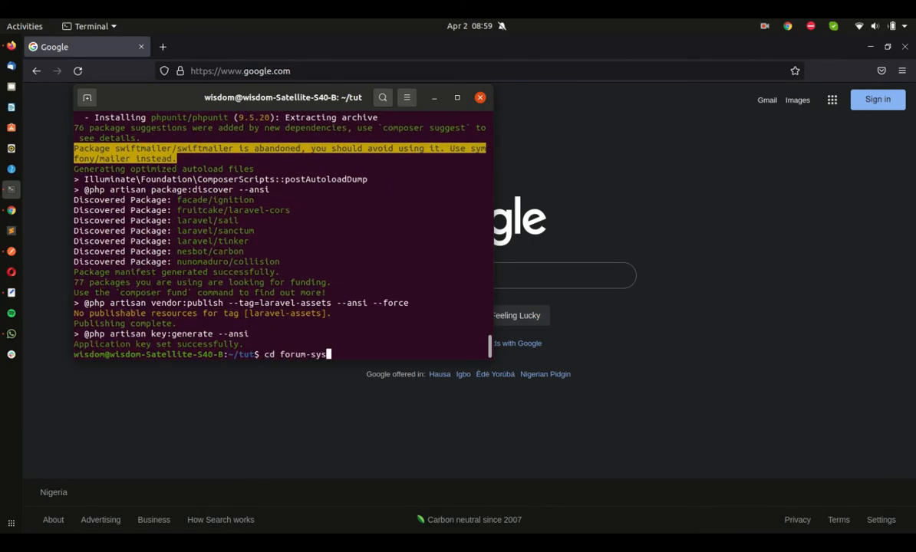
pyautogui.press('Return')
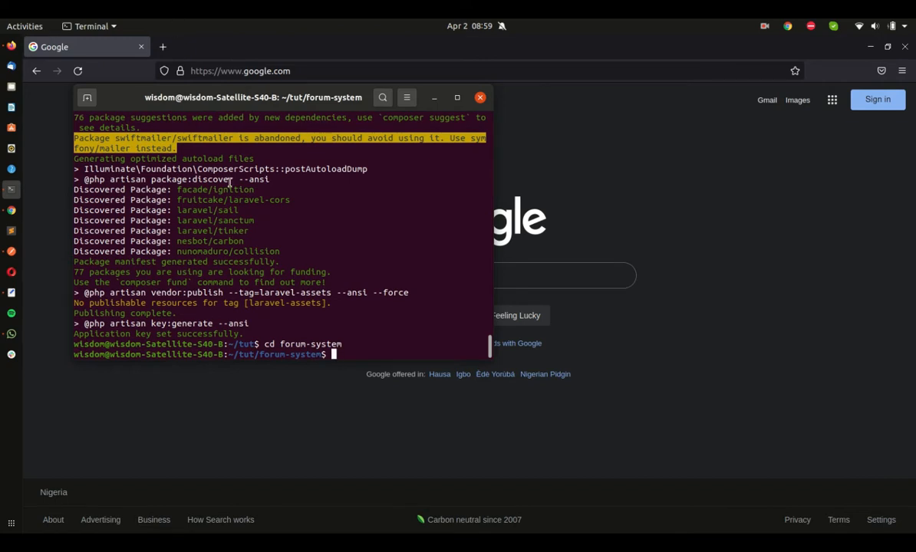
# Install laravel/ui and scaffold the Vue auth with php artisan ui vue --auth.
pyautogui.write('comp')
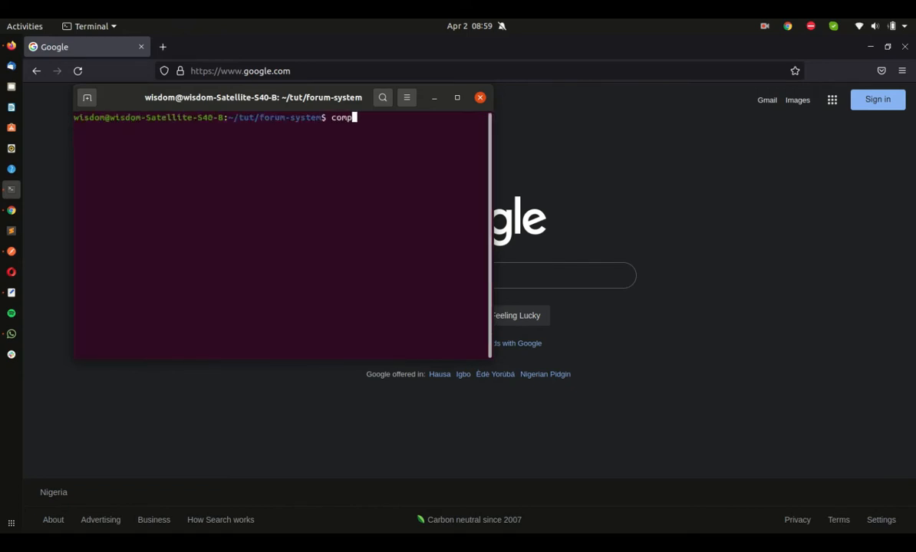
pyautogui.write('oser require laravel')
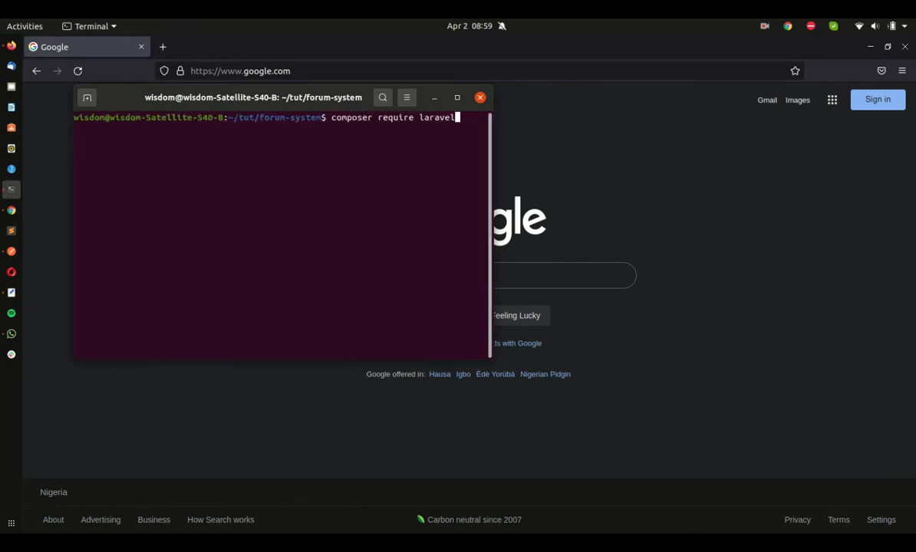
pyautogui.press('Return')
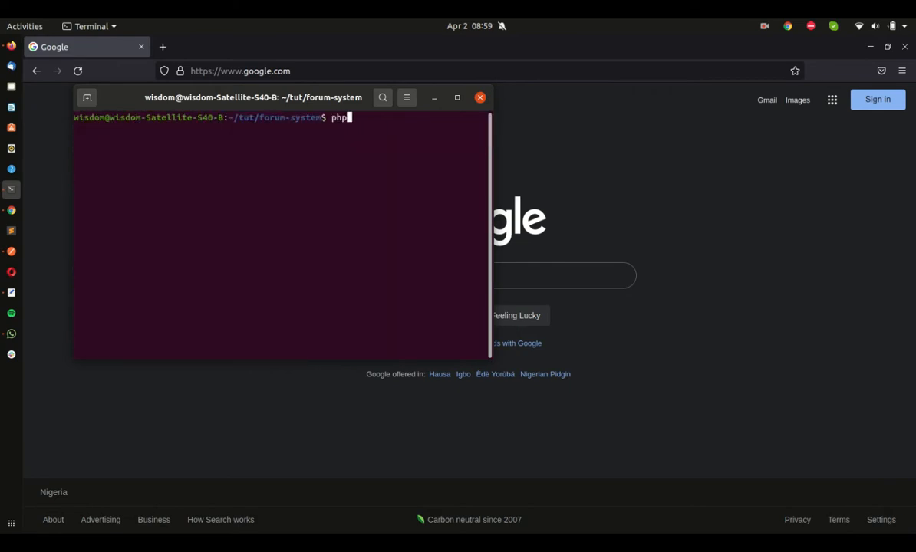
pyautogui.write('artisan')
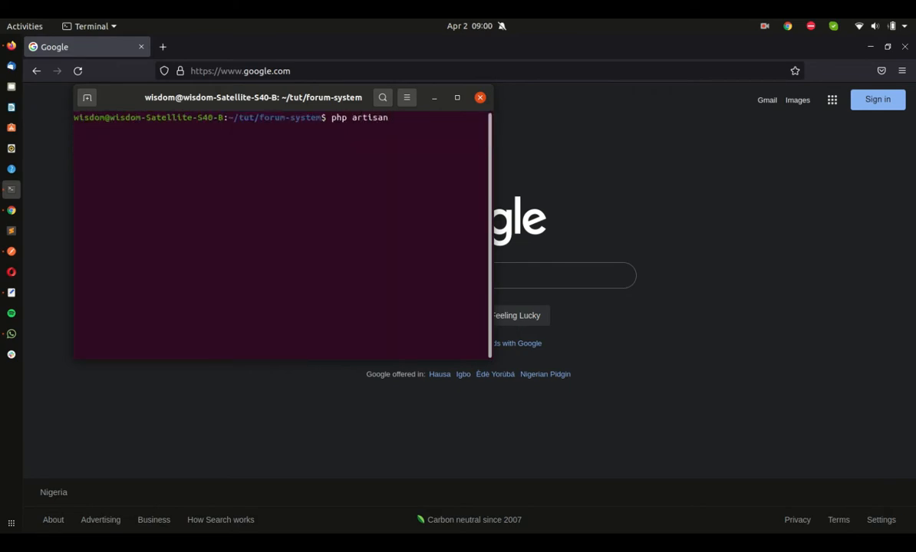
pyautogui.write('ui vue --auth')
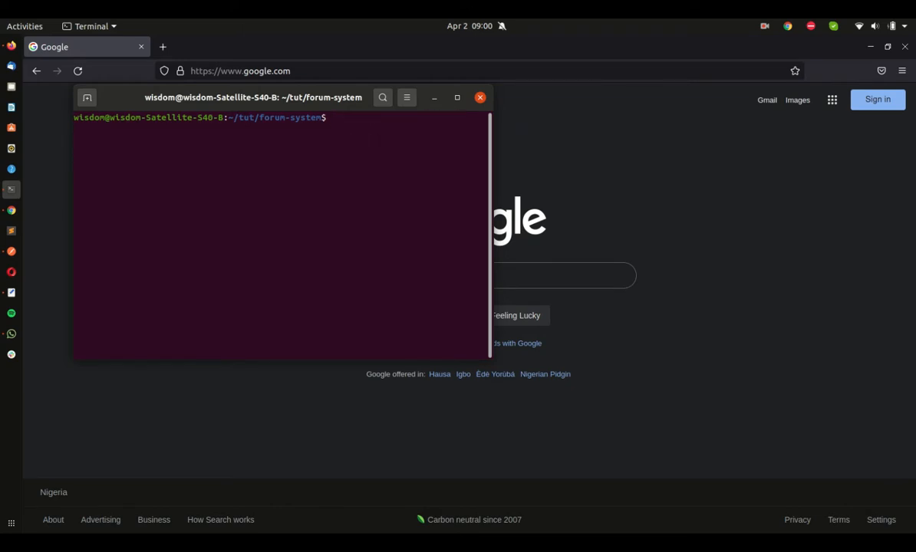
# Generate the Admin model with php artisan make:model Admin.
pyautogui.write('php')
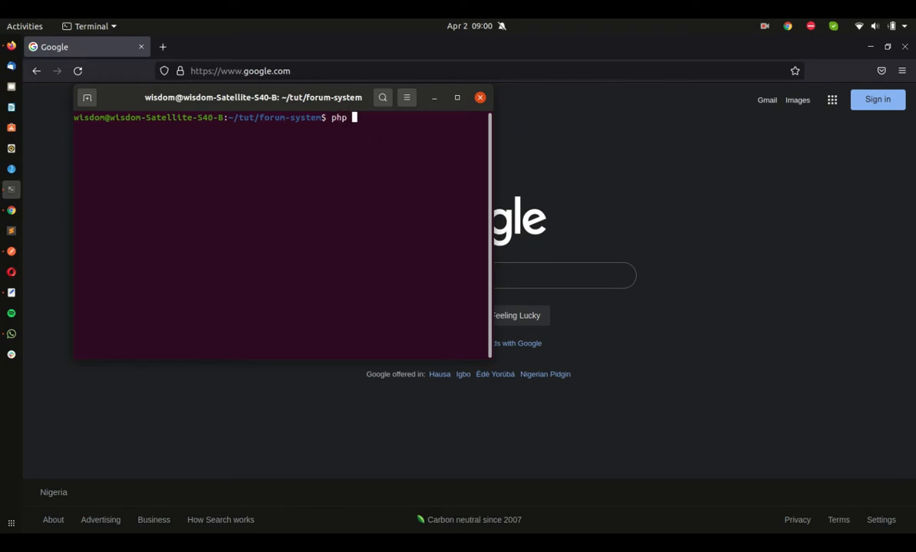
pyautogui.write('artisan make:mo')
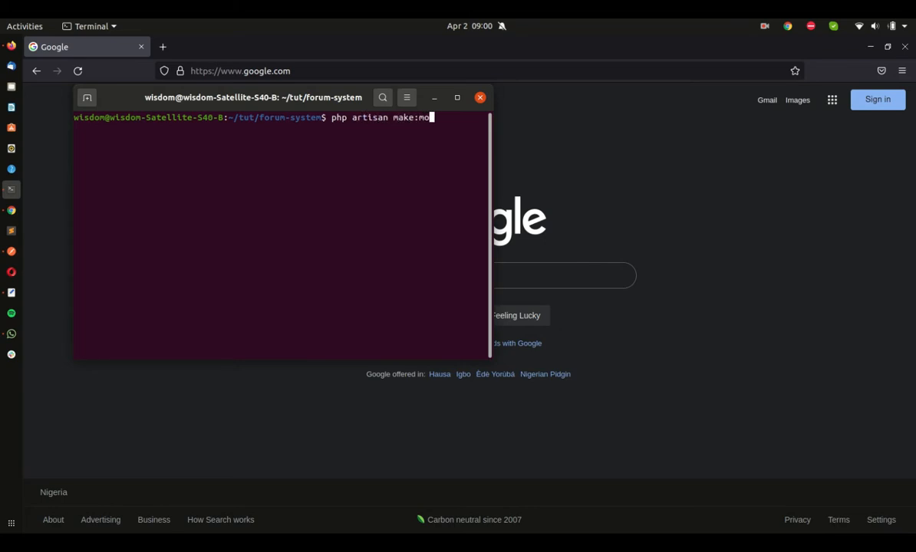
pyautogui.write('del Admin')
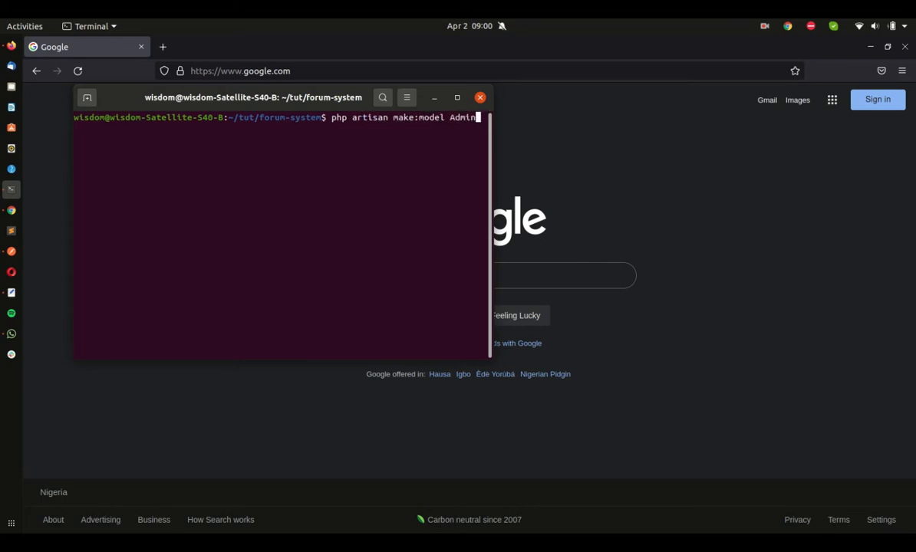
pyautogui.press('Return')
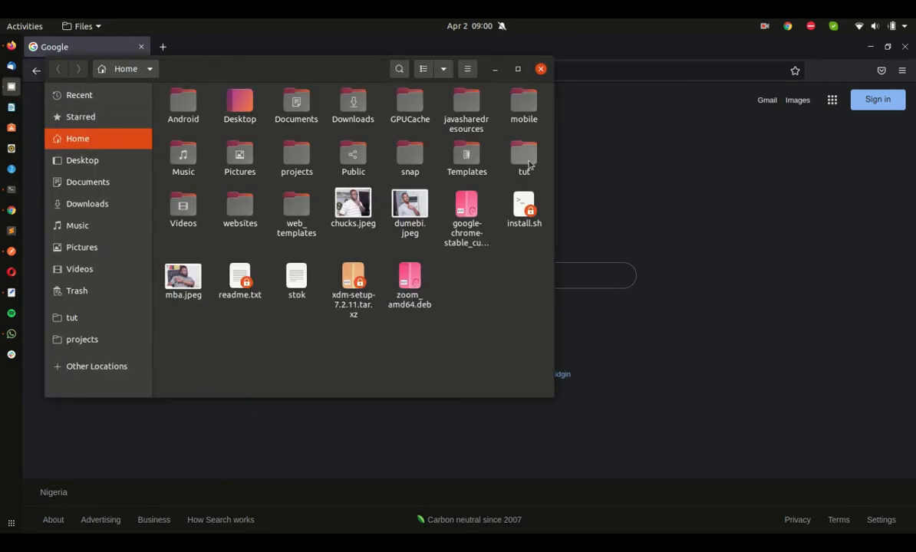
# Open the forum-system folder with Sublime Text via Open With Other Application.
pyautogui.rightClick(182, 123)
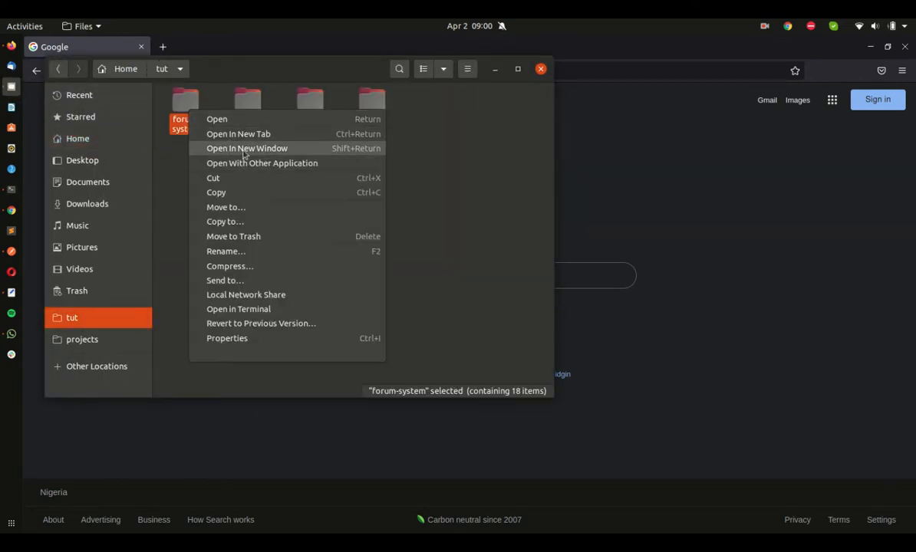
pyautogui.click(261, 163)
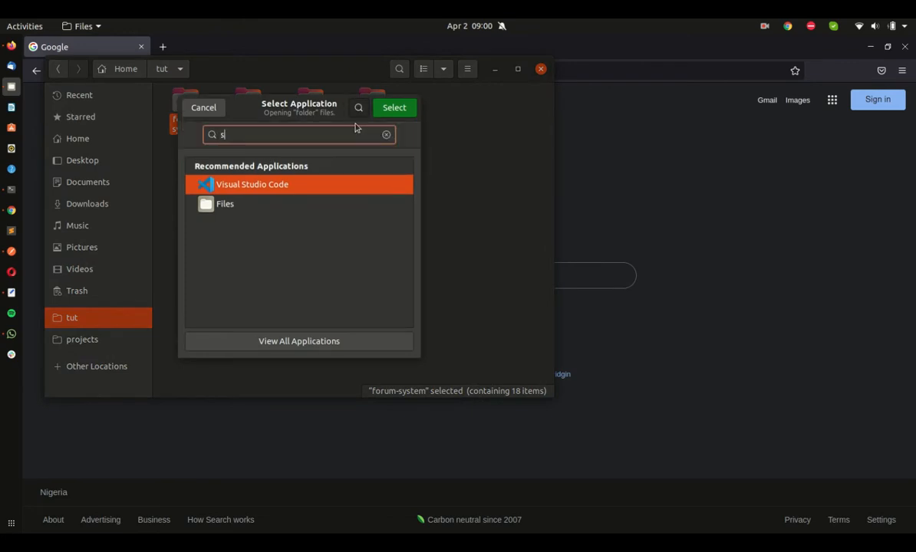
pyautogui.write('ubli')
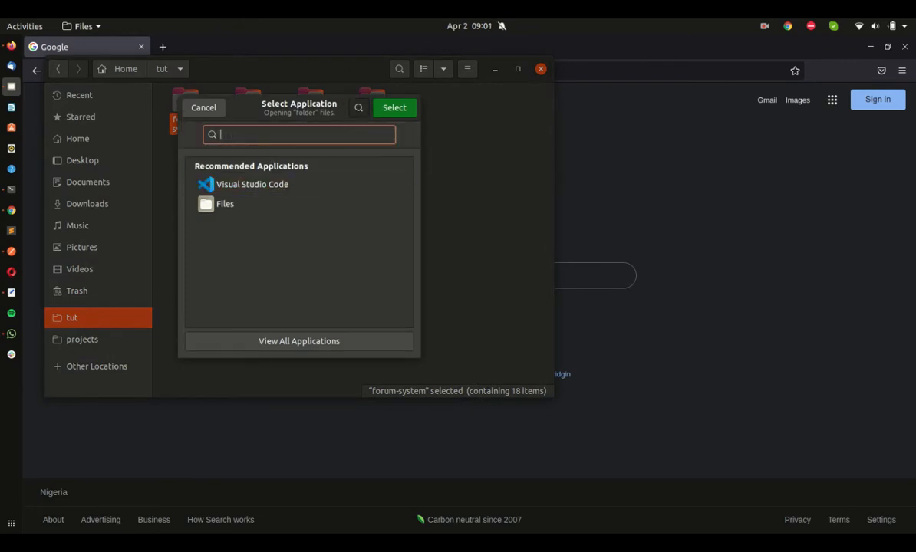
pyautogui.write('s')
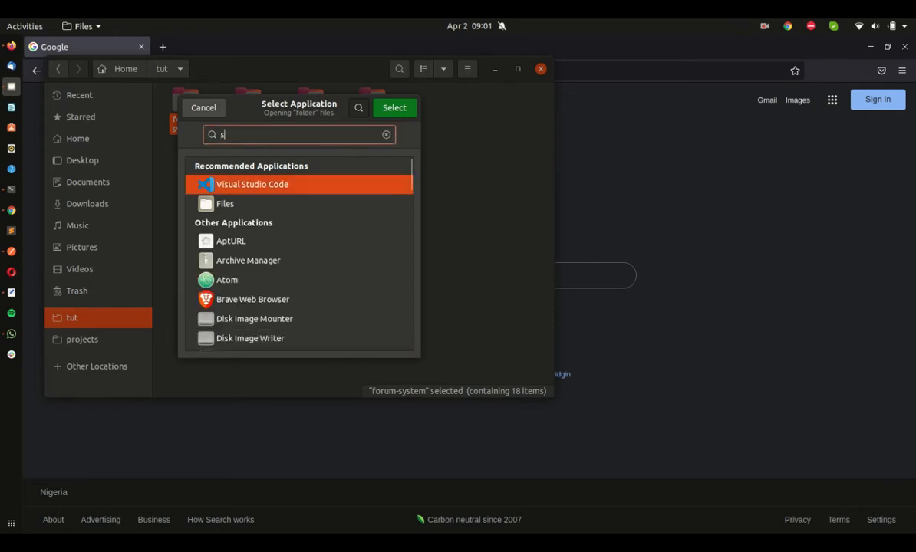
pyautogui.write('ub')
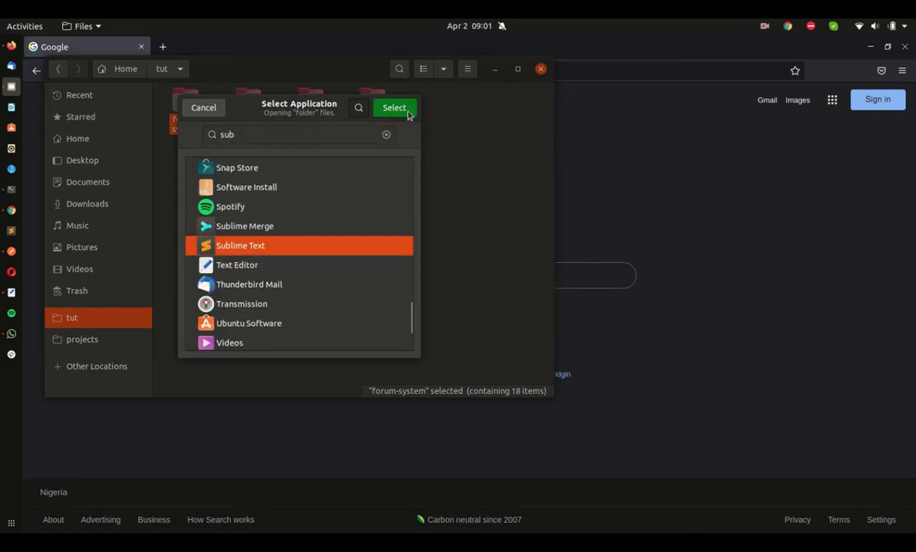
pyautogui.click(393, 107)
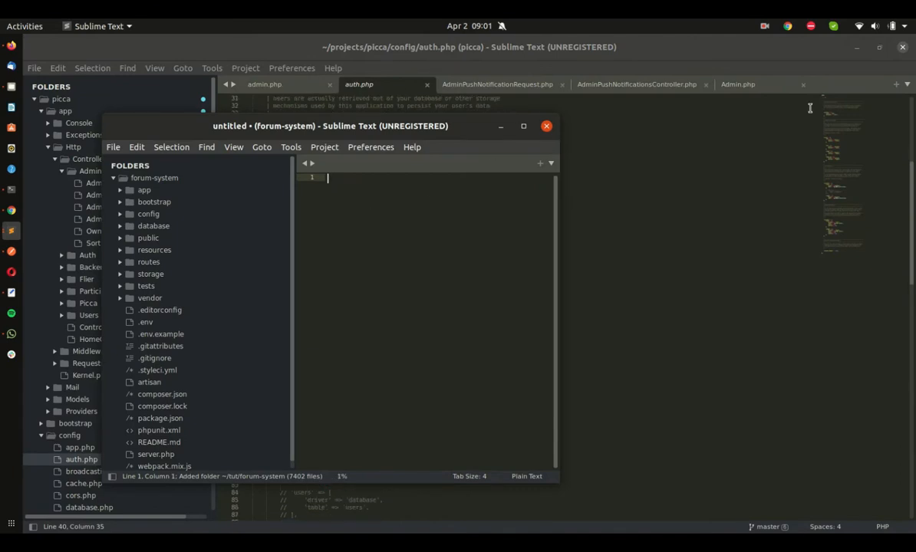
# Set APP_NAME to "Forum-System" in the .env file.
pyautogui.click(523, 126)
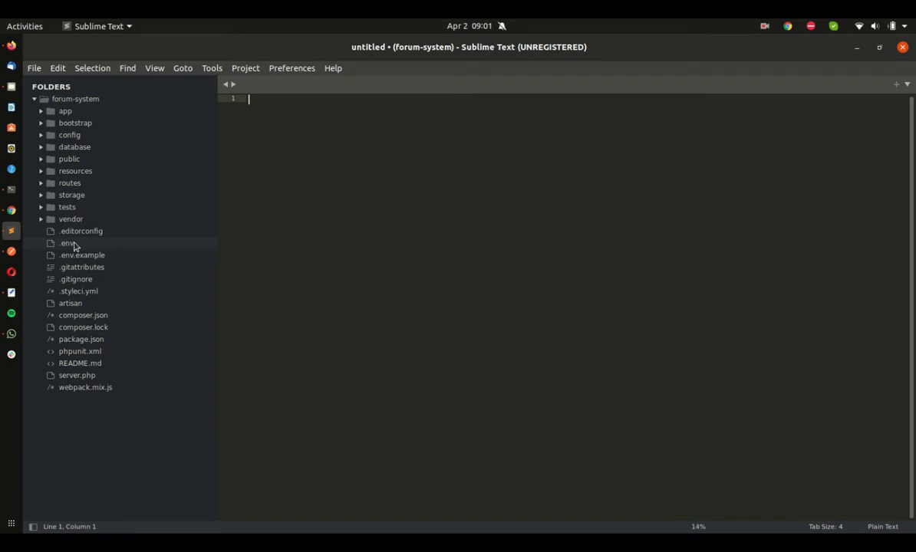
pyautogui.doubleClick(68, 242)
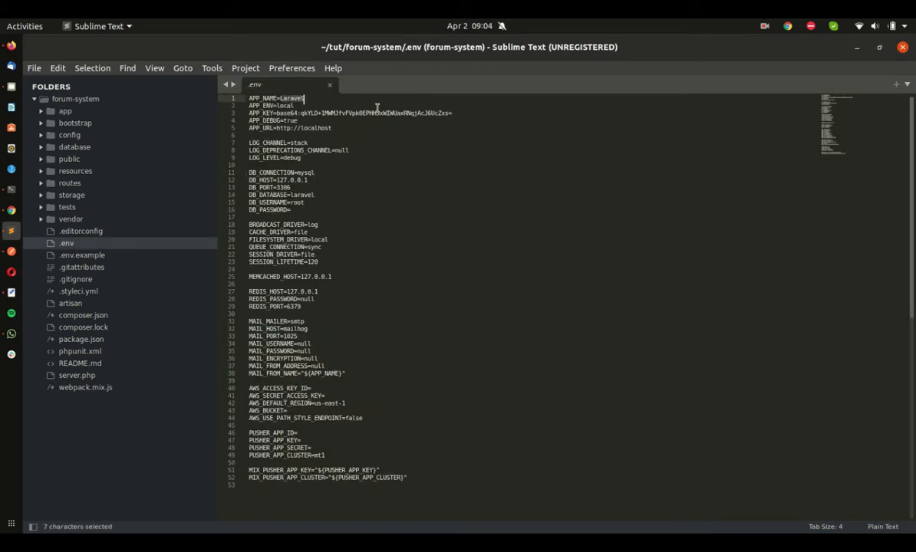
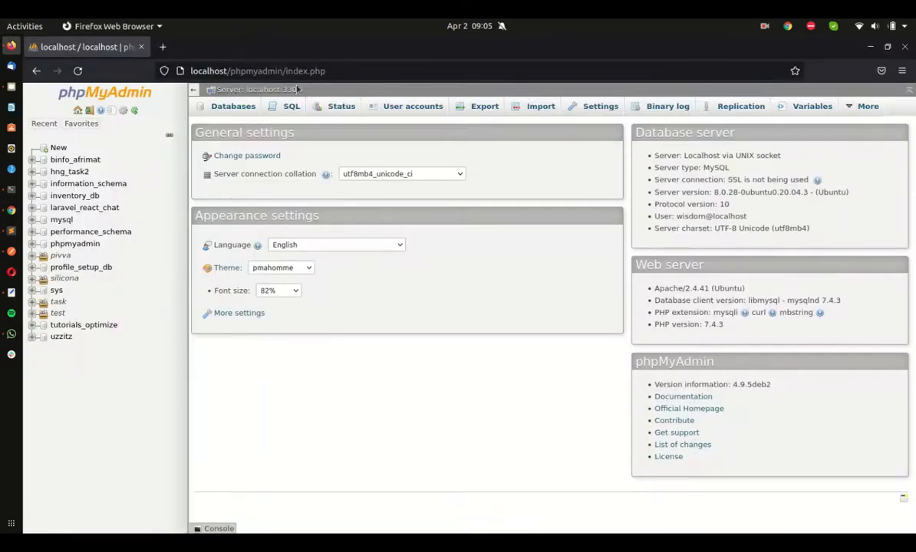
# Create the database tutorials_forum_system from the Databases tab.
pyautogui.click(233, 106)
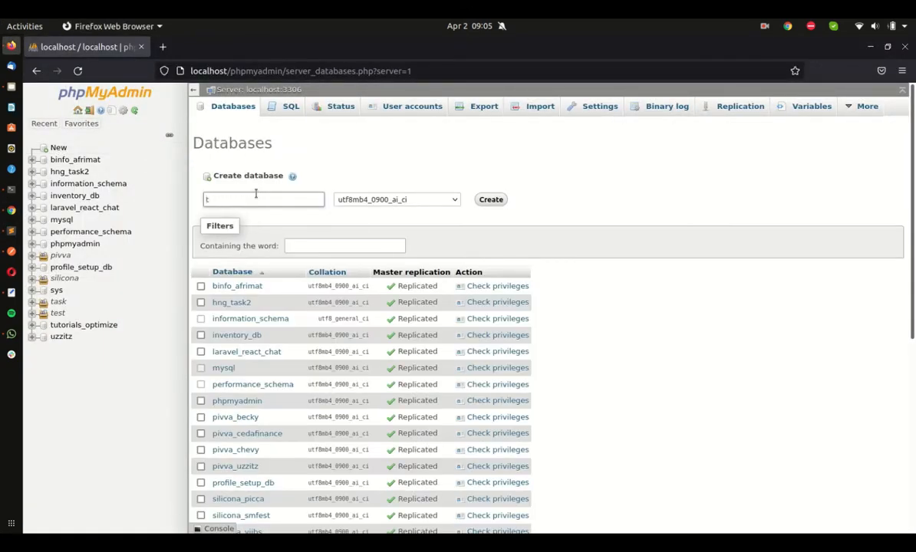
pyautogui.write('utorials_forum_system')
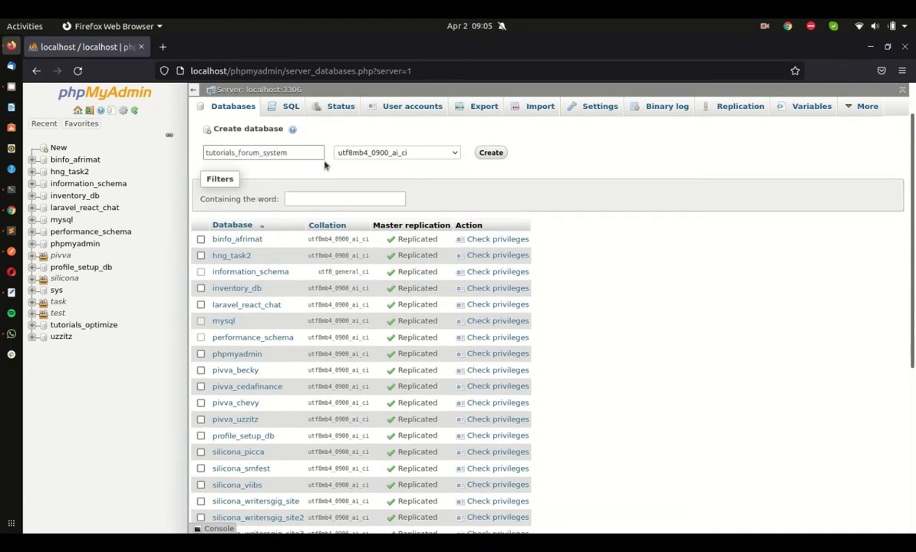
pyautogui.click(491, 152)
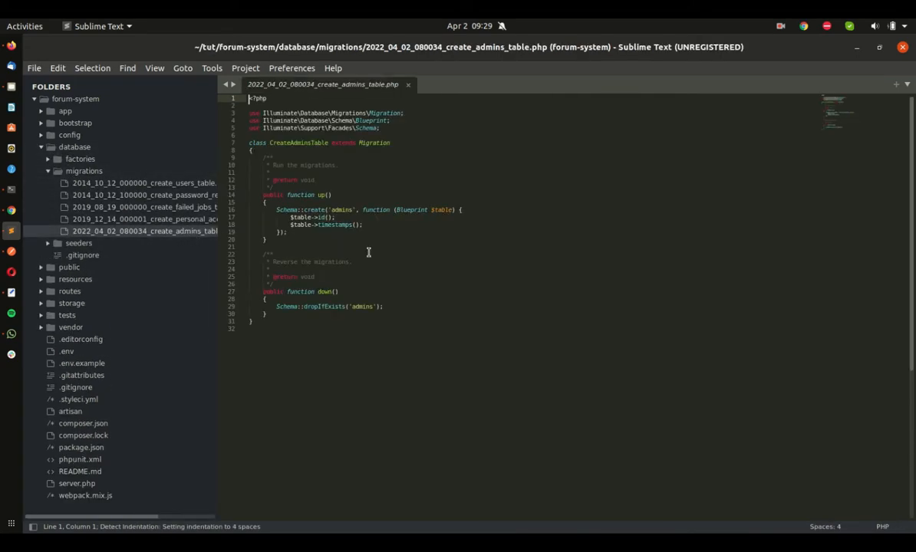
# Add softDeletes() to the admins migration and a nullable profile_image string to users, saving admins.
pyautogui.click(144, 183)
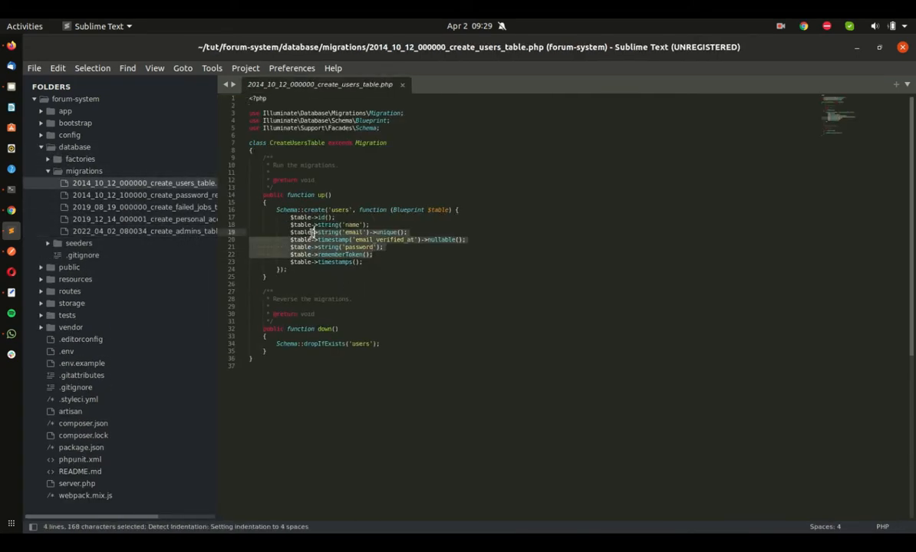
pyautogui.click(144, 231)
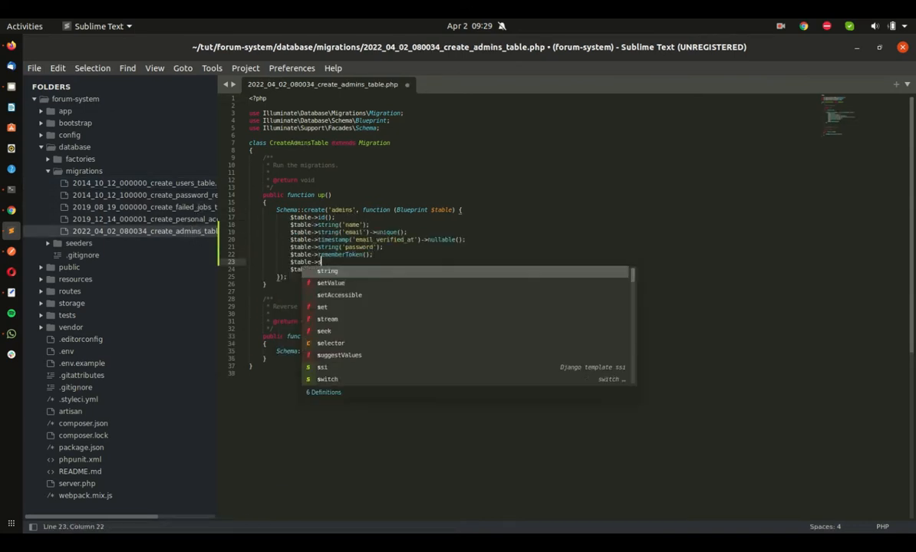
pyautogui.write('softDeletes')
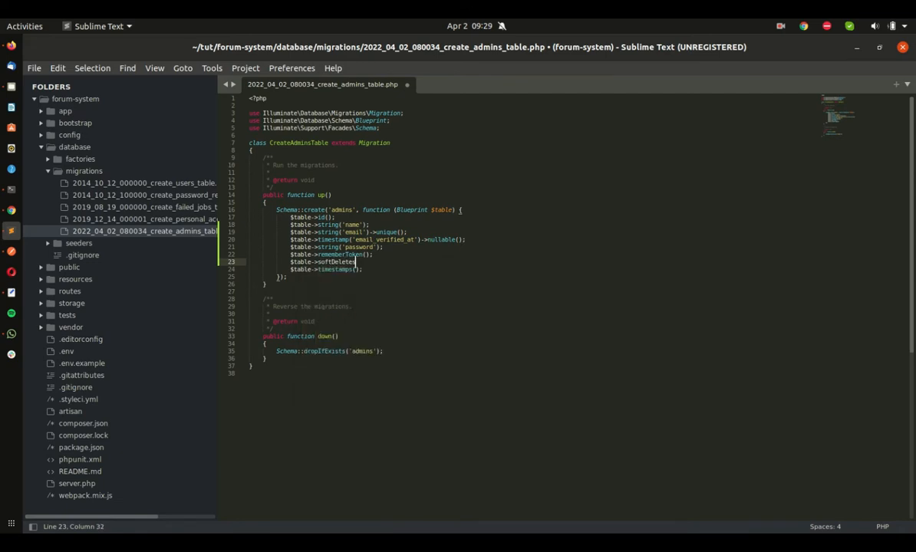
pyautogui.write('();')
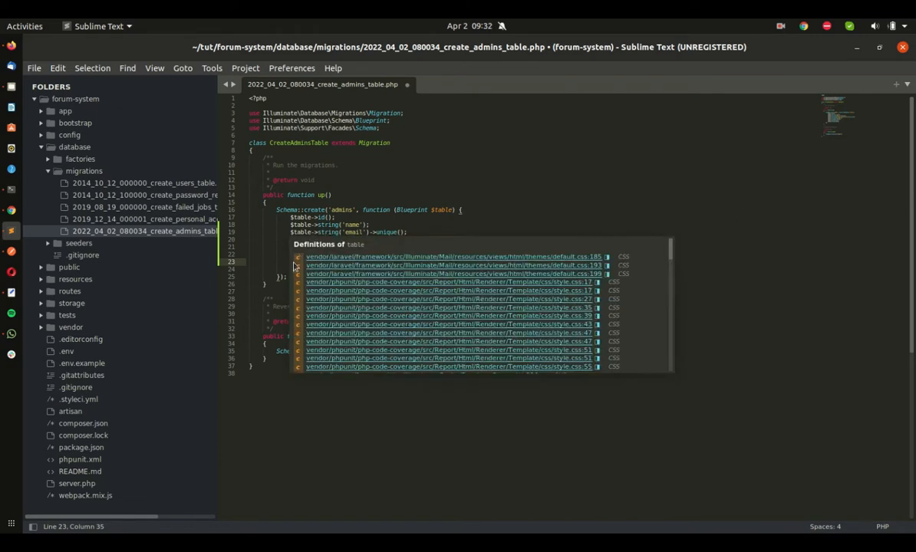
pyautogui.click(141, 183)
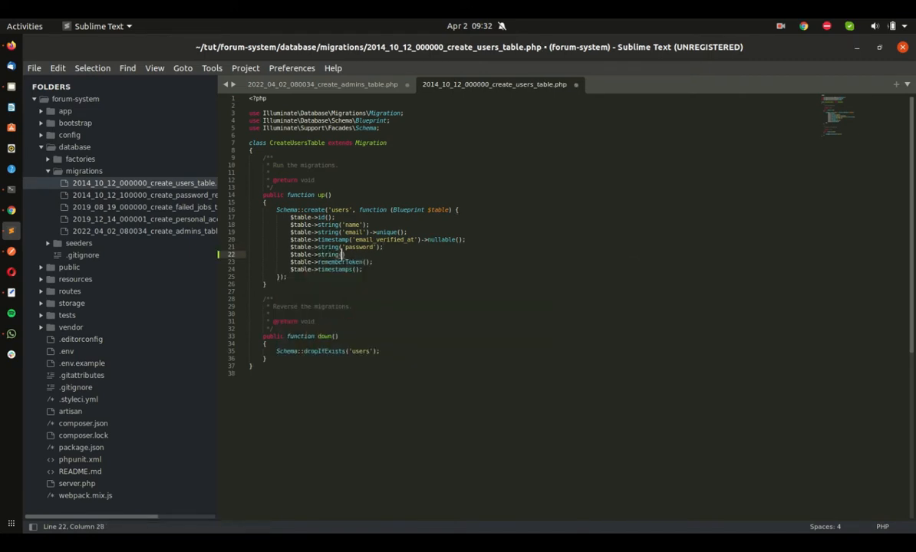
pyautogui.write("profile_image'")
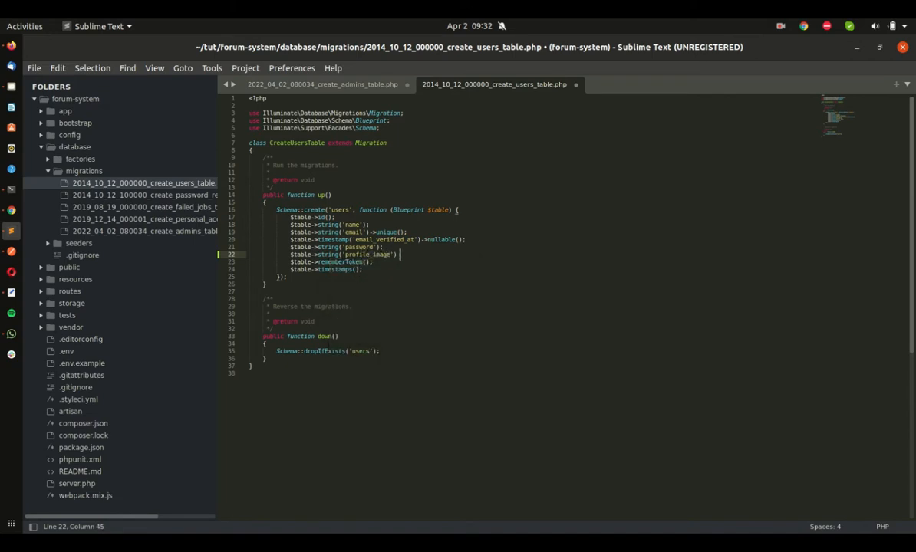
pyautogui.write('->nullable();')
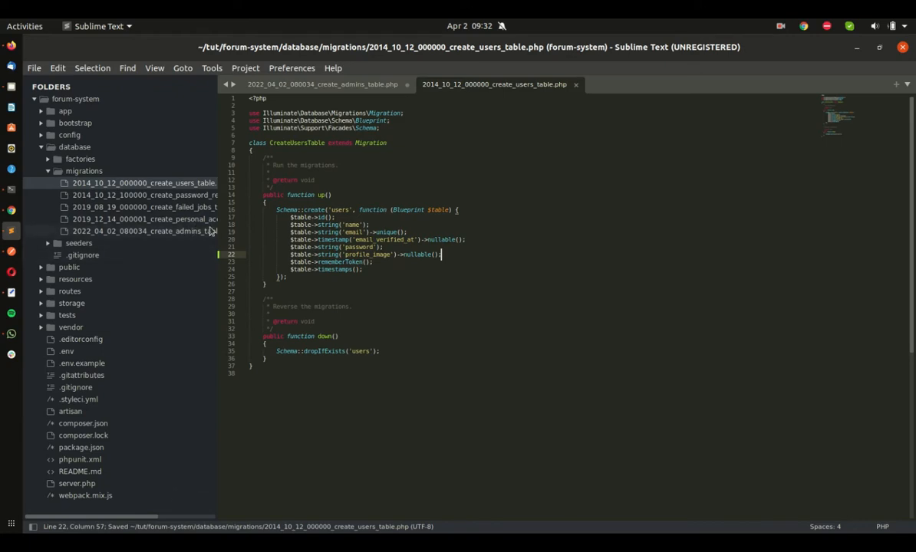
pyautogui.click(322, 85)
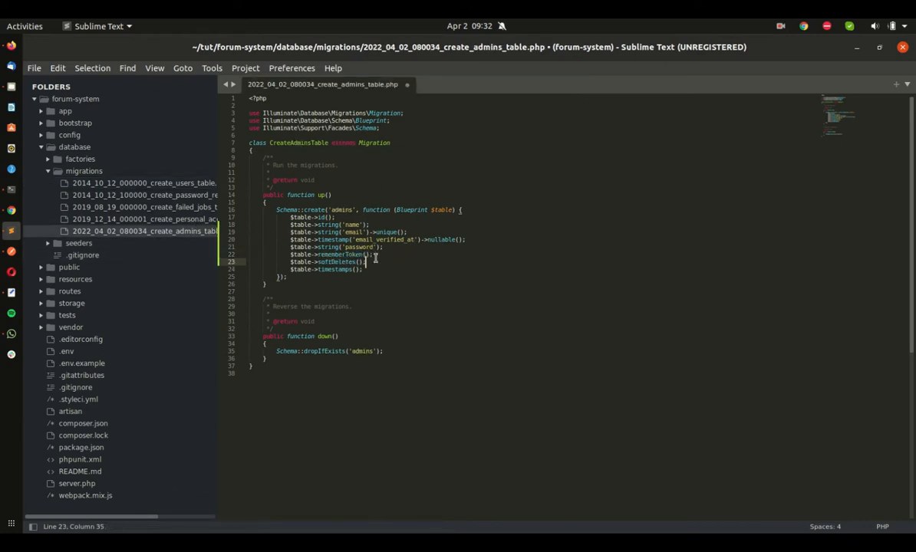
pyautogui.press('ctrl+s')
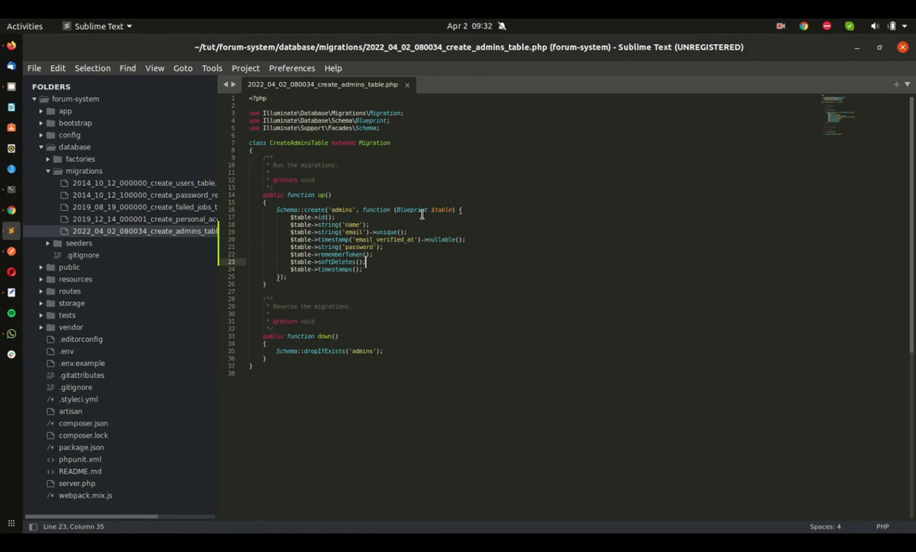
# Add softDeletes to the users migration as well and save it.
pyautogui.click(64, 110)
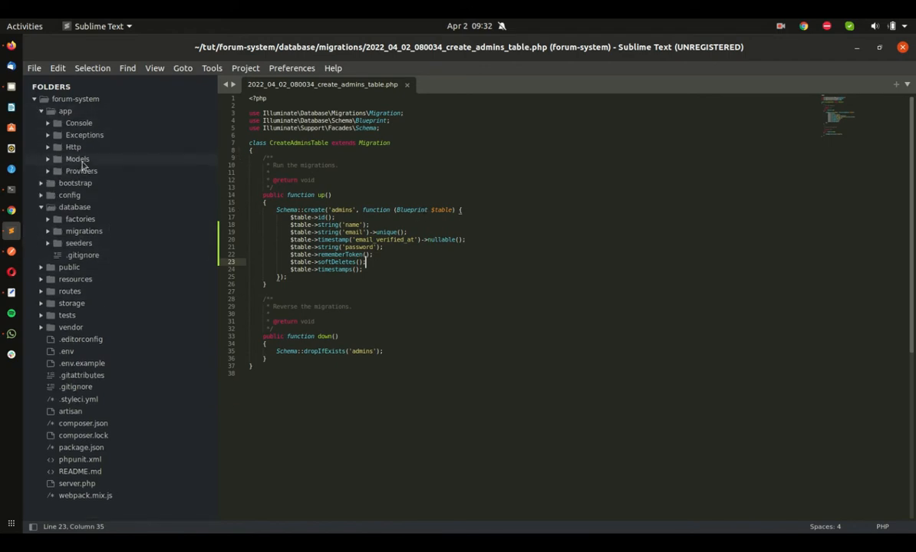
pyautogui.click(92, 170)
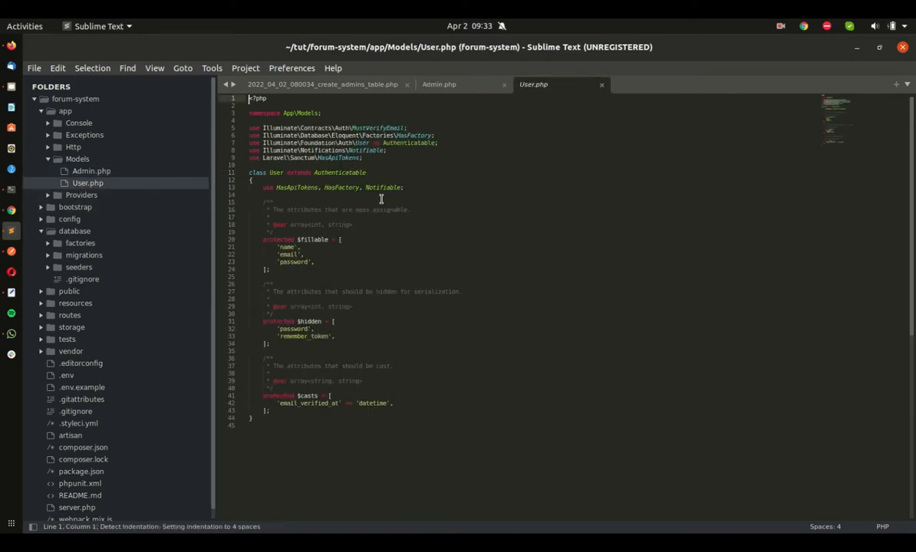
pyautogui.write(', softDeletes')
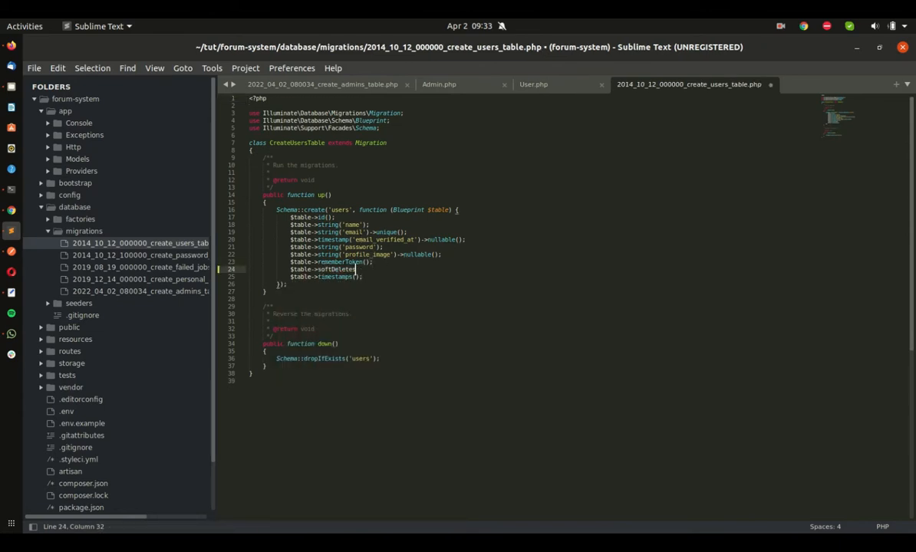
pyautogui.press('ctrl+s')
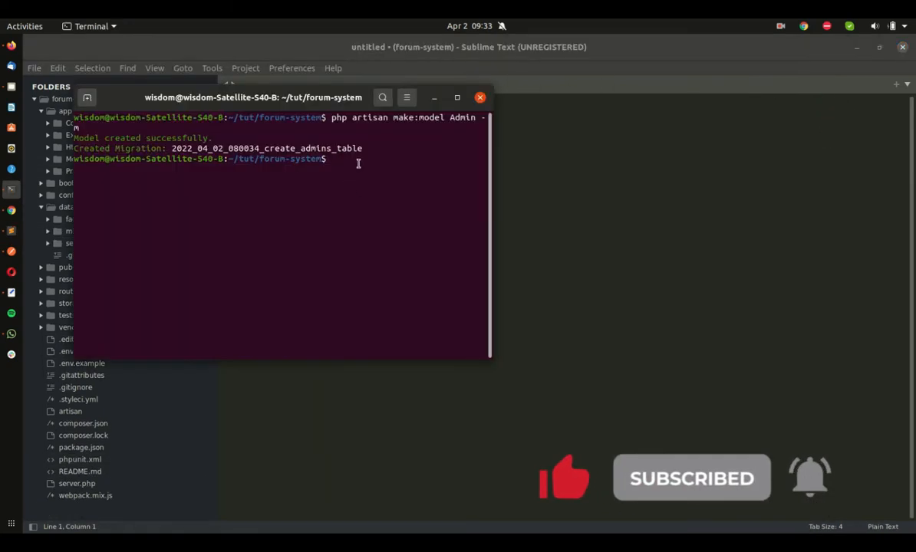
# Install the laravel/sanctum package with composer require.
pyautogui.write('comp')
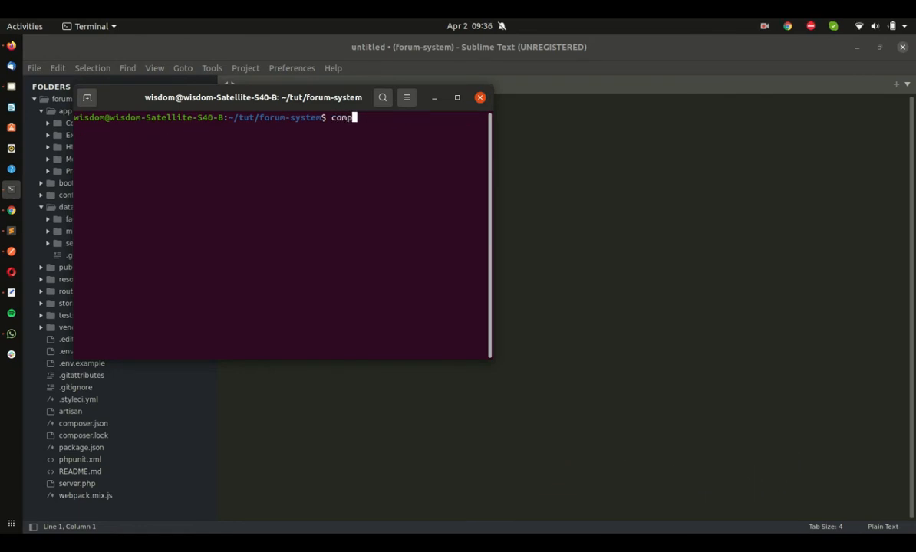
pyautogui.write('oser require')
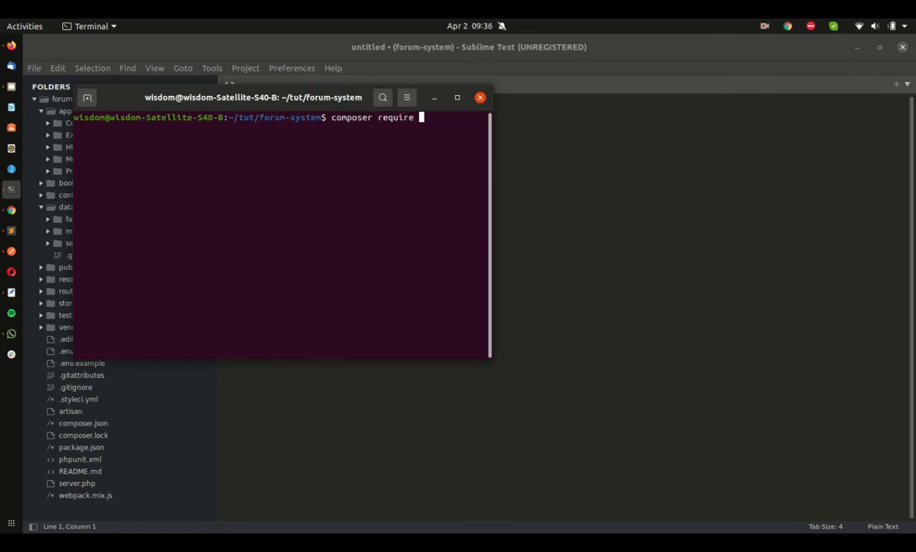
pyautogui.write('laravel/sanct')
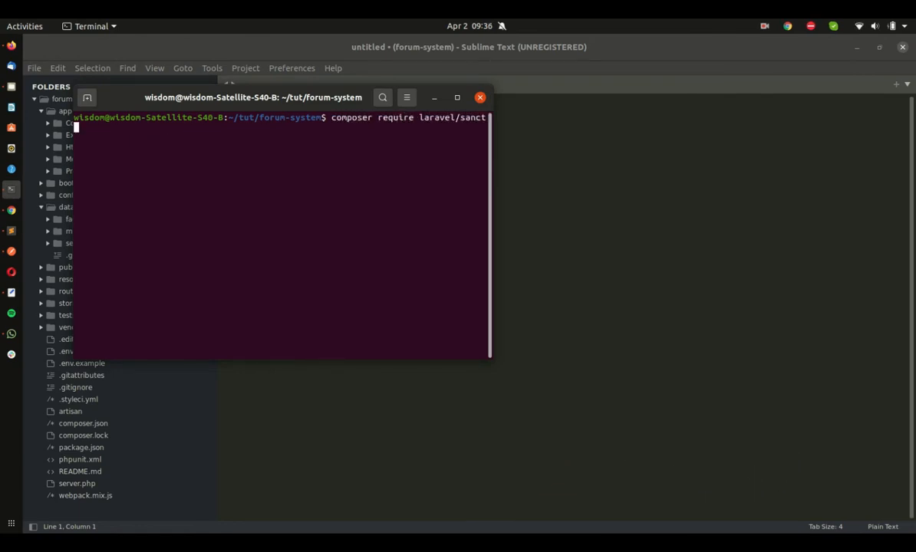
pyautogui.press('Return')
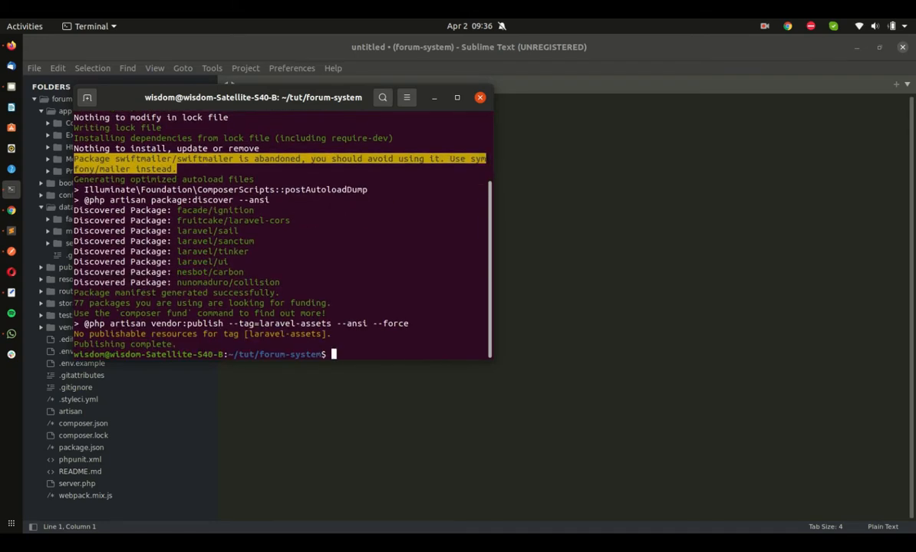
# Paste the Sanctum vendor:publish command from the docs and run php artisan migrate.
pyautogui.rightClick(333, 353)
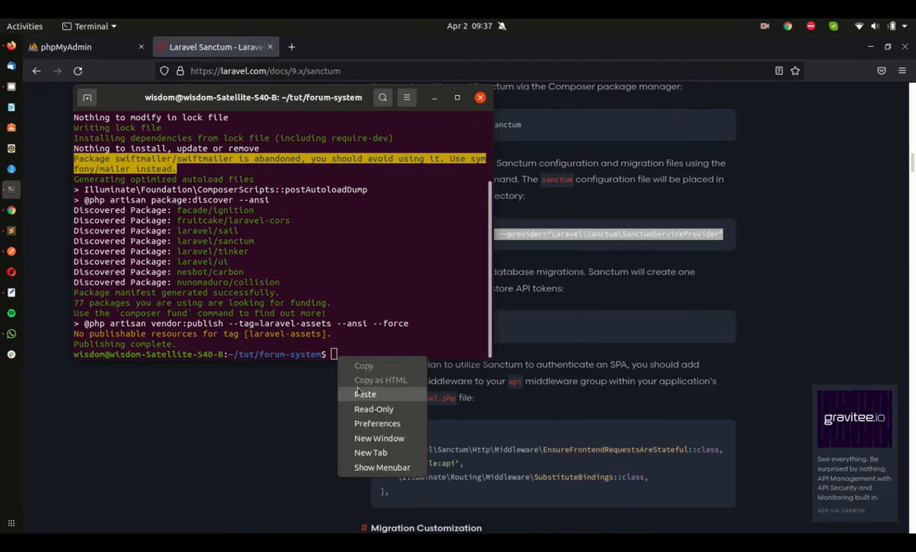
pyautogui.click(365, 395)
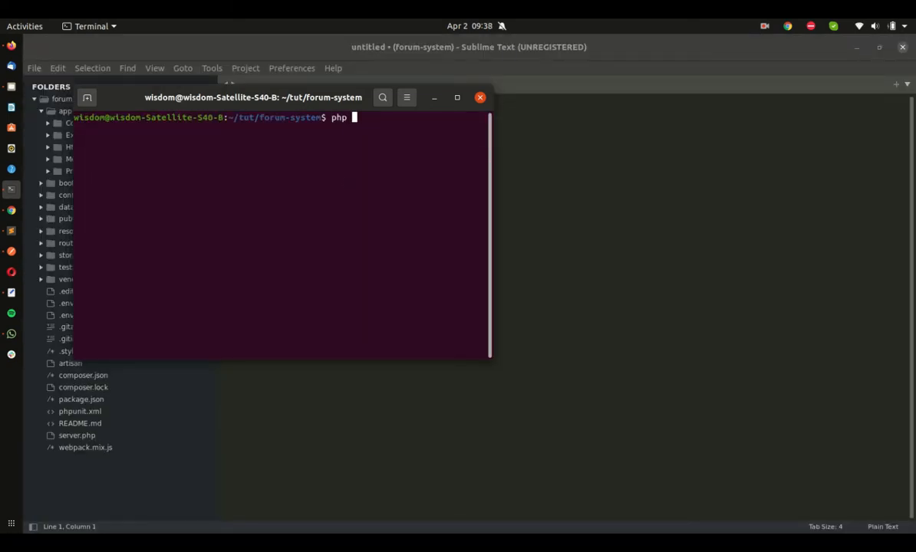
pyautogui.write('artisan migrate')
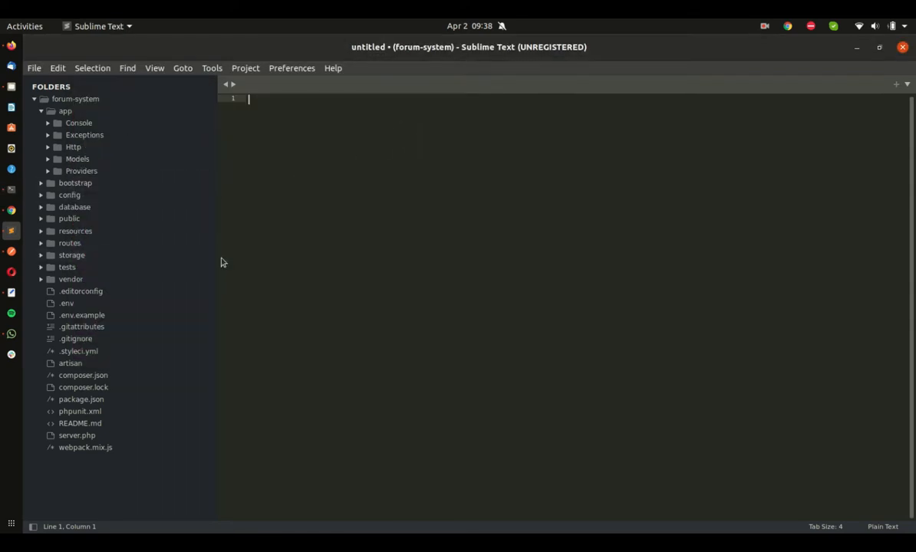
# Write Route::post('login') returning 'testing' in routes/api.php and save it.
pyautogui.click(69, 243)
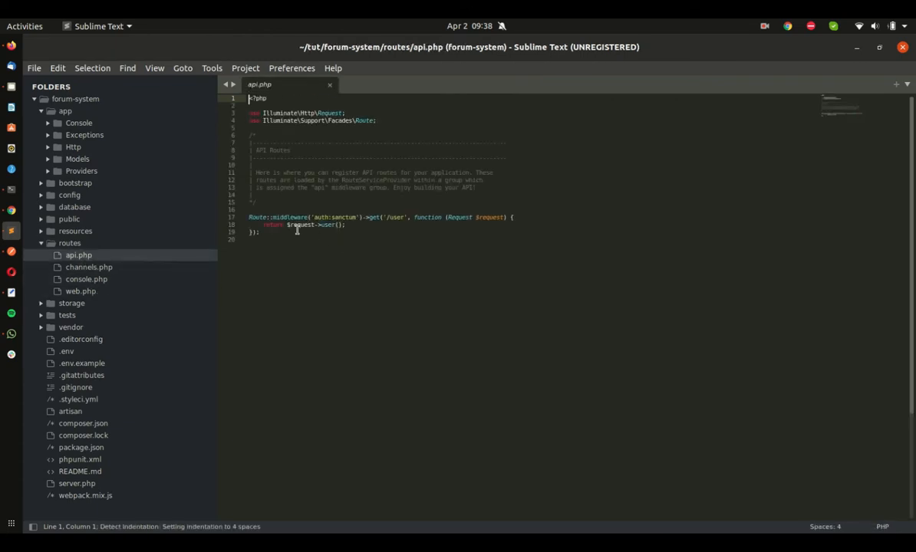
pyautogui.write('Route')
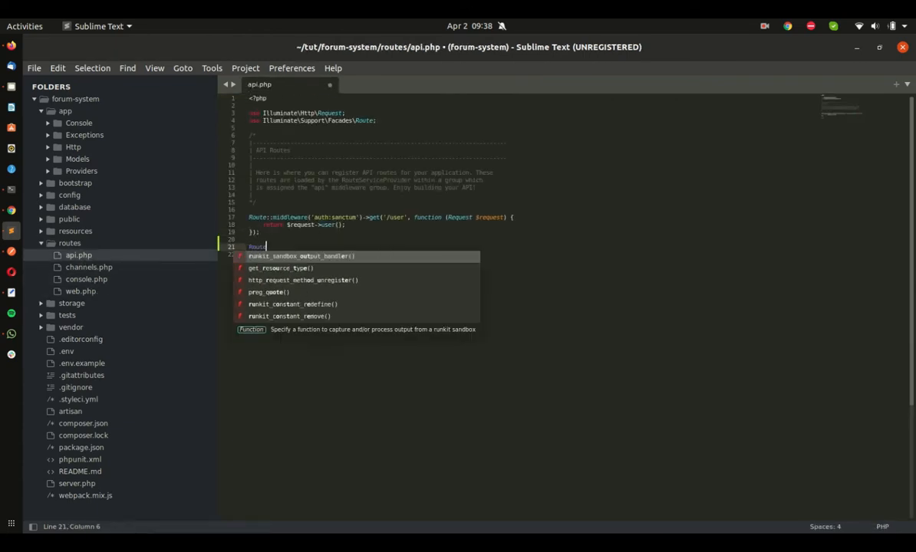
pyautogui.write("::post('login")
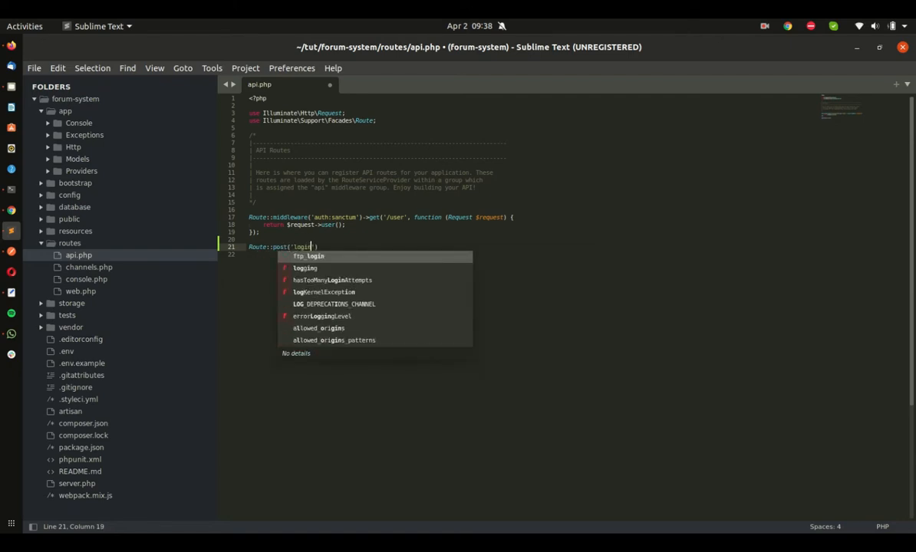
pyautogui.write(', function (')
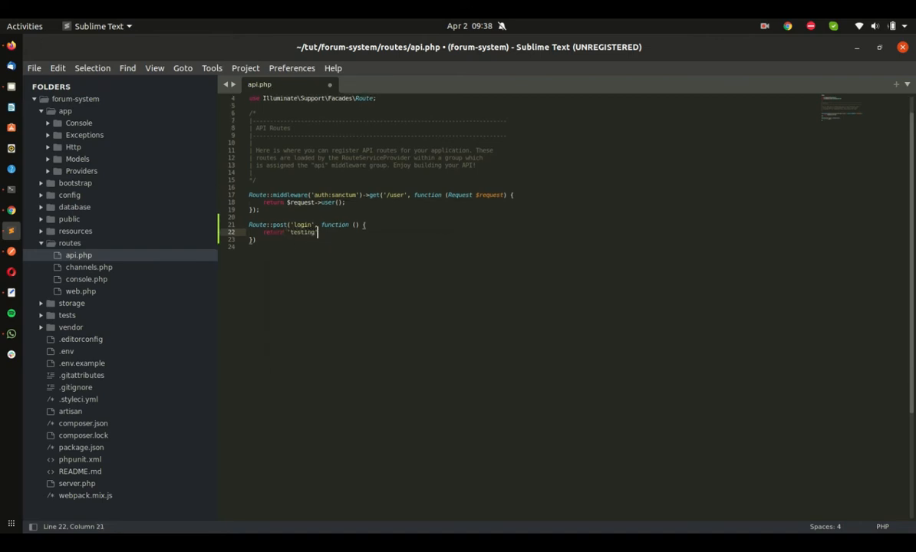
pyautogui.press('ctrl+s')
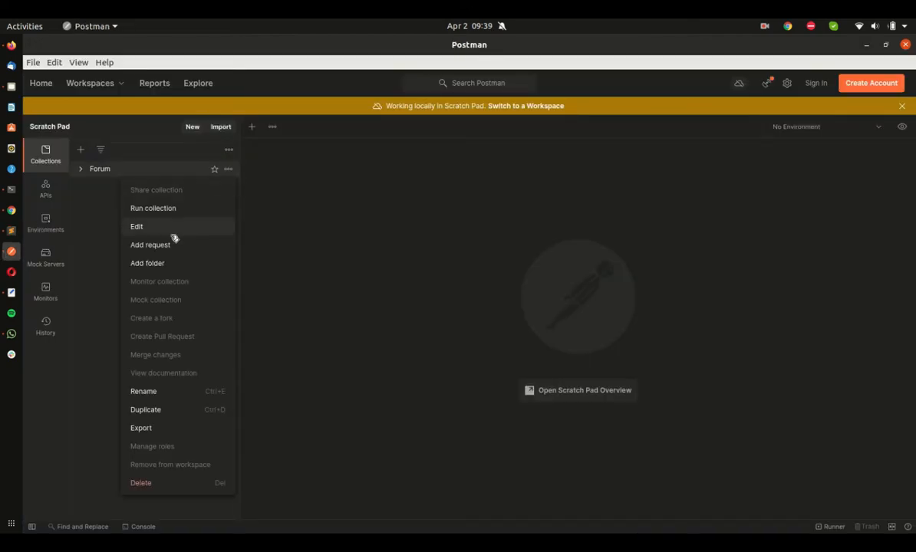
# Add a new request named login to the Forum collection.
pyautogui.click(150, 244)
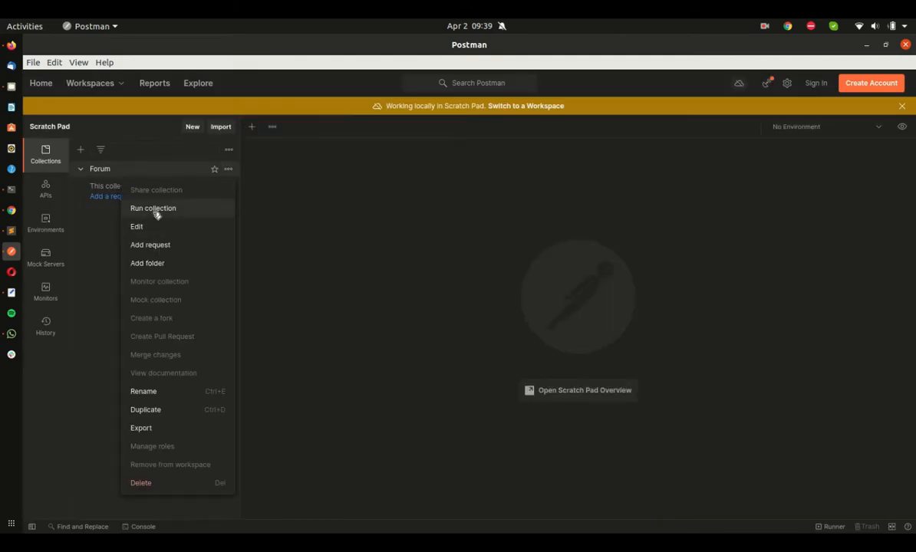
pyautogui.click(147, 263)
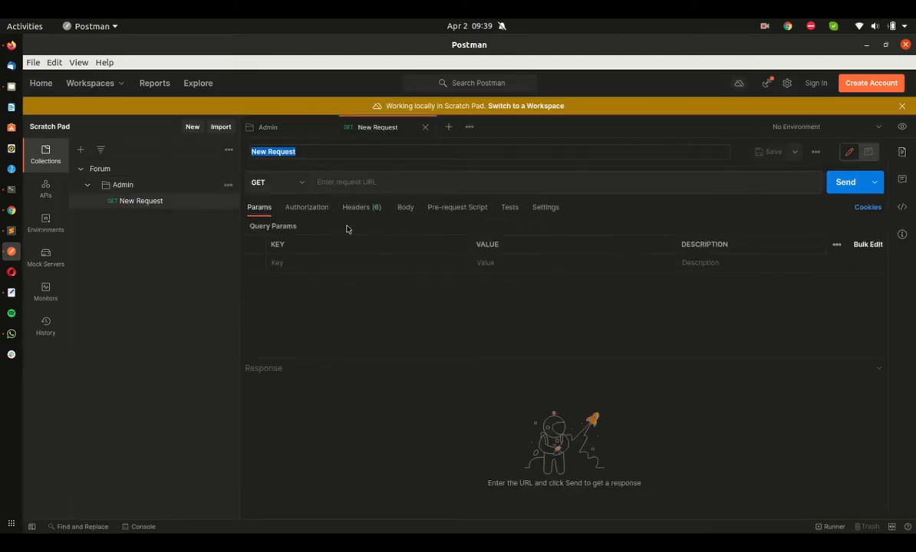
pyautogui.write('login')
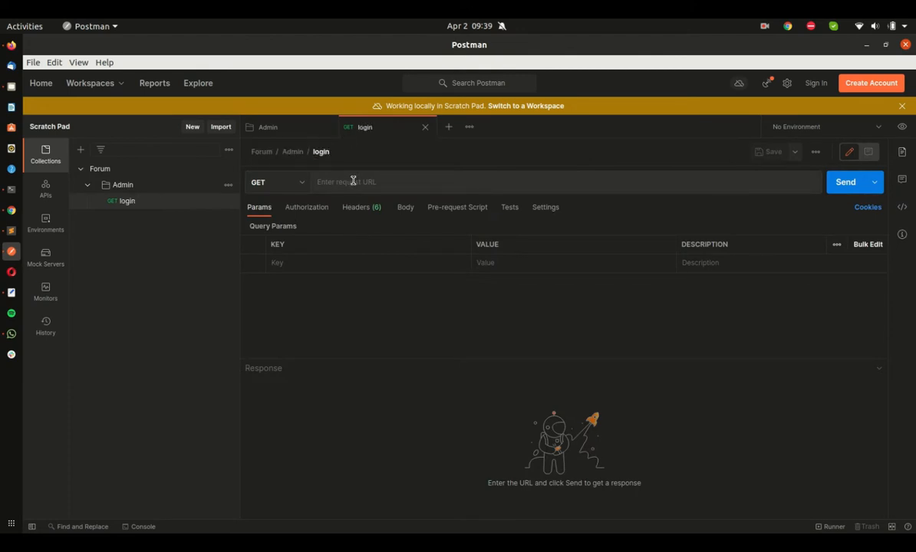
pyautogui.write('1')
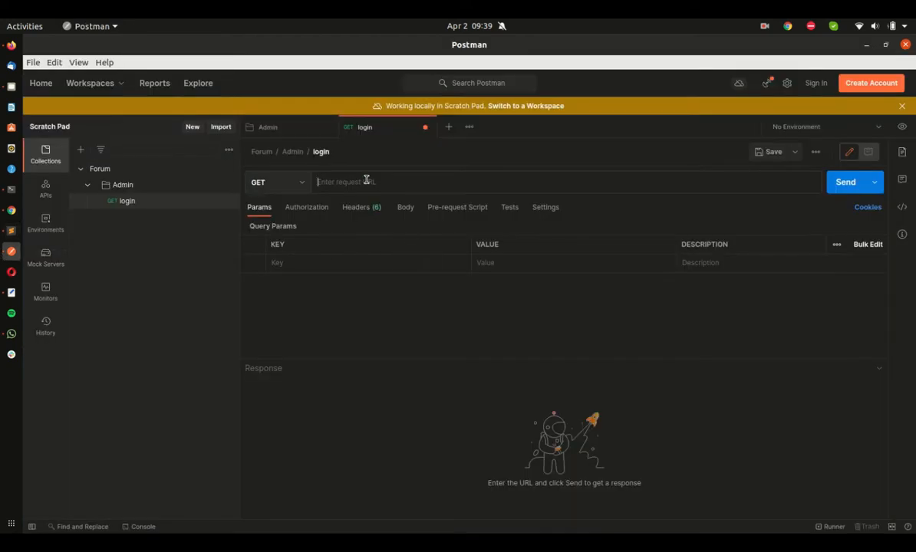
pyautogui.write('http://localhost')
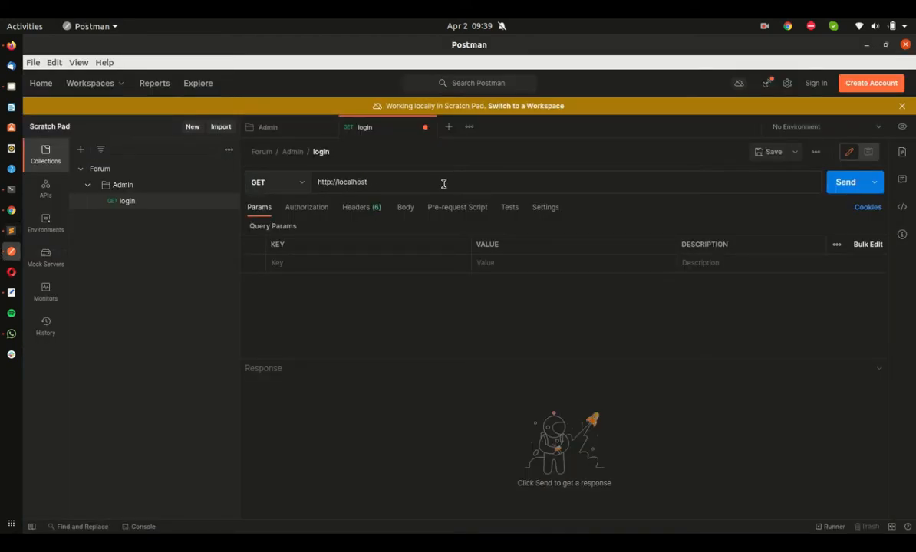
pyautogui.write('127')
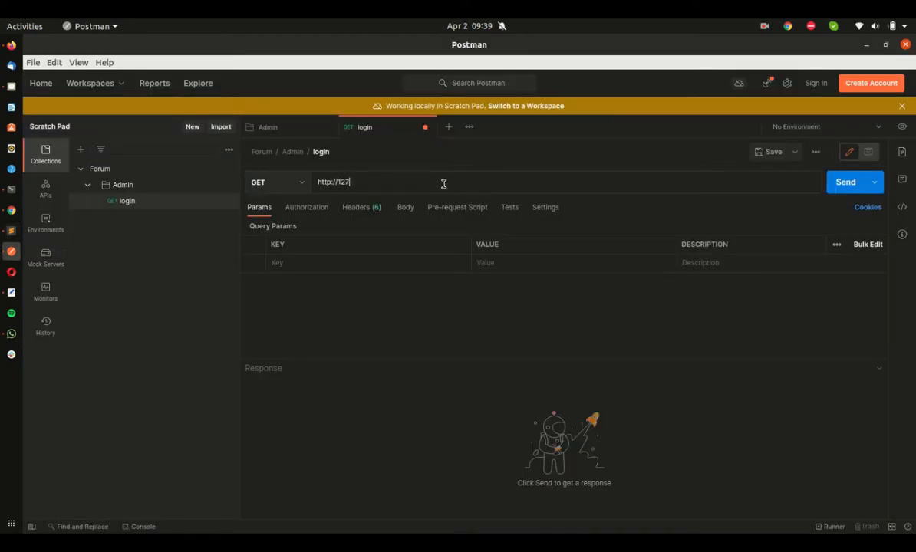
pyautogui.write('.0.0.1')
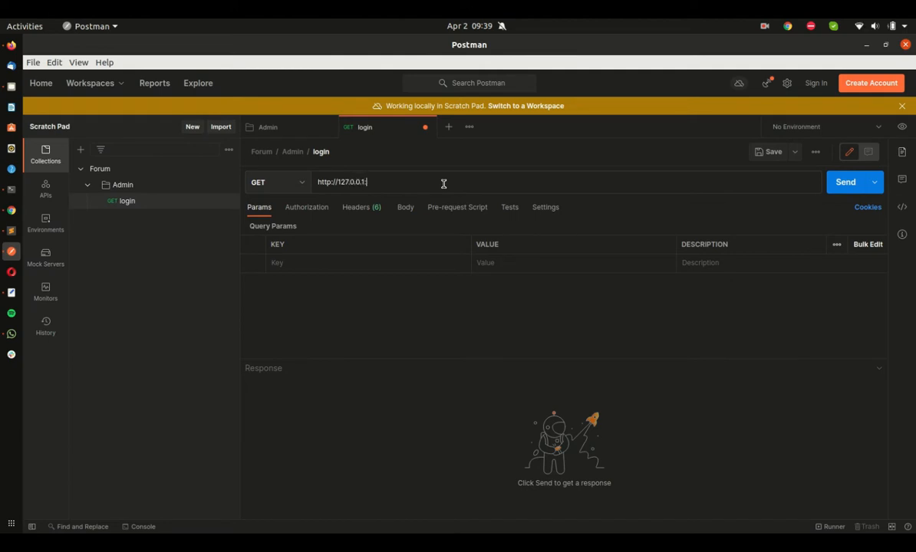
pyautogui.write(':8000')
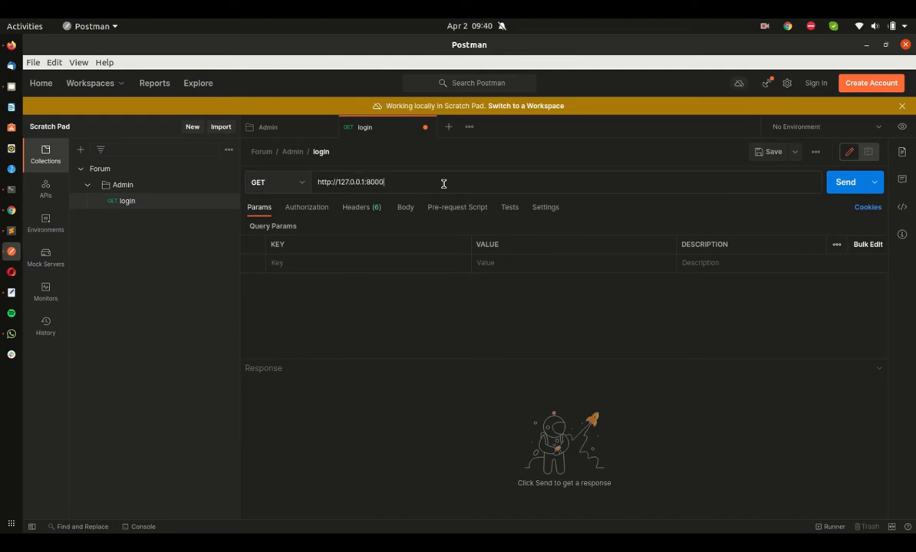
pyautogui.write('/api')
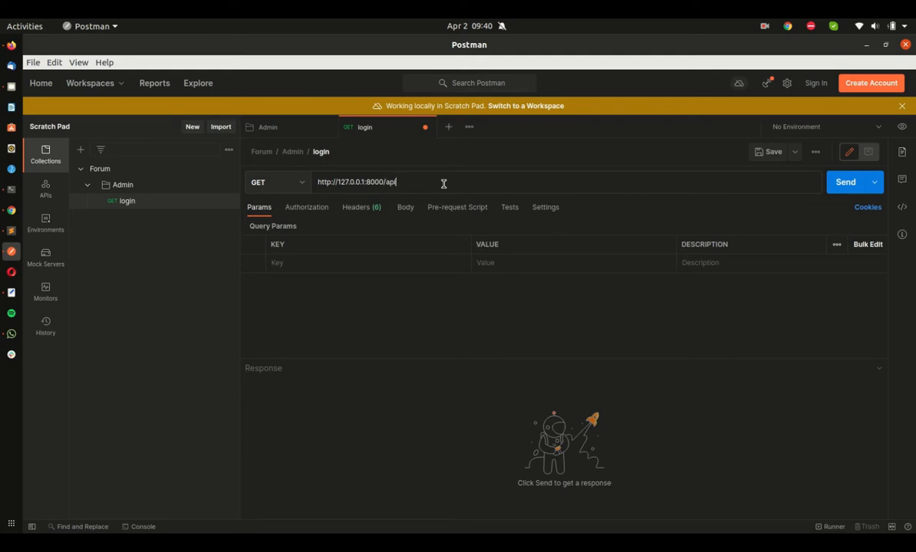
pyautogui.write('/login')
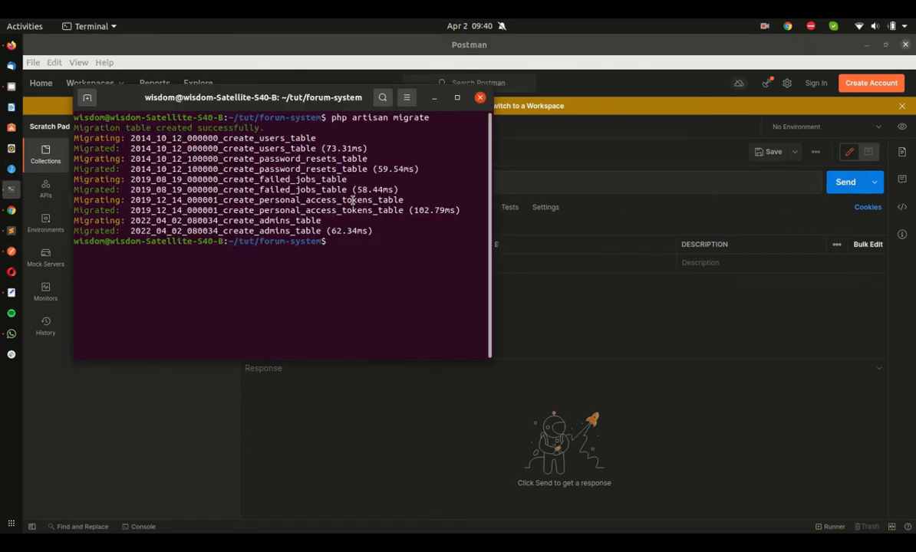
# Run php artisan serve and return to the Postman login request.
pyautogui.write('php')
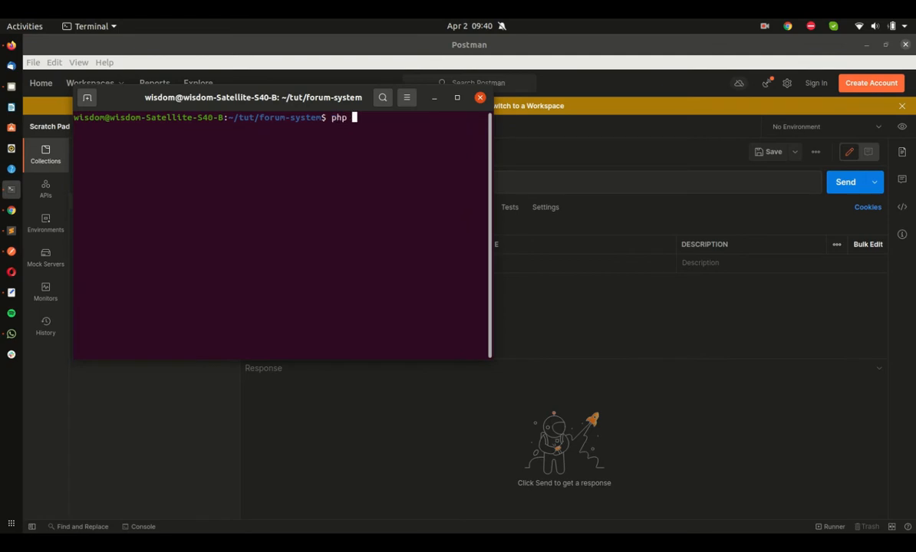
pyautogui.write('artisan serve')
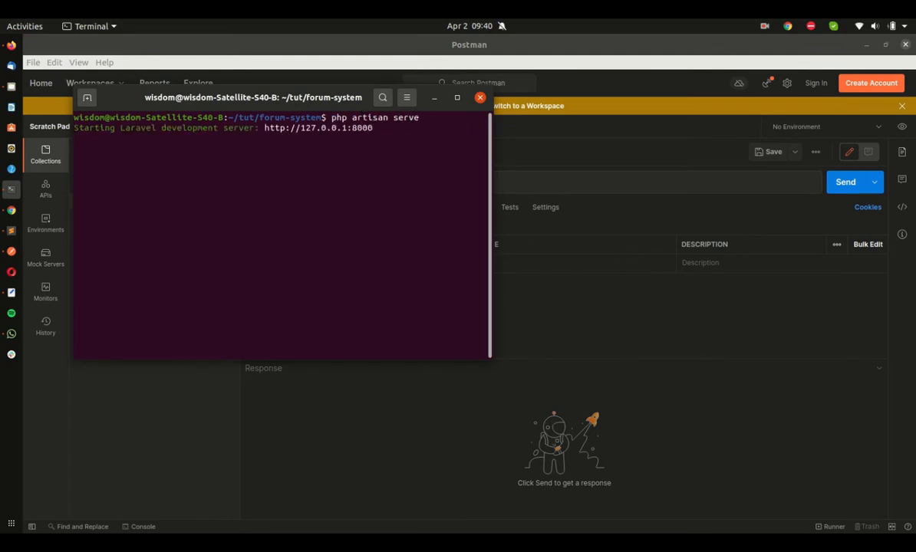
pyautogui.click(846, 181)
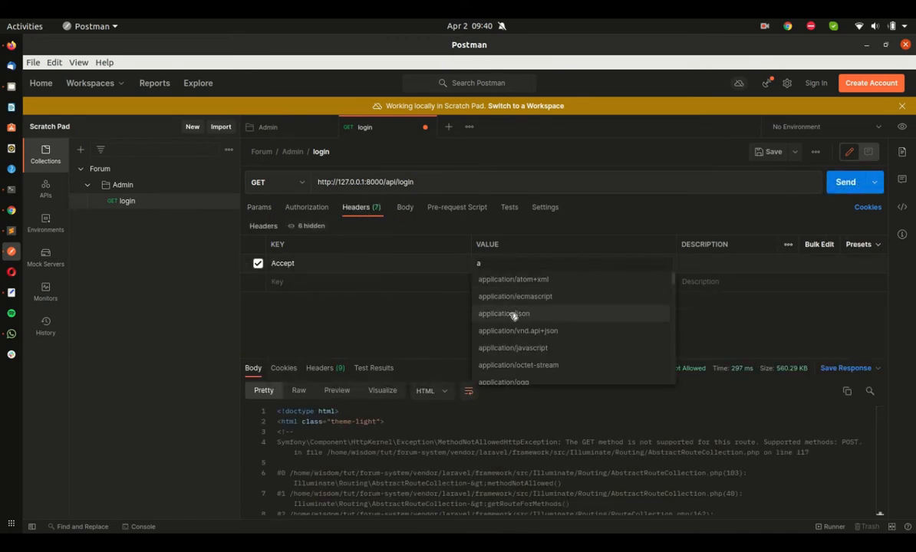
# Check the Authorization and Params tabs, then send the GET login request for a 405 error.
pyautogui.click(307, 207)
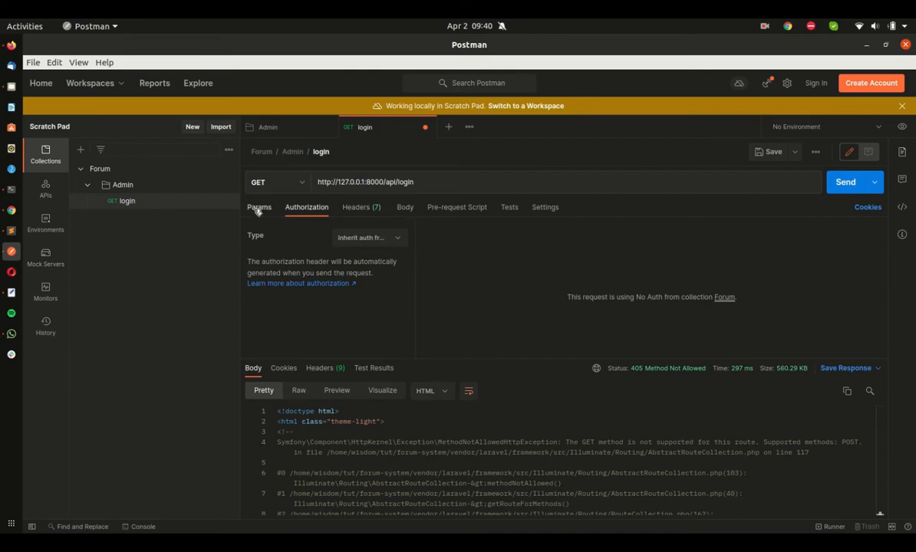
pyautogui.click(258, 207)
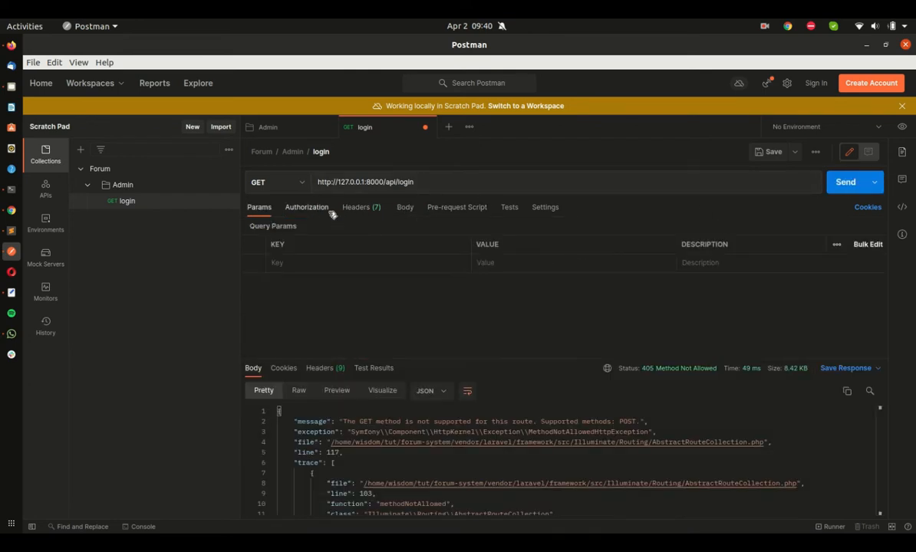
pyautogui.click(844, 181)
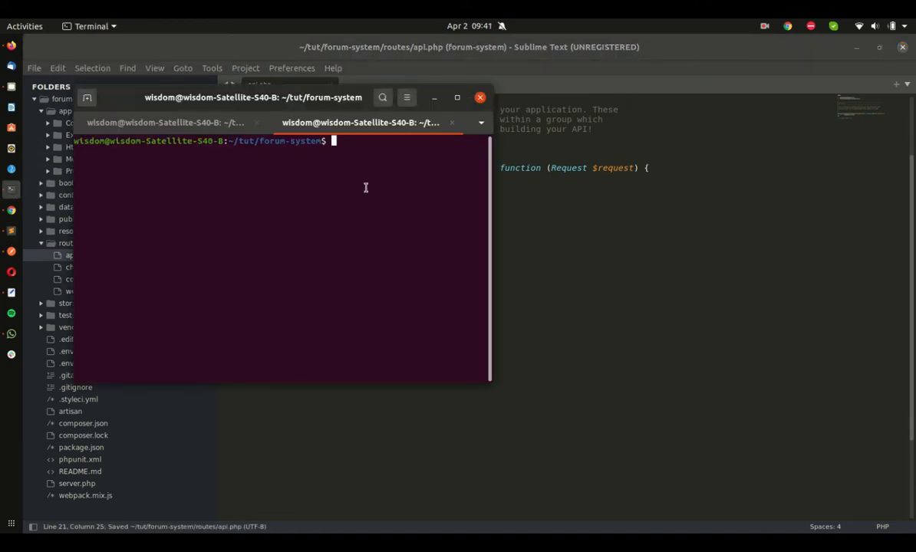
# Run php artisan make:controller Admin/AdminAuthController to generate the admin auth controller.
pyautogui.write('php artisan make')
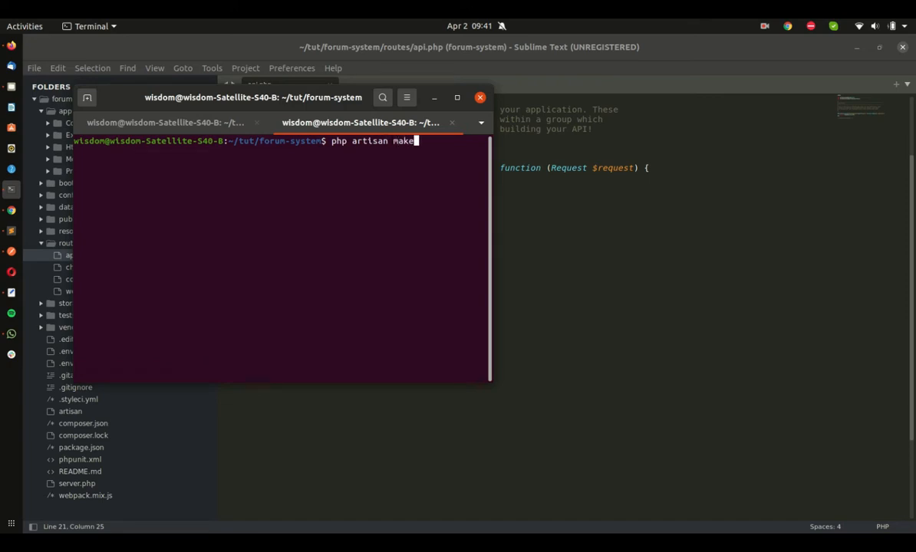
pyautogui.write(':controller Admin/A')
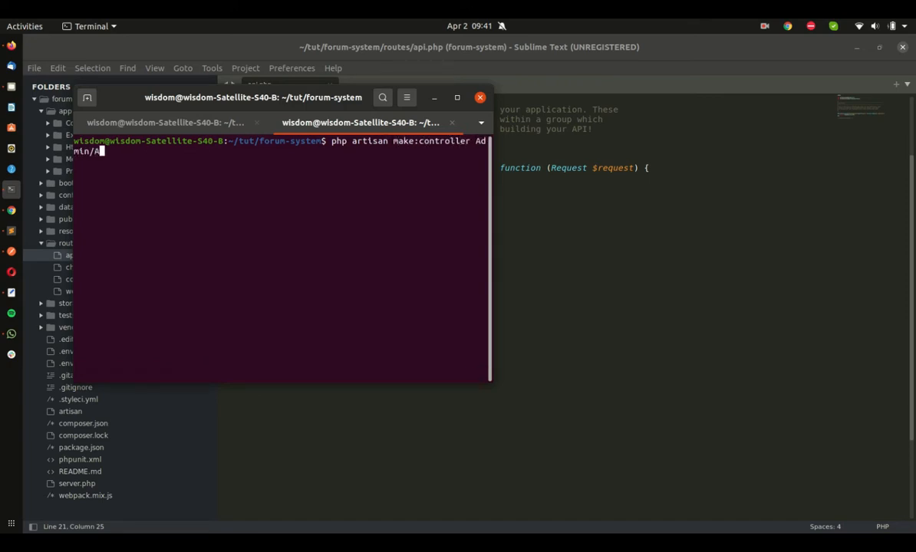
pyautogui.write('dminAuth')
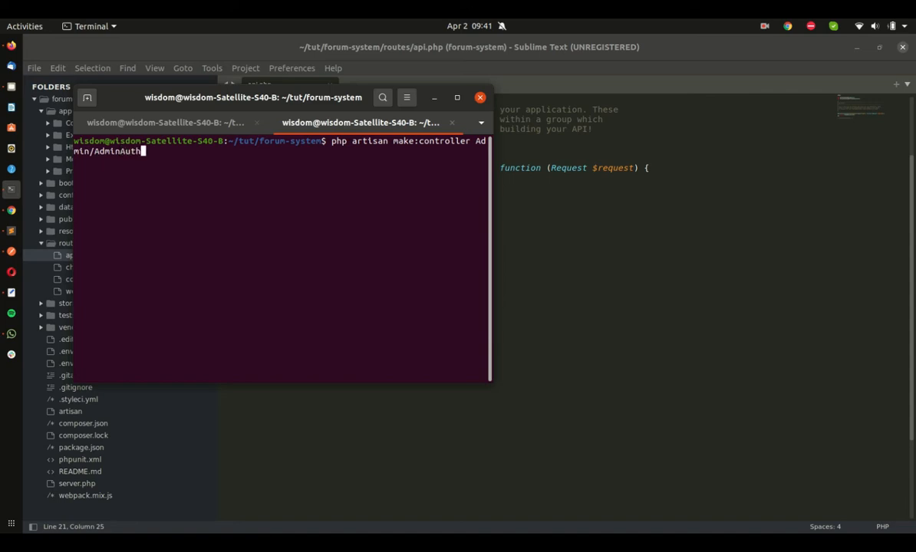
pyautogui.write('Controller')
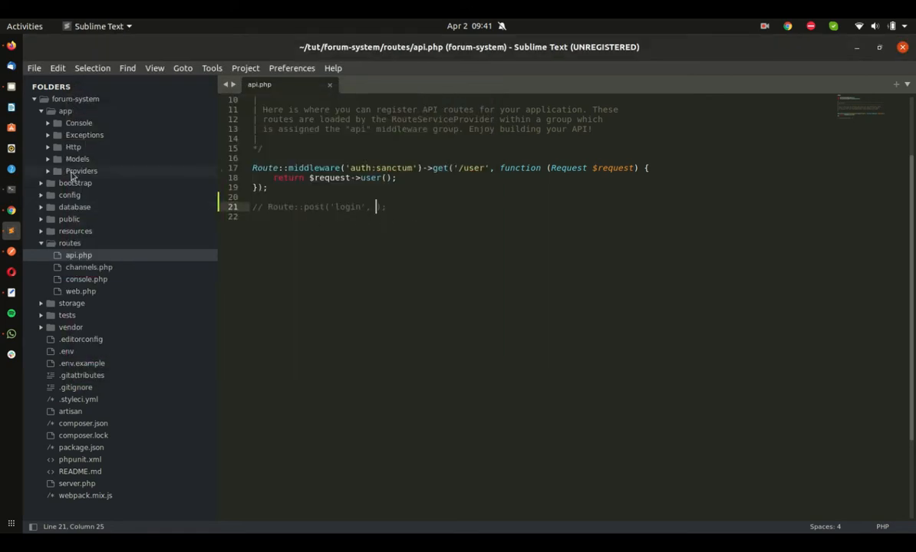
# Start a login(Request $request) method in AdminAuthController with a Validator::make call.
pyautogui.click(74, 147)
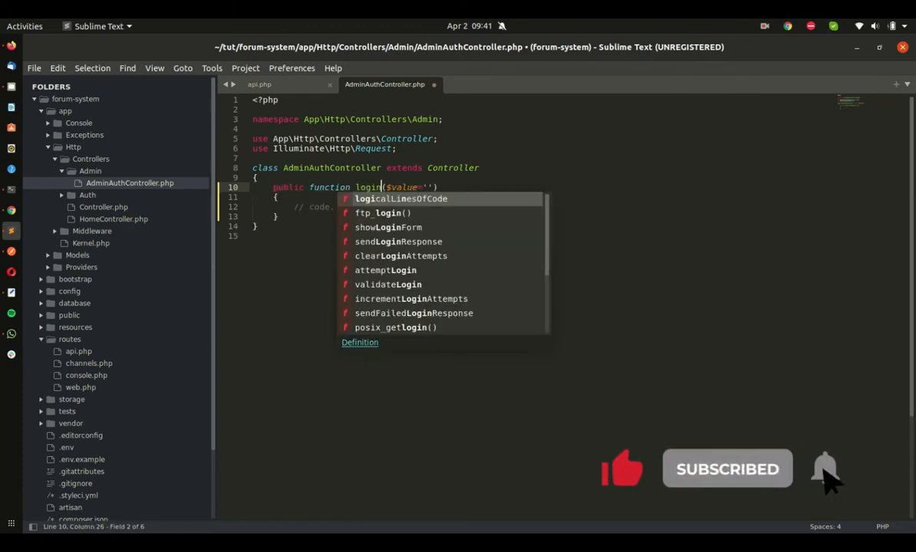
pyautogui.write('Request $request')
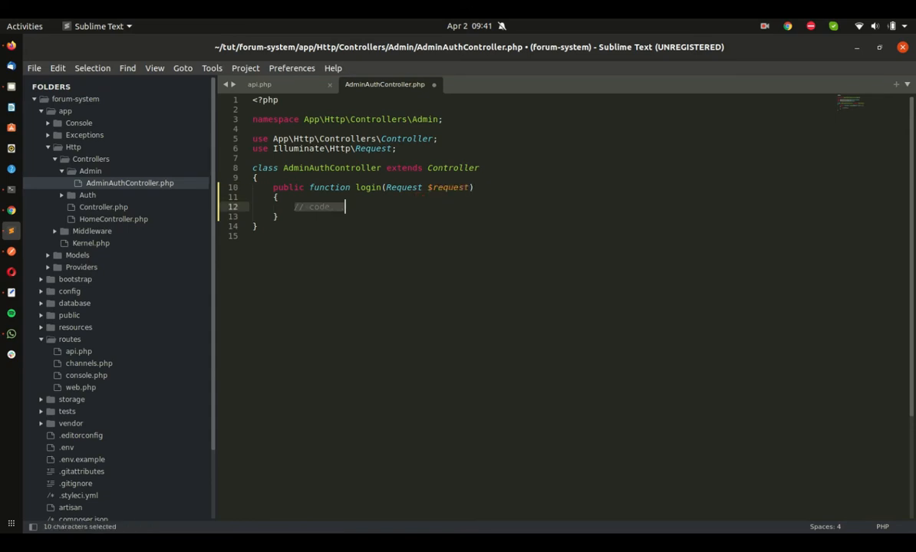
pyautogui.write('$va')
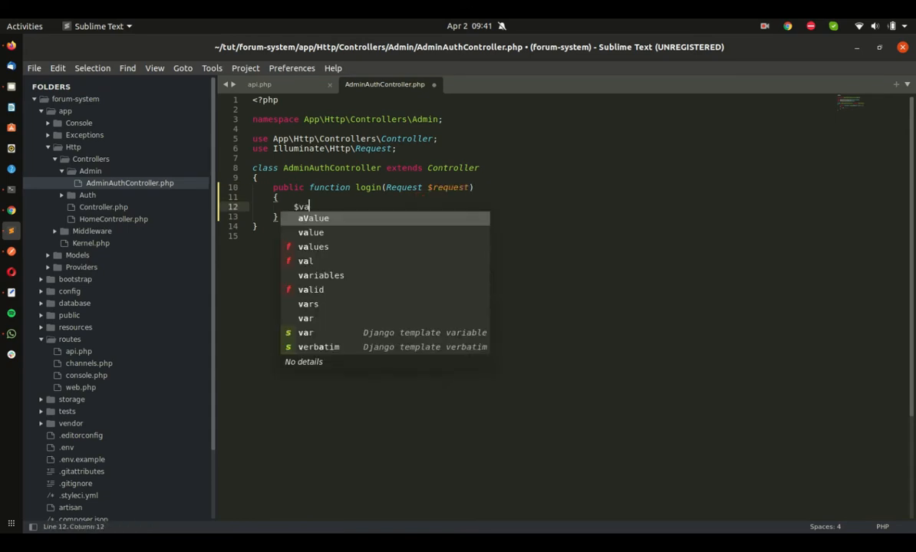
pyautogui.write('lidate')
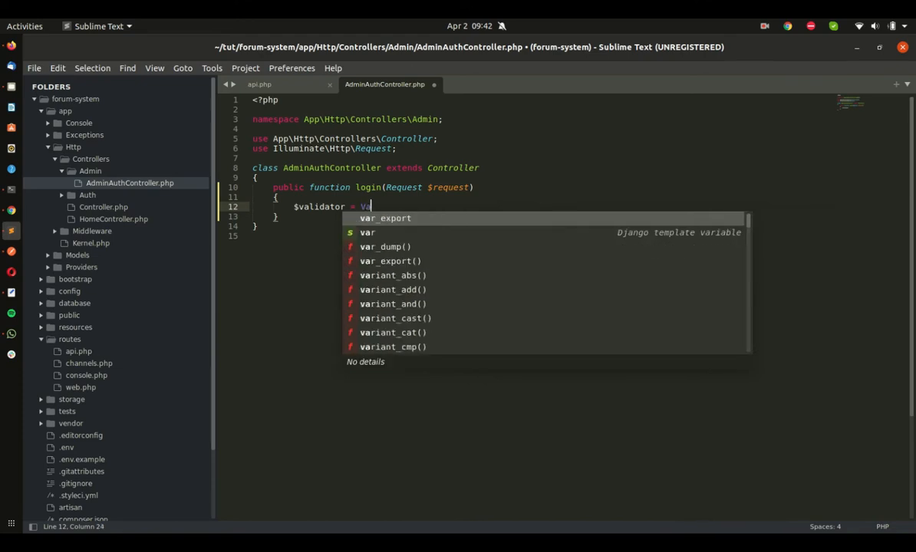
pyautogui.write('lidator::make($request->all(), [')
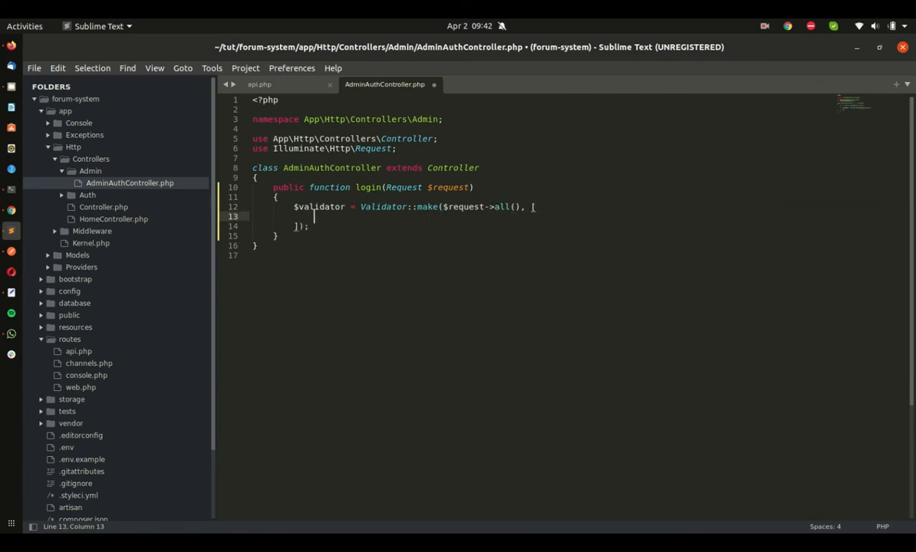
# Add validation rules making email and password required, and begin the fails check.
pyautogui.write("'email' =>")
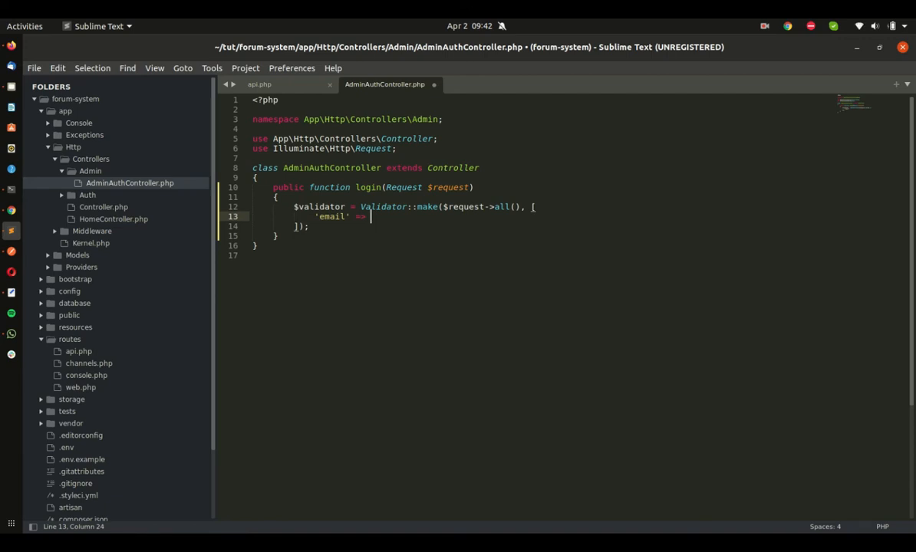
pyautogui.write("['required'")
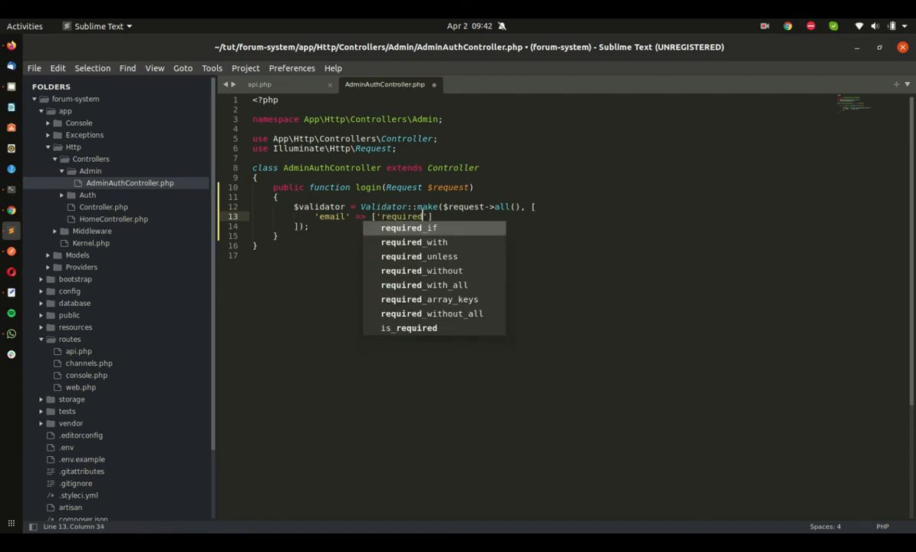
pyautogui.write(", 'email'")
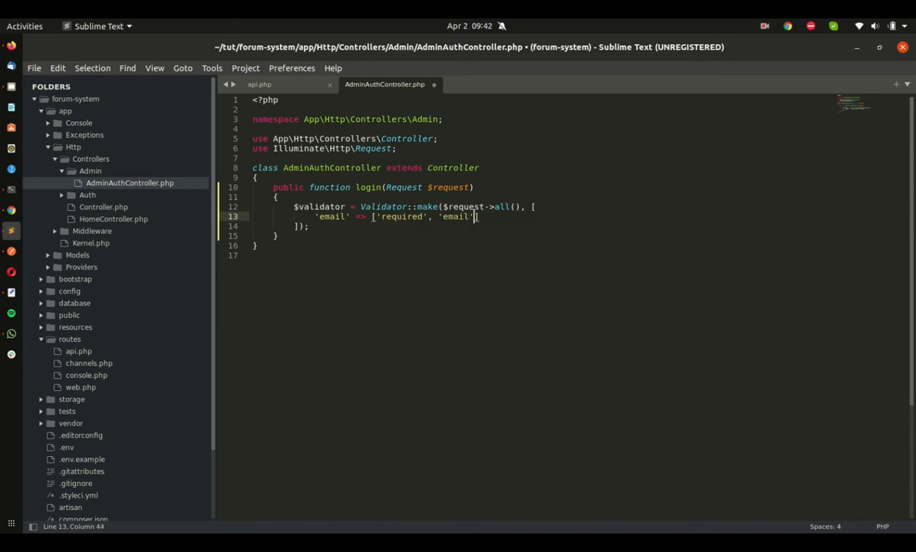
pyautogui.write(", '")
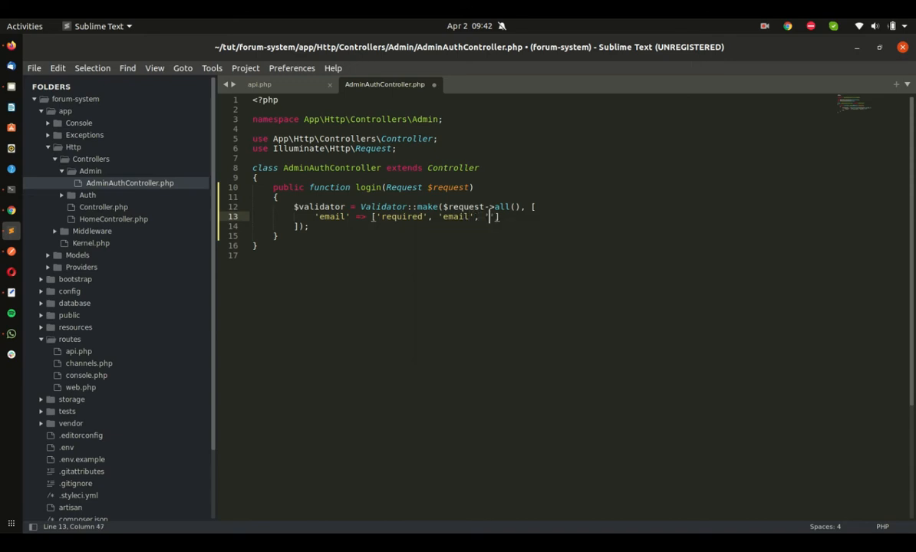
pyautogui.write('user')
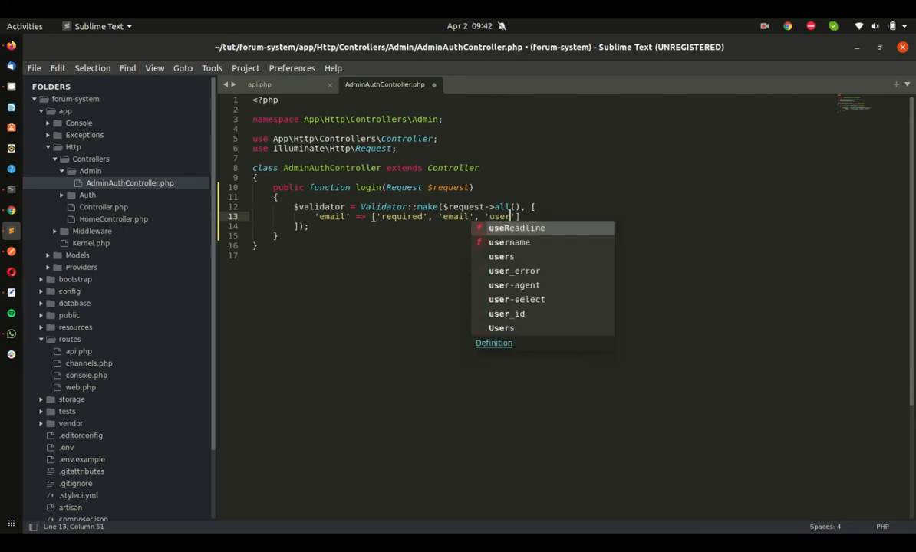
pyautogui.write(':unique')
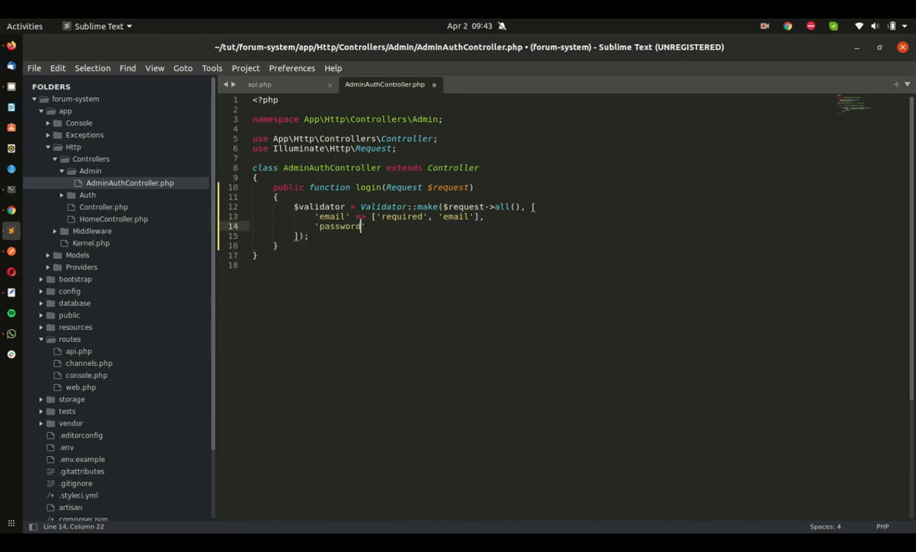
pyautogui.write("'required', 'string'")
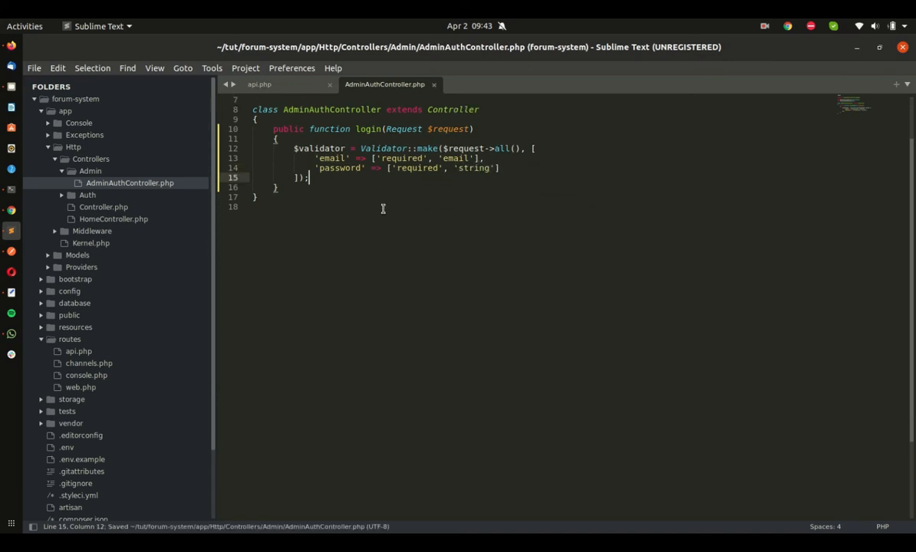
pyautogui.write('if ($) {')
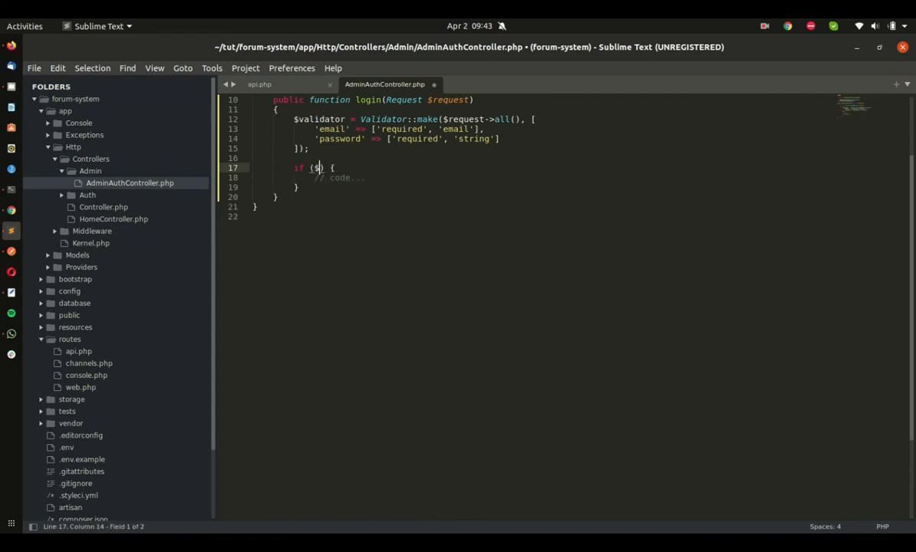
# Return the validator errors as JSON with a 401 status when $validator->fails().
pyautogui.write('validator->fails(')
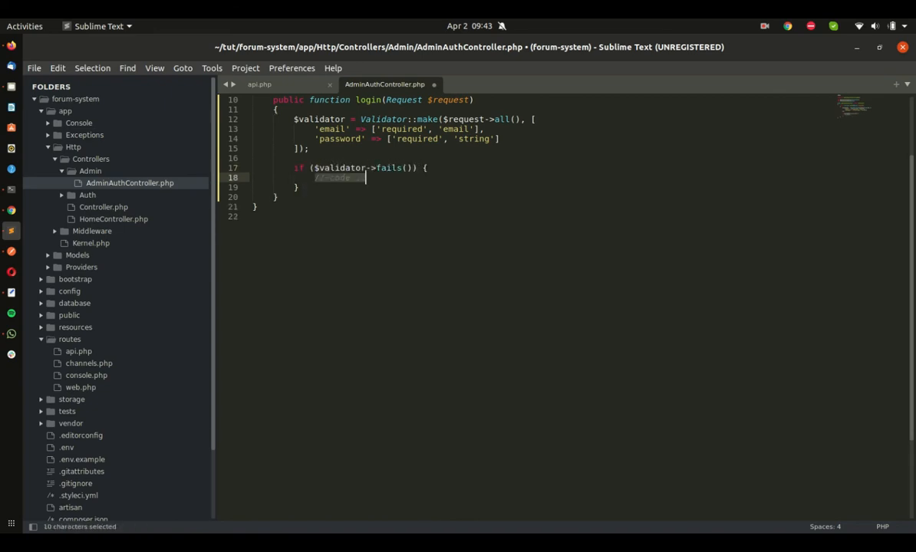
pyautogui.scroll(3)
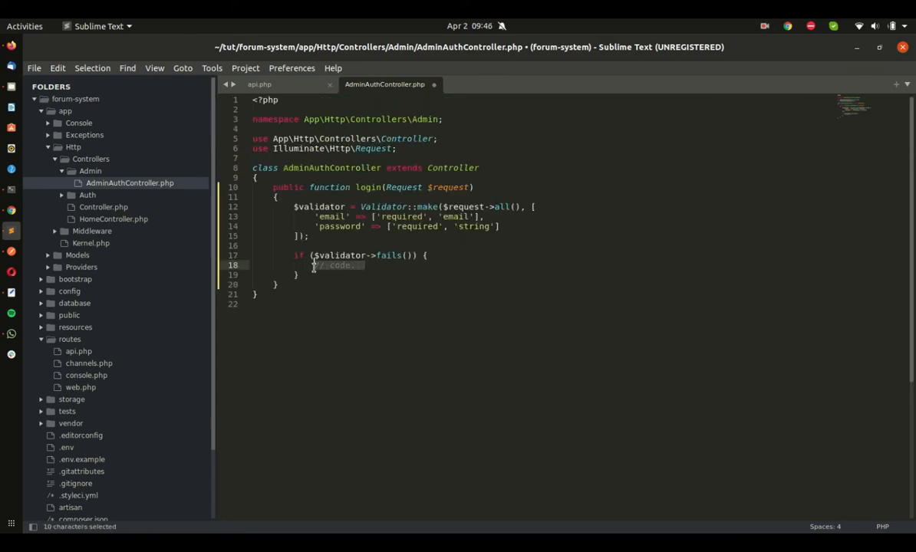
pyautogui.write('return response(')
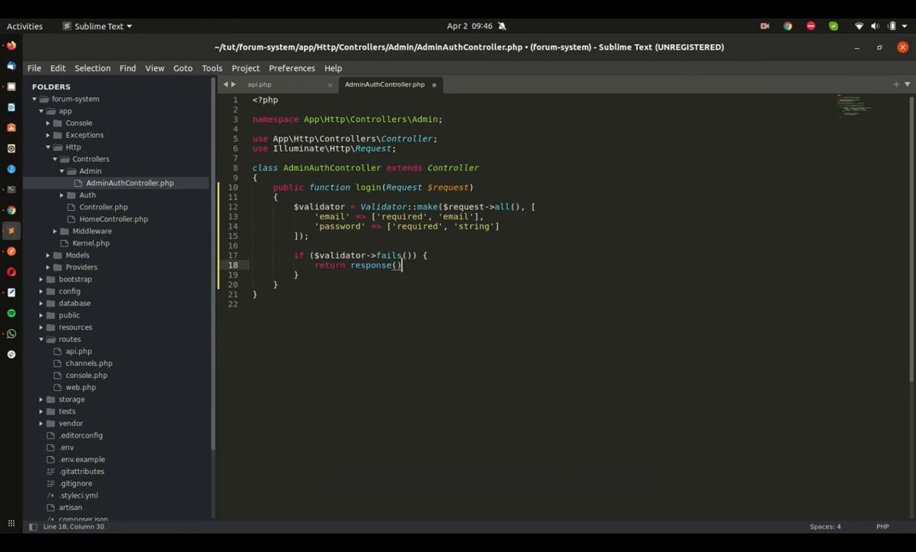
pyautogui.write('->json()')
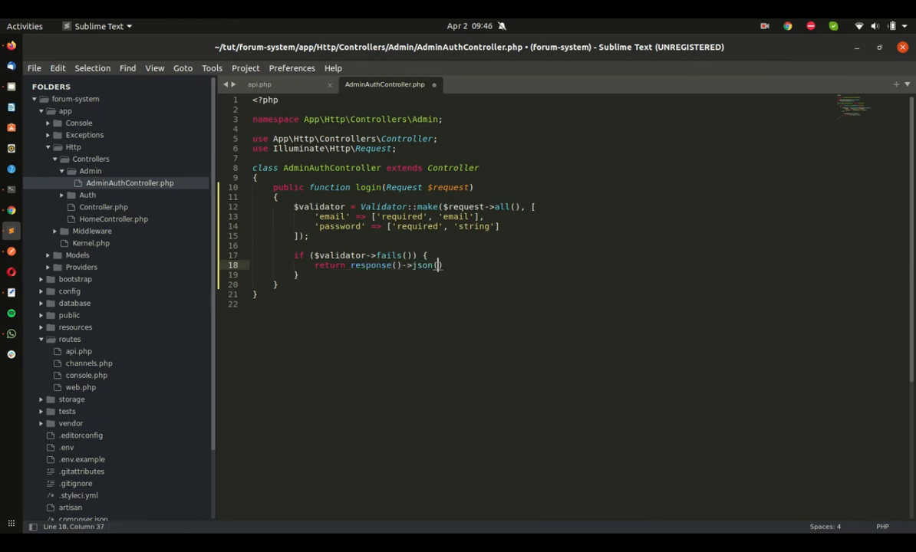
pyautogui.write("['errors' => $re")
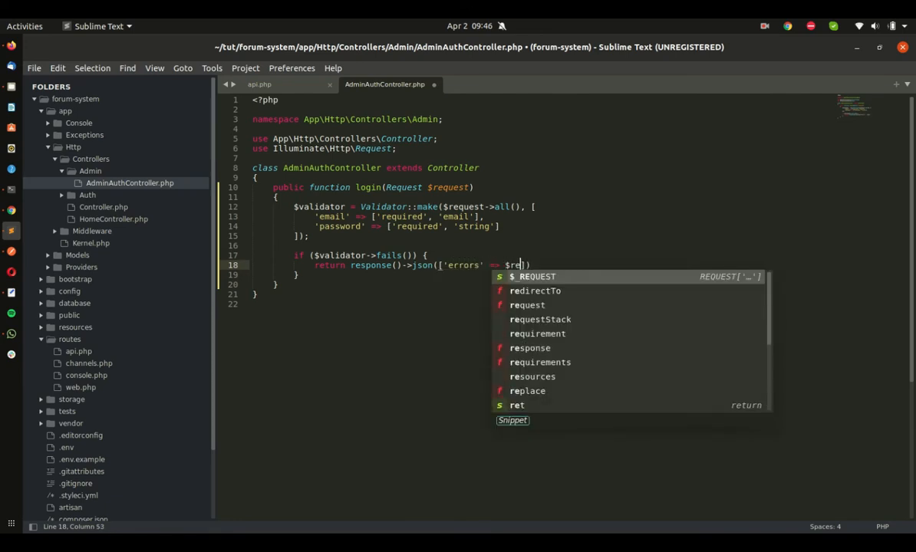
pyautogui.write('validator->errors(')
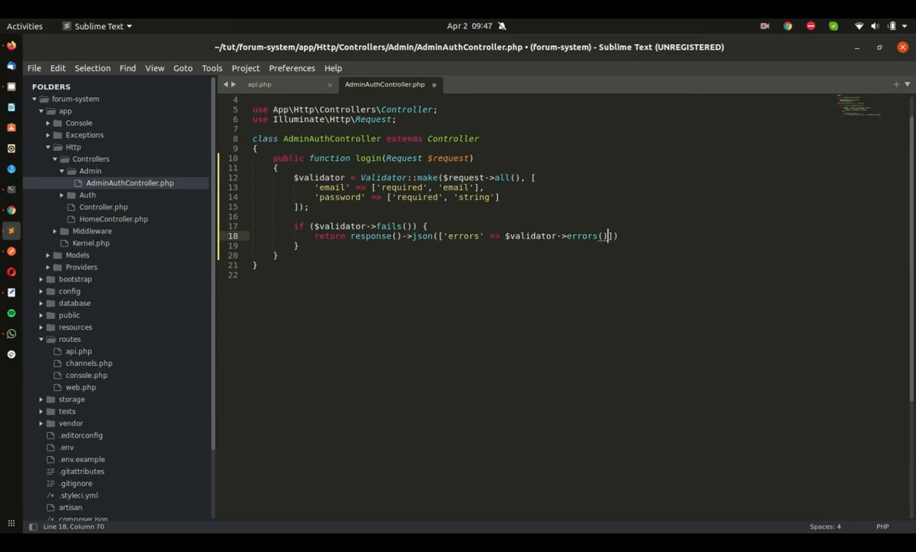
pyautogui.write(', 4')
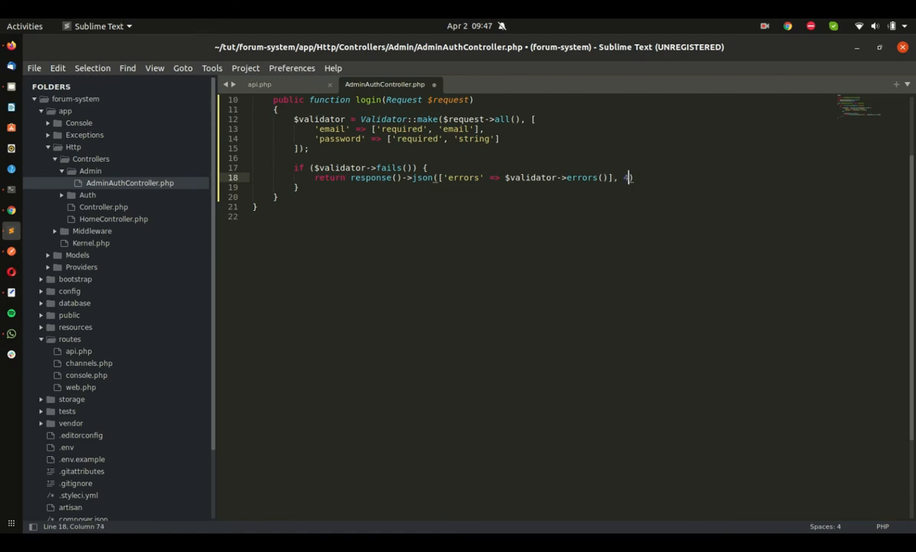
pyautogui.write('401);')
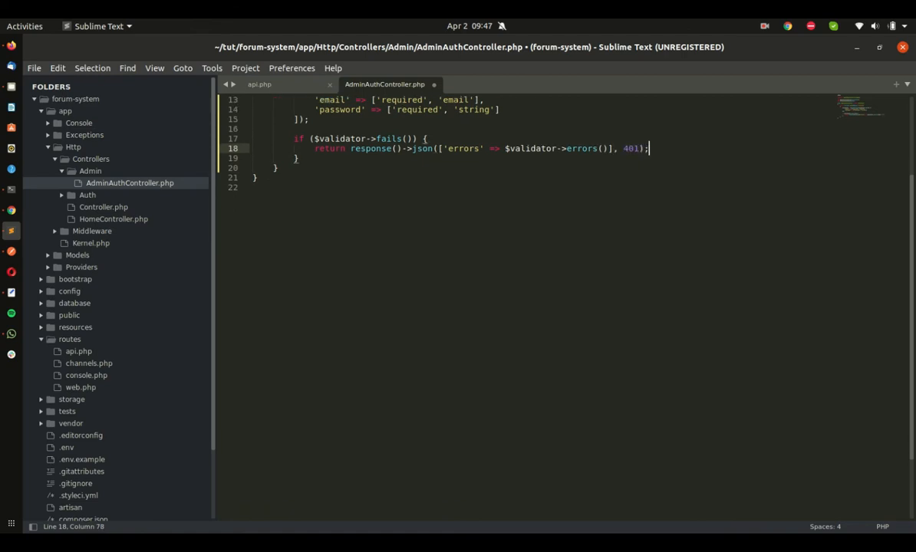
pyautogui.click(258, 84)
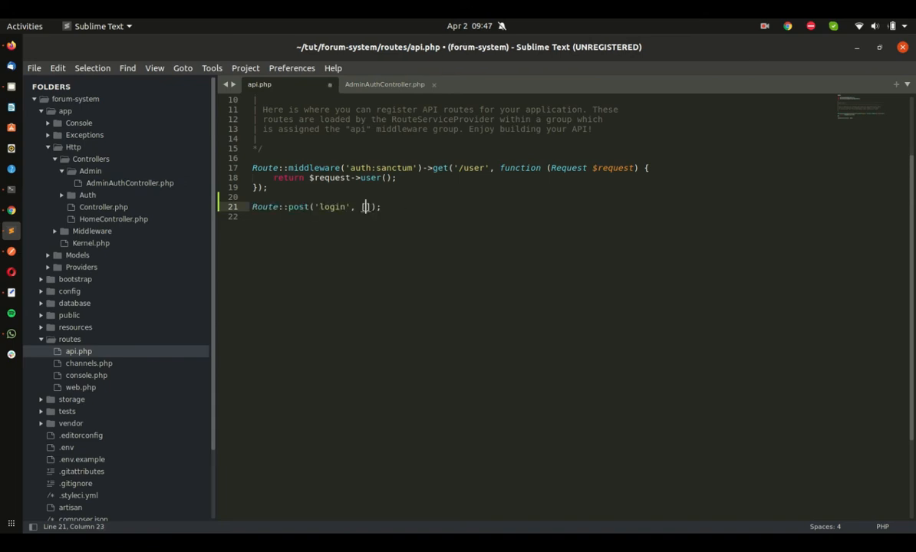
# Point the POST login route at App\Http\Controllers\Admin\AdminAuthController::class 'login'.
pyautogui.write('[A')
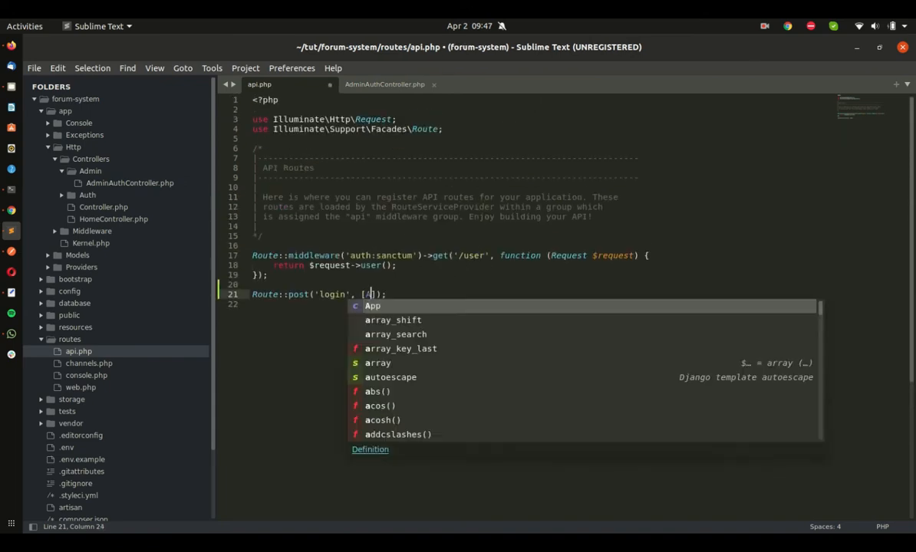
pyautogui.write('pp\\Http\\')
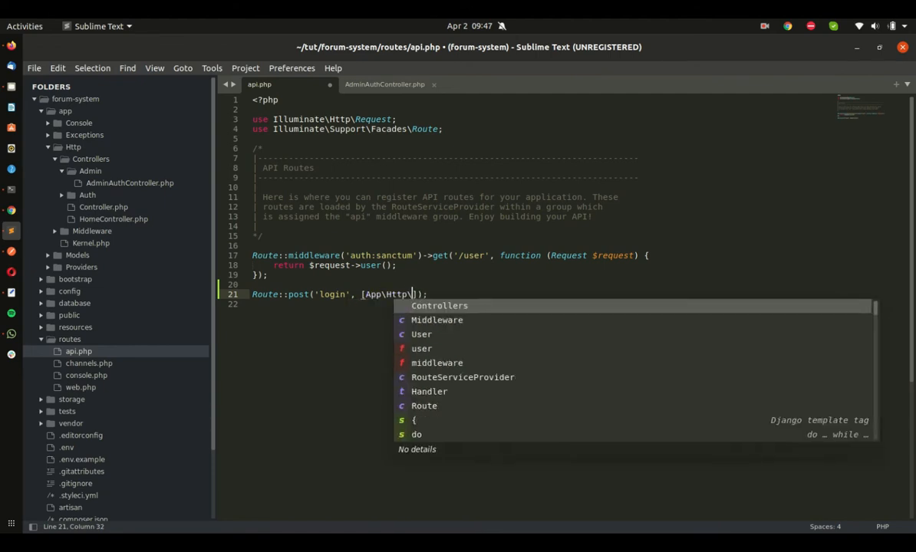
pyautogui.write('Controllers\\Admin')
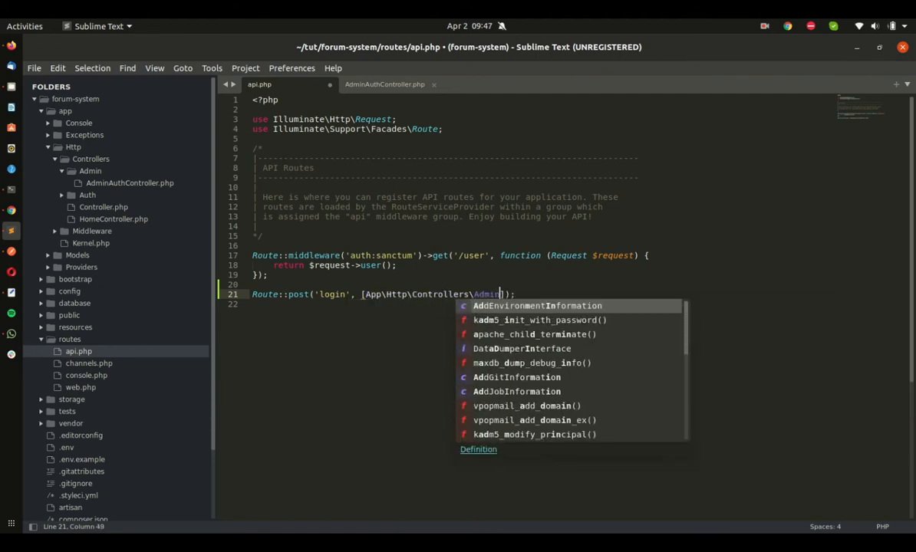
pyautogui.write('\\AdminAuthControlle')
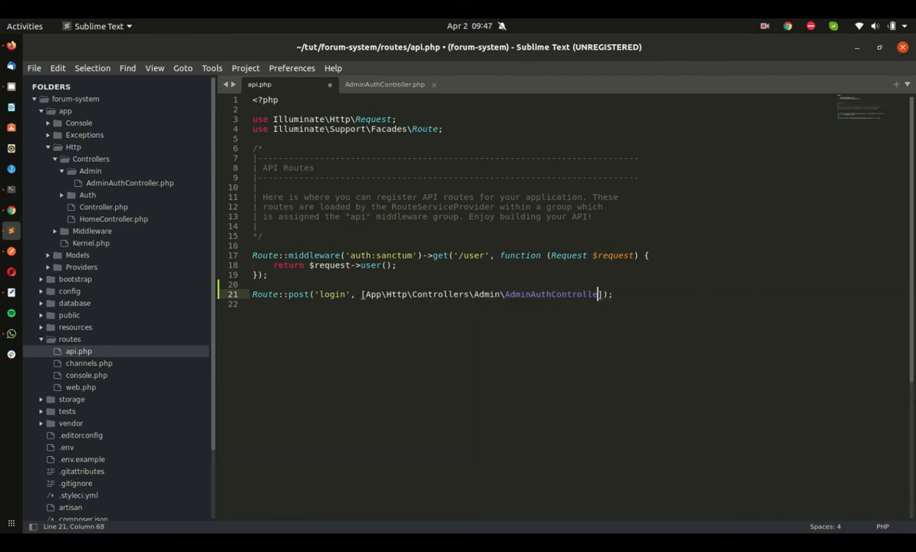
pyautogui.write("::class, '")
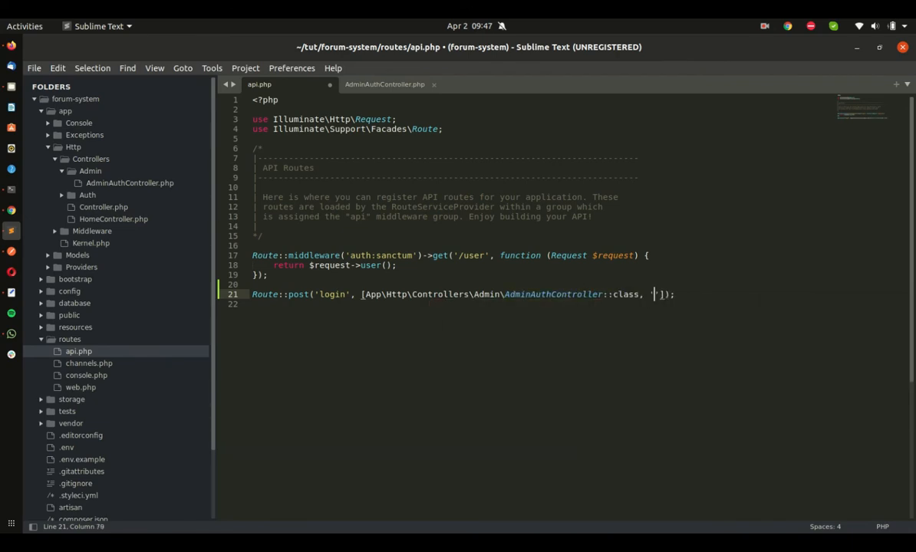
pyautogui.write('login')
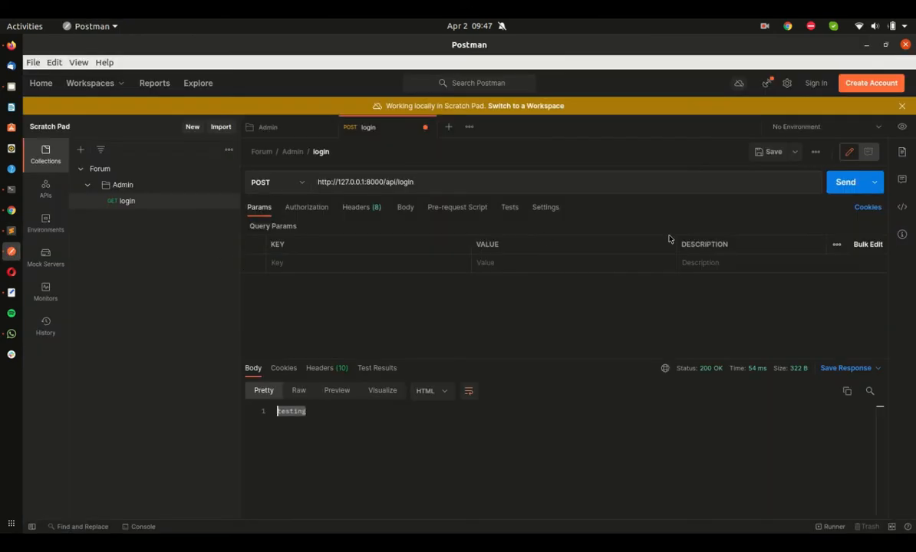
# Send the POST /api/login request and get the 401 required-fields errors.
pyautogui.click(845, 181)
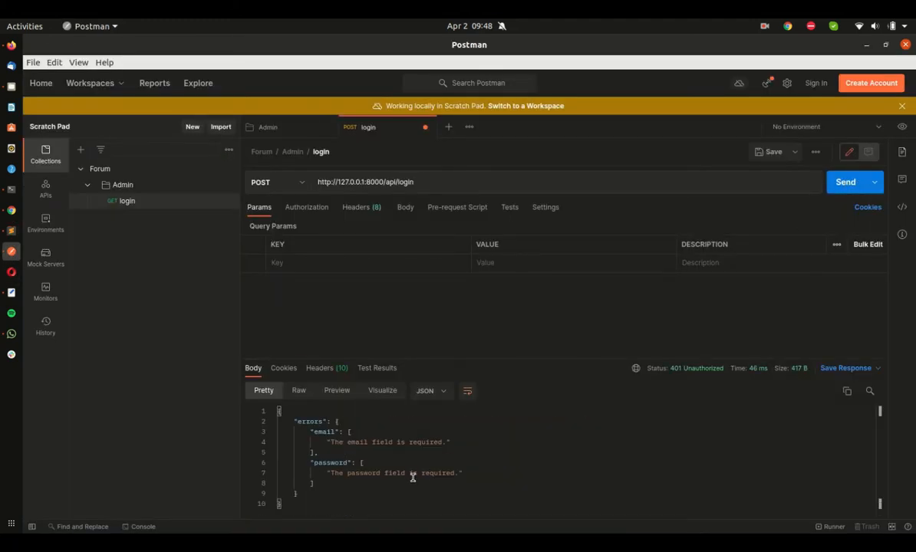
pyautogui.moveTo(65, 233)
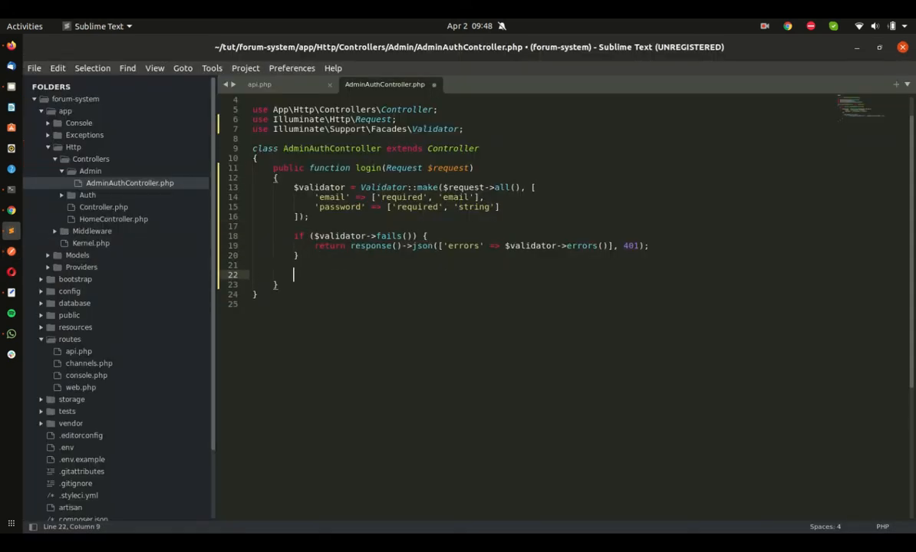
# Add an authenticate comment and an Auth::attempt on the request's email and password.
pyautogui.write('# auther')
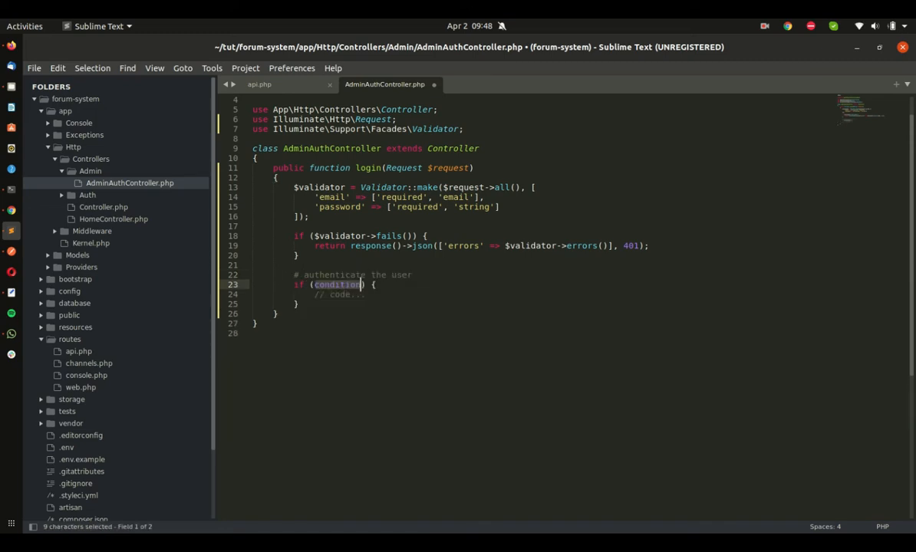
pyautogui.write('Auth::att')
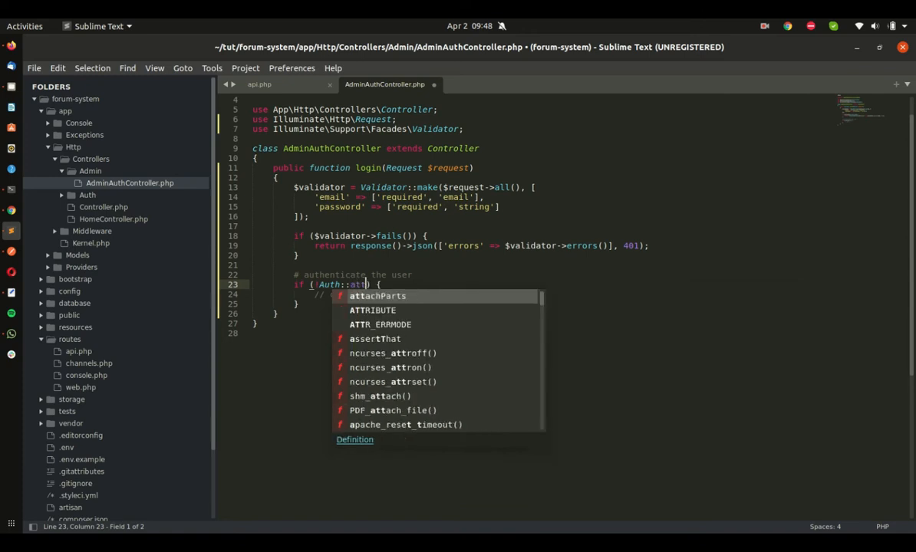
pyautogui.write('empt')
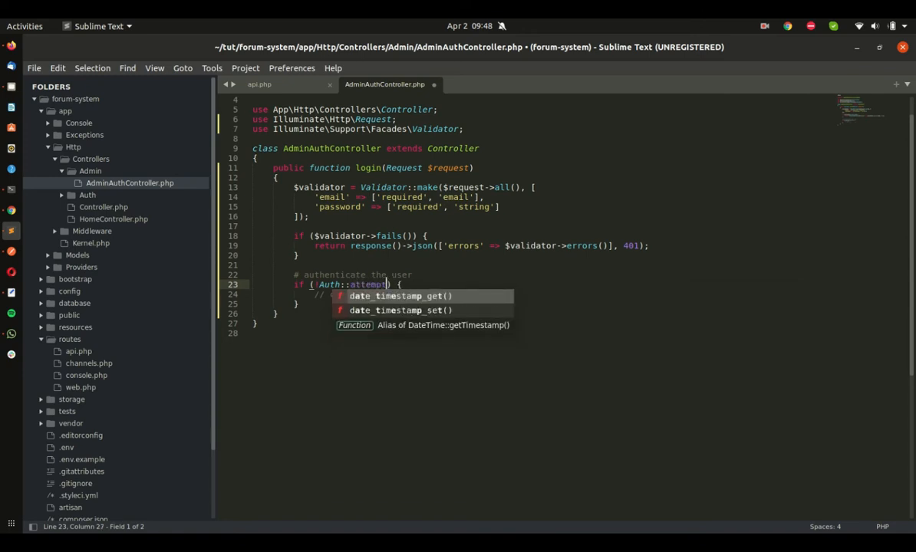
pyautogui.write('$re)')
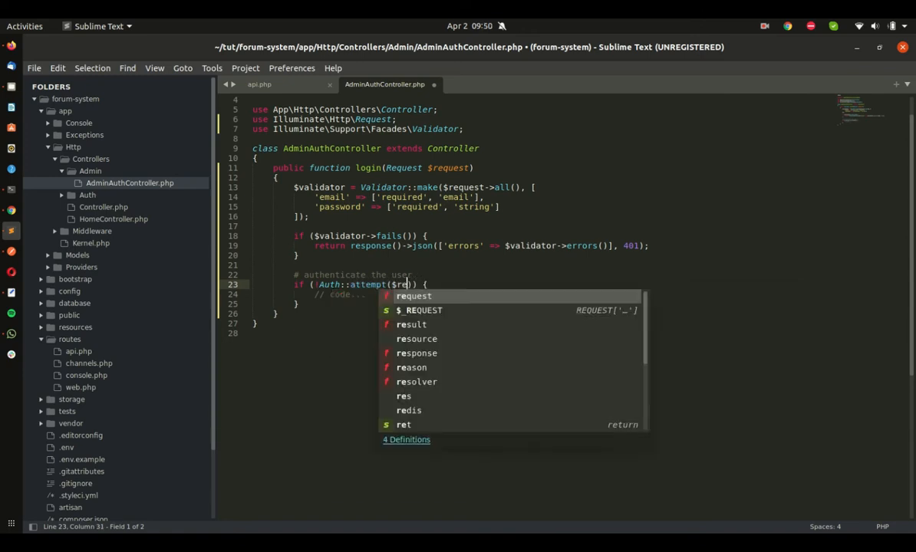
pyautogui.write('->only(')
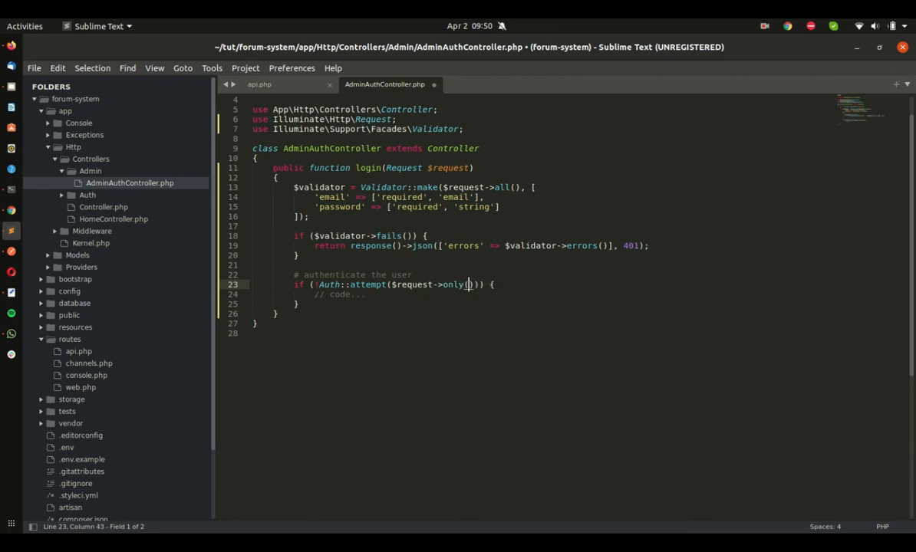
pyautogui.write("'email']")
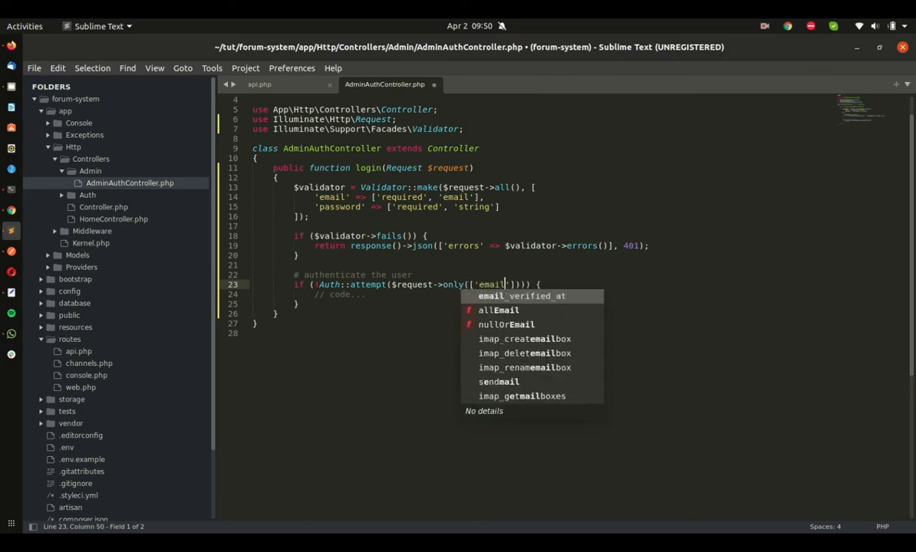
pyautogui.write(", 'password'")
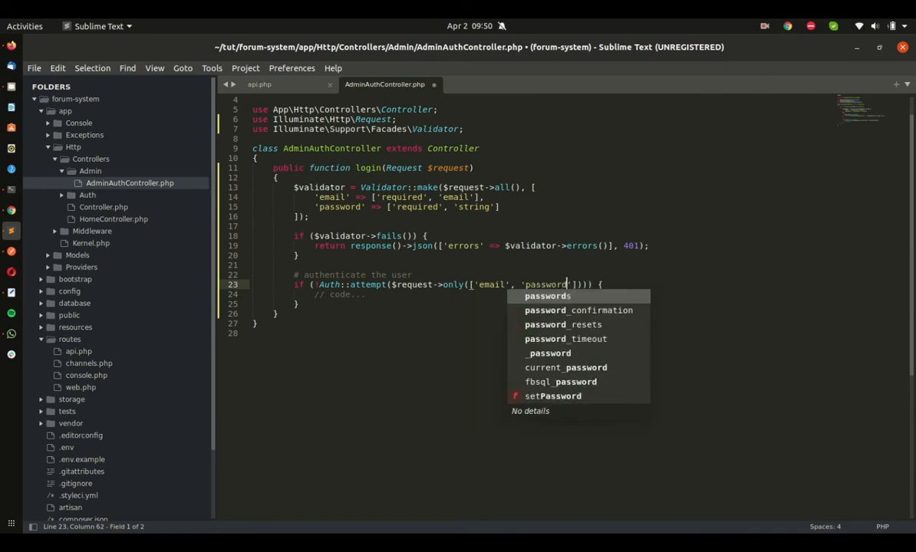
# Begin returning a JSON error with an 'Invalid pa...' message when the attempt fails.
pyautogui.write('re')
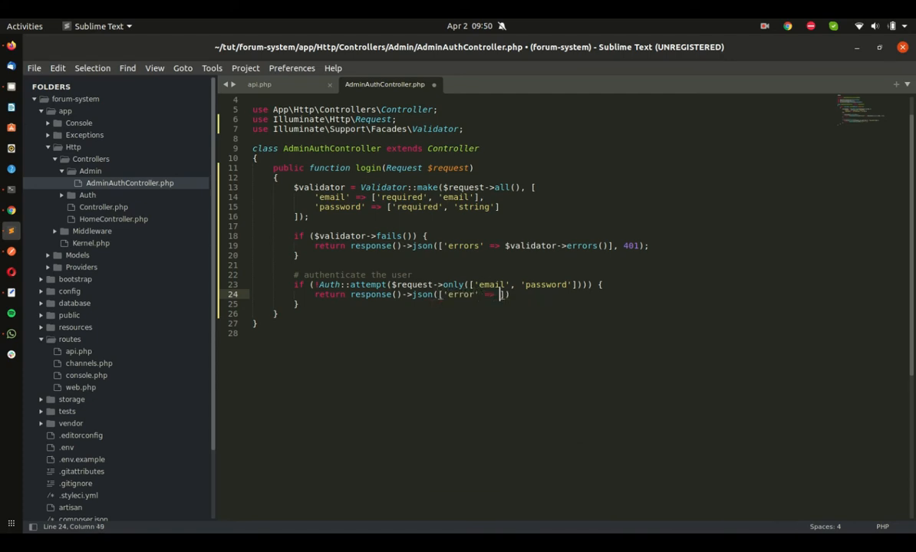
pyautogui.write("'")
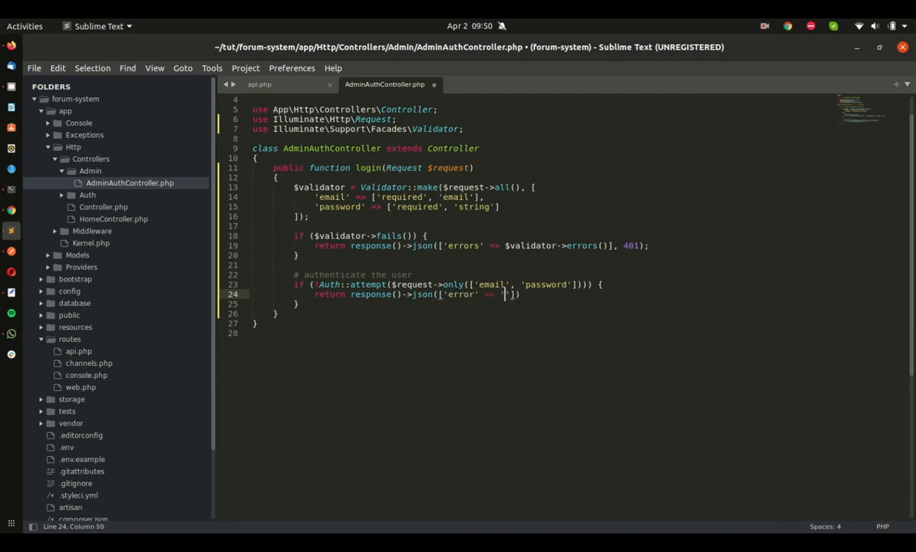
pyautogui.write('Invalid pa')
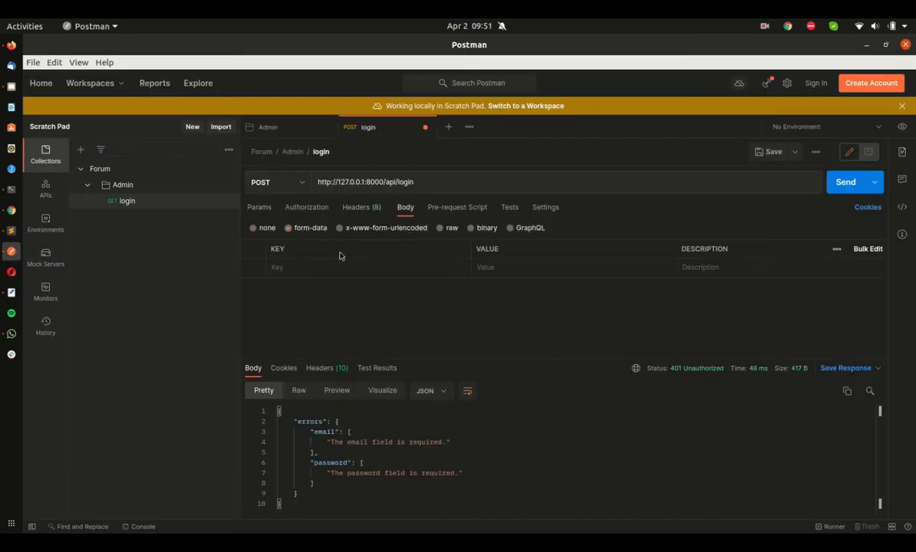
# Enter the email form-data value, send the request, and start importing Auth in the controller.
pyautogui.write('email')
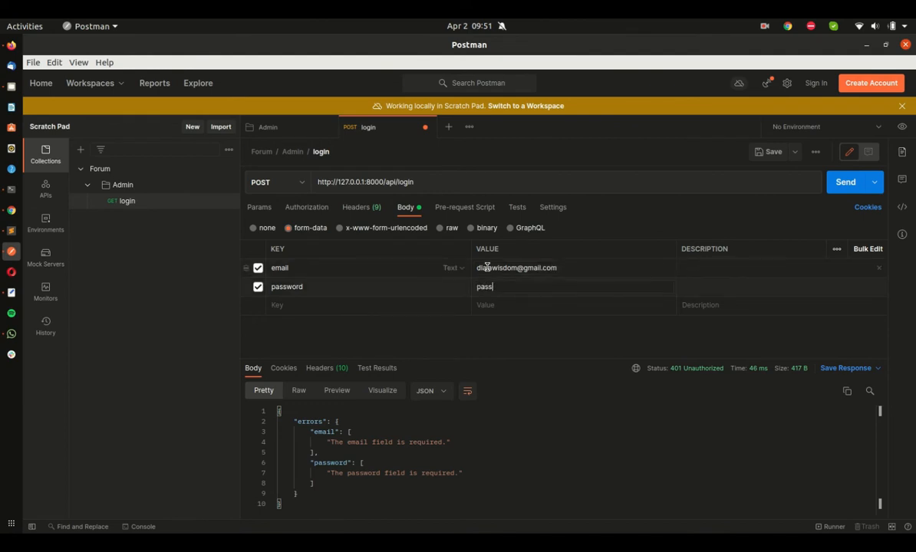
pyautogui.click(844, 181)
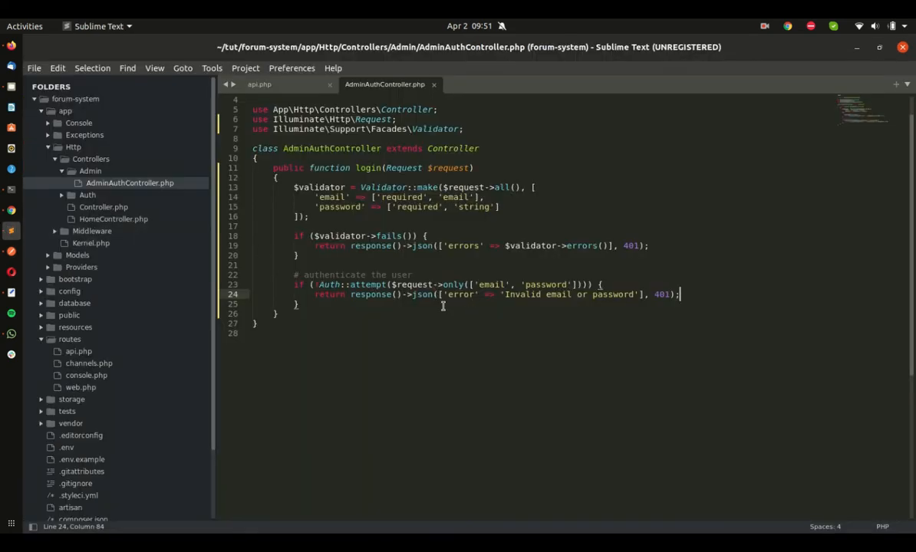
pyautogui.write('Auth')
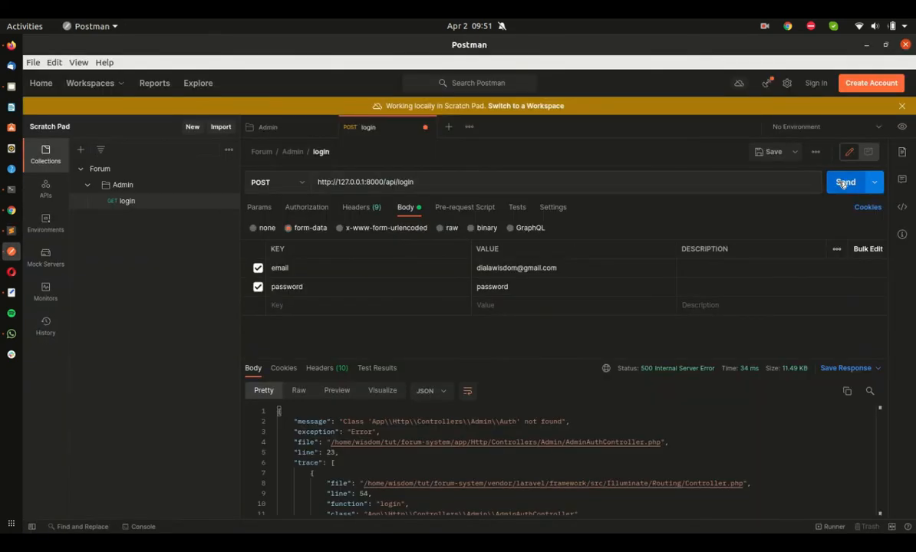
# Resend the login request, inspect the User model's SoftDeletes import, and open config/auth.php.
pyautogui.click(844, 181)
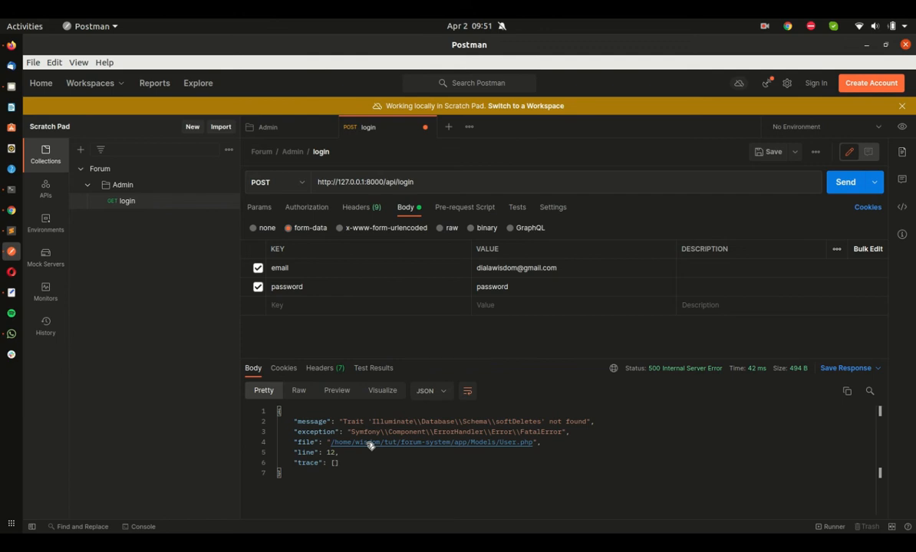
pyautogui.moveTo(12, 230)
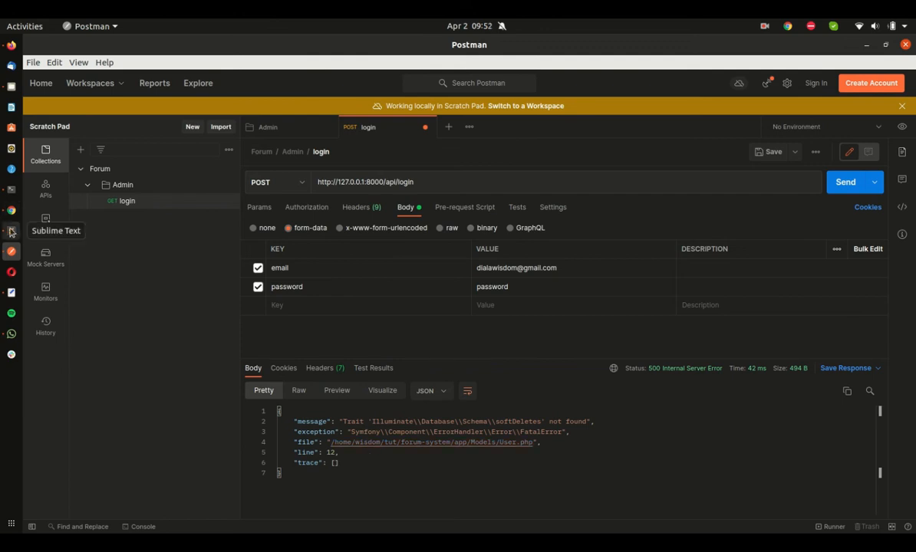
pyautogui.click(11, 232)
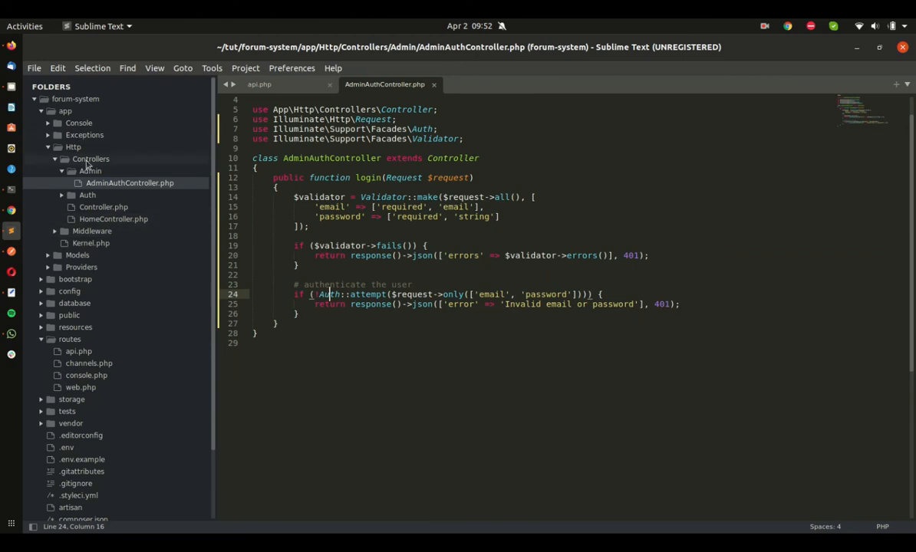
pyautogui.click(88, 279)
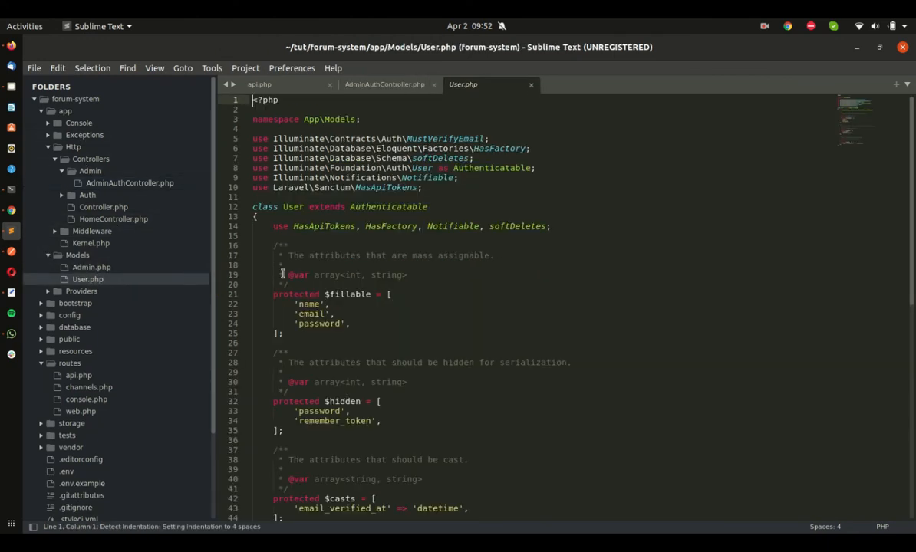
pyautogui.doubleClick(389, 158)
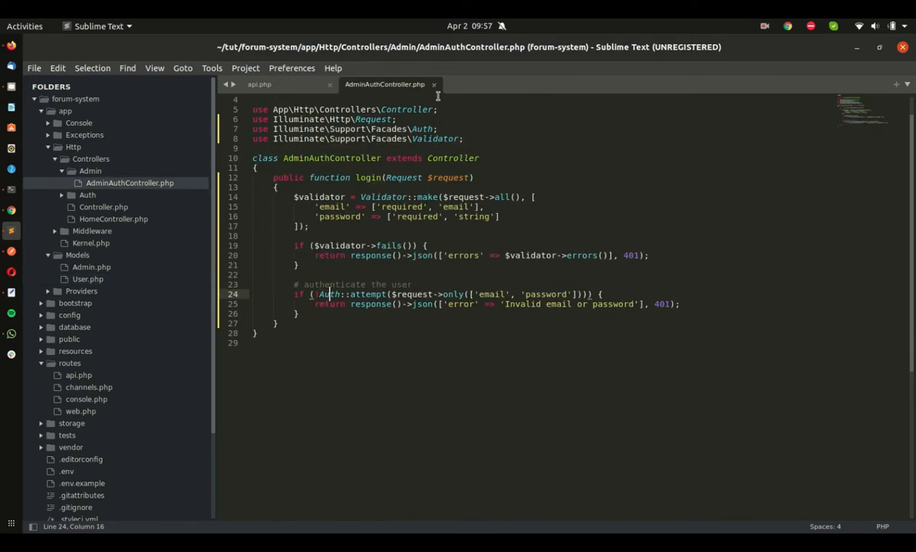
pyautogui.click(678, 303)
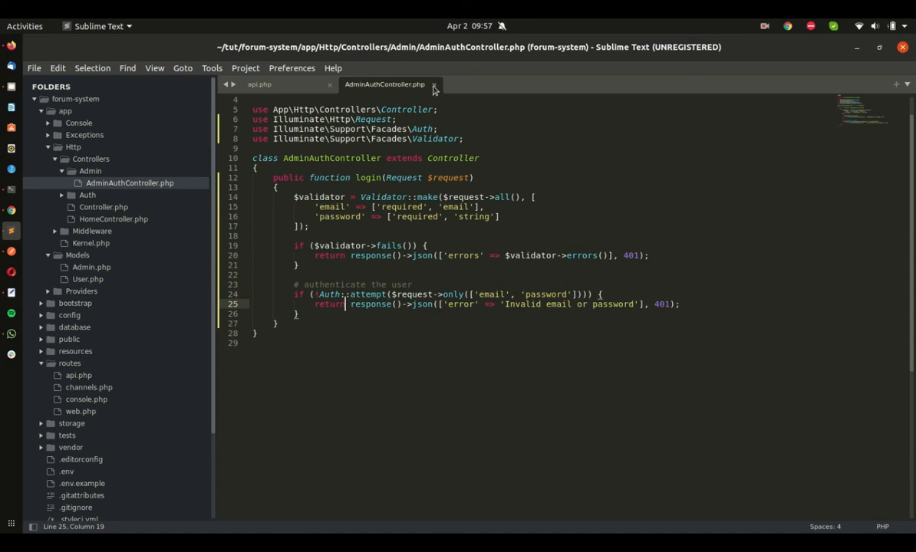
pyautogui.click(434, 84)
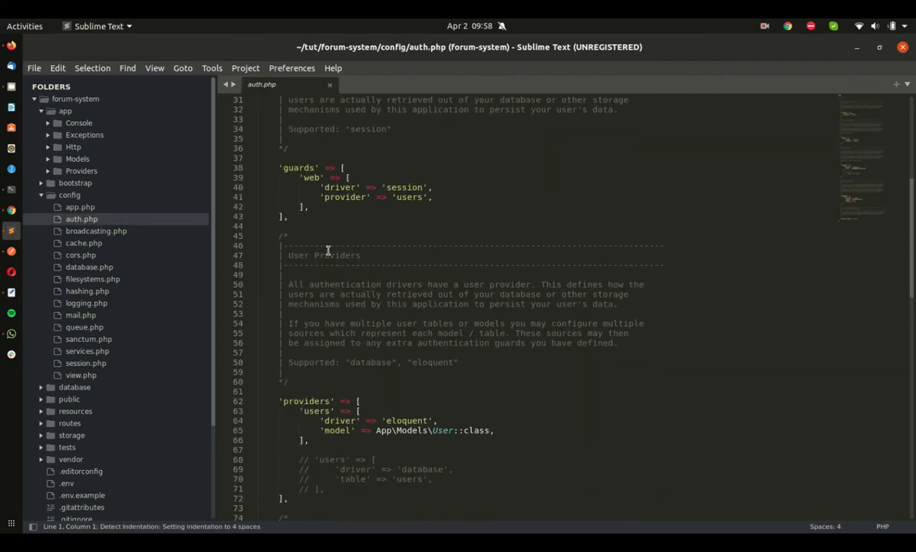
# Paste a copy of the web guard as admin and the users provider as admins using the Admin model.
pyautogui.moveTo(299, 178); pyautogui.dragTo(307, 212)
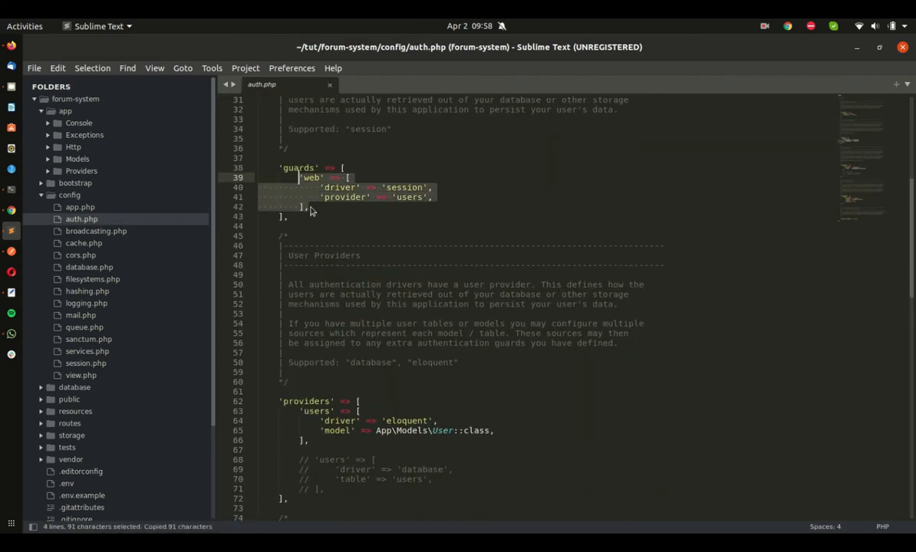
pyautogui.press('ctrl+v')
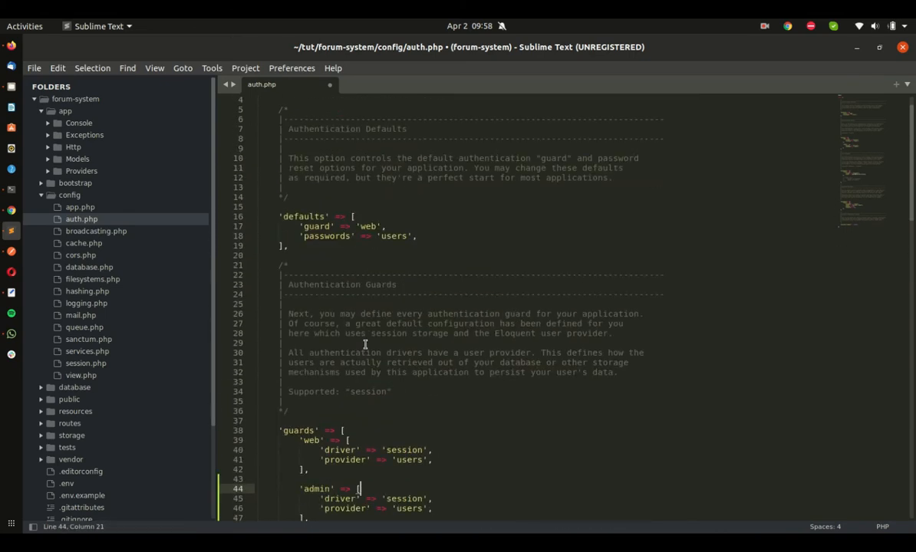
pyautogui.scroll(-3)
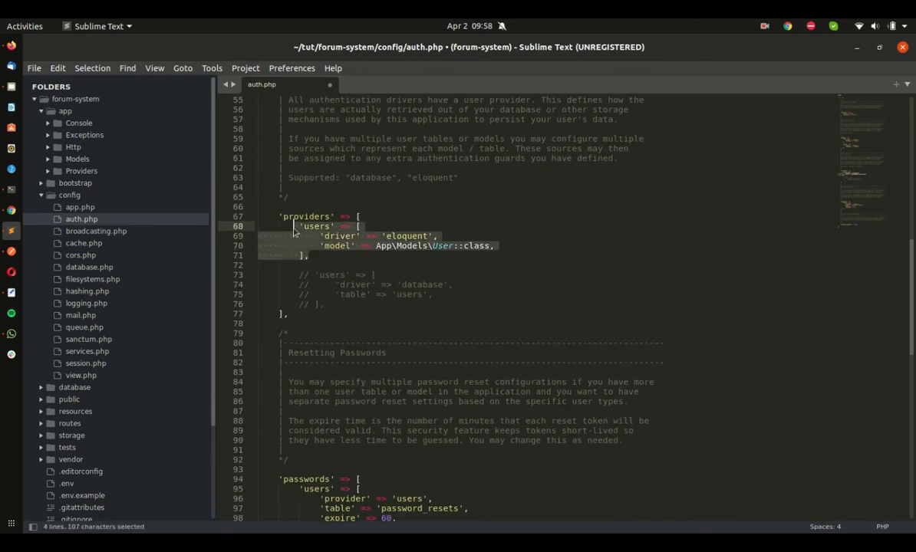
pyautogui.press('ctrl+v')
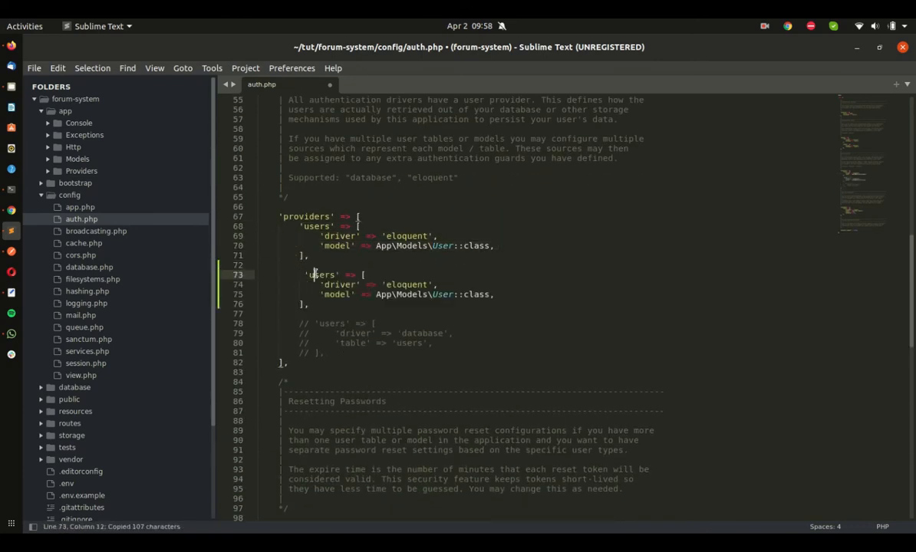
pyautogui.write('admins')
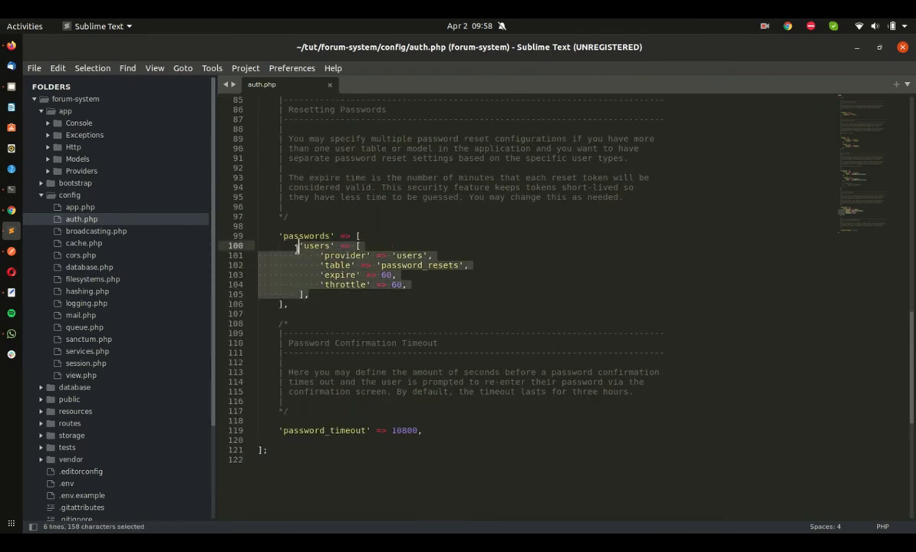
# Paste the users password reset block as an admins entry and save the auth config.
pyautogui.press('ctrl+v')
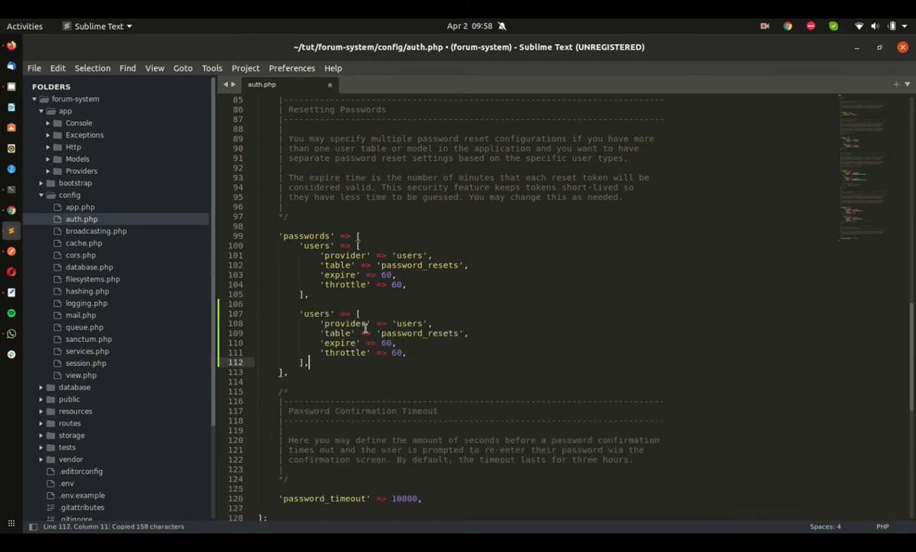
pyautogui.write('admins')
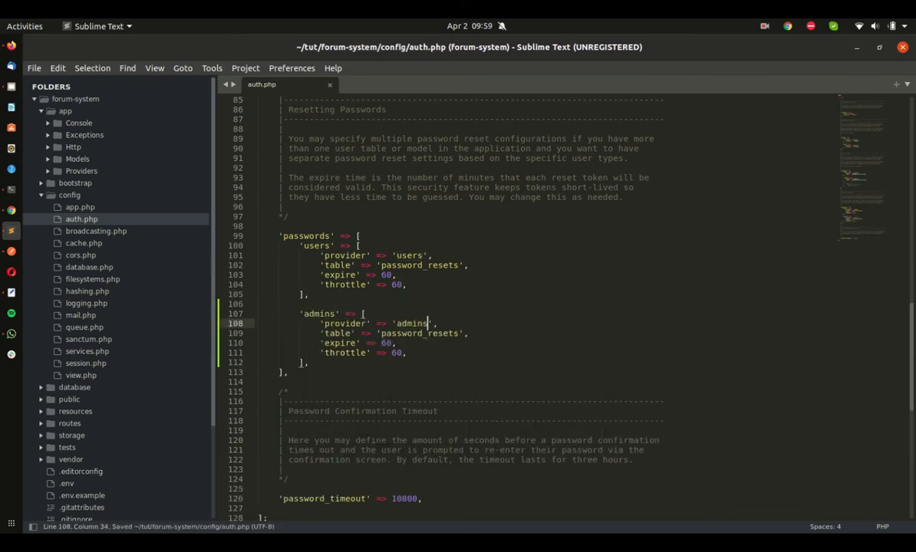
pyautogui.scroll(3)
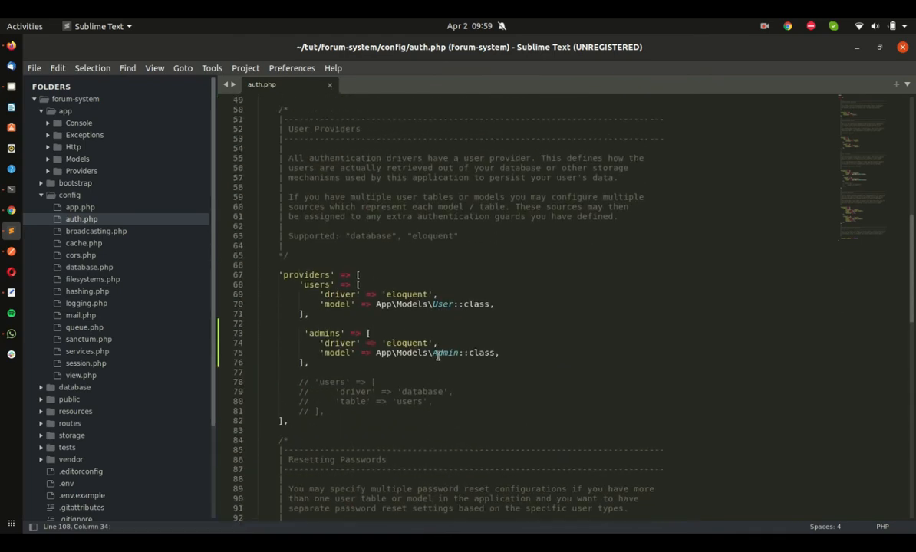
pyautogui.scroll(3)
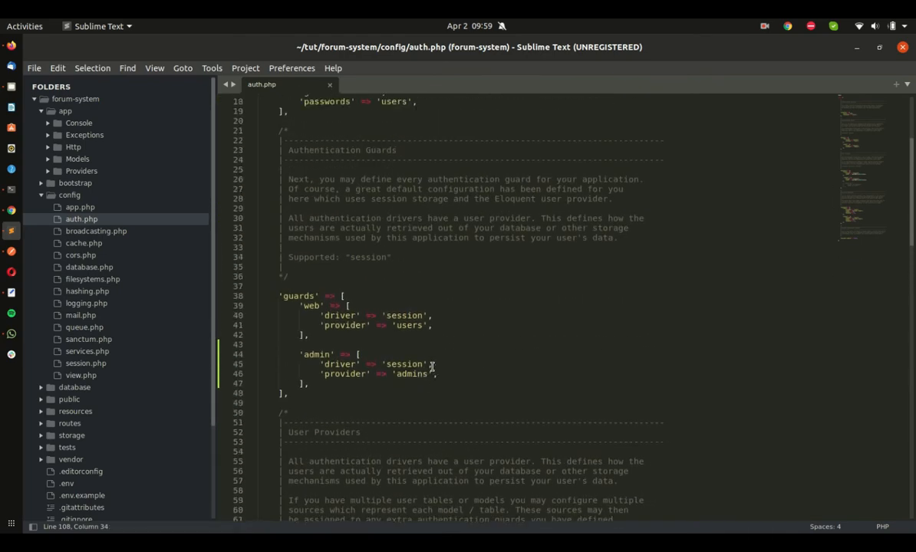
pyautogui.scroll(3)
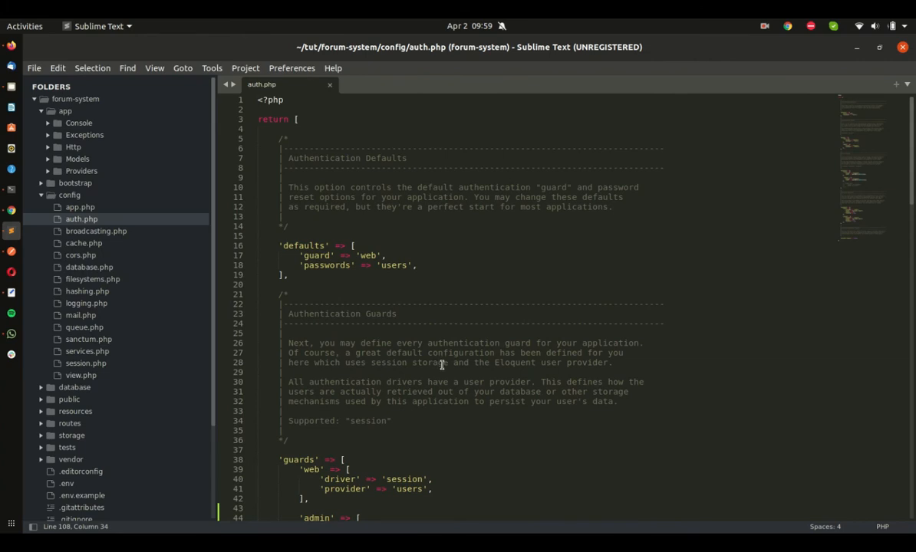
# Close the auth config file and collapse the config folder before resending in Postman.
pyautogui.click(330, 85)
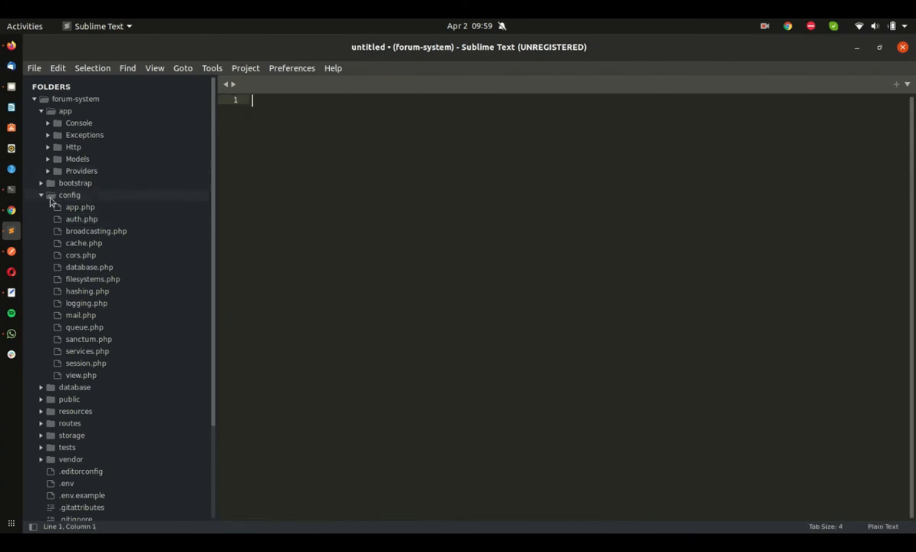
pyautogui.click(69, 195)
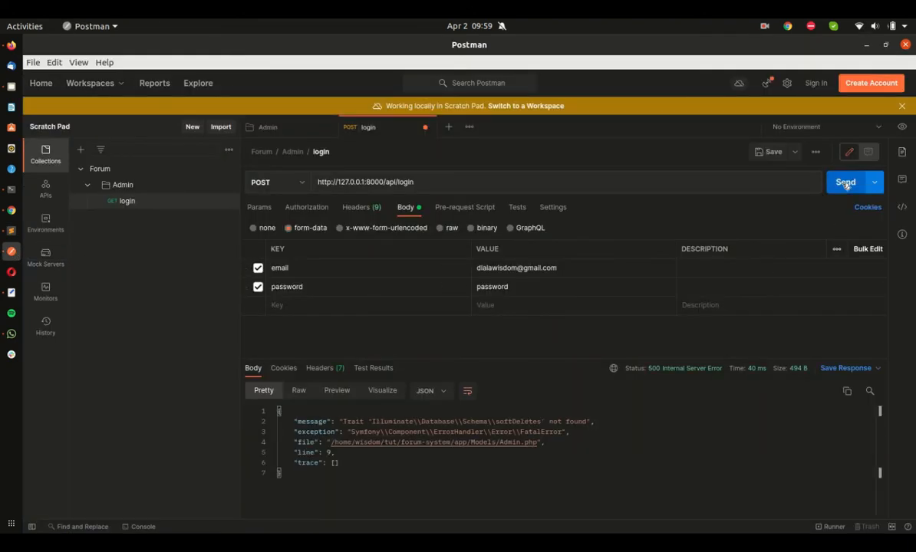
pyautogui.moveTo(143, 280)
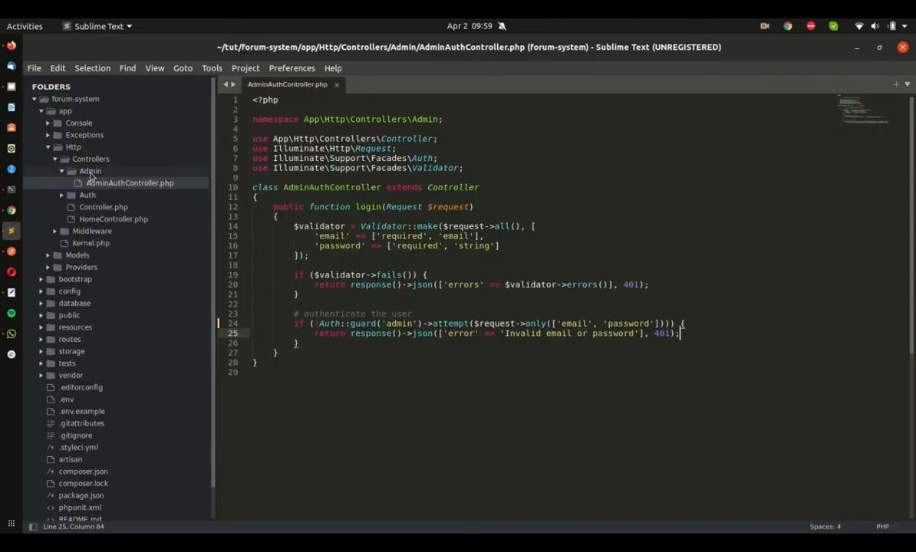
pyautogui.click(92, 267)
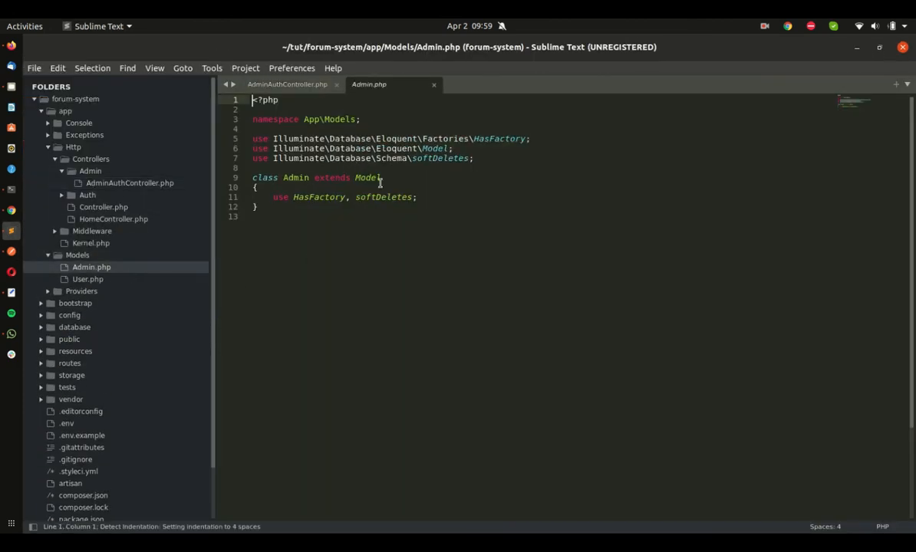
pyautogui.click(358, 197)
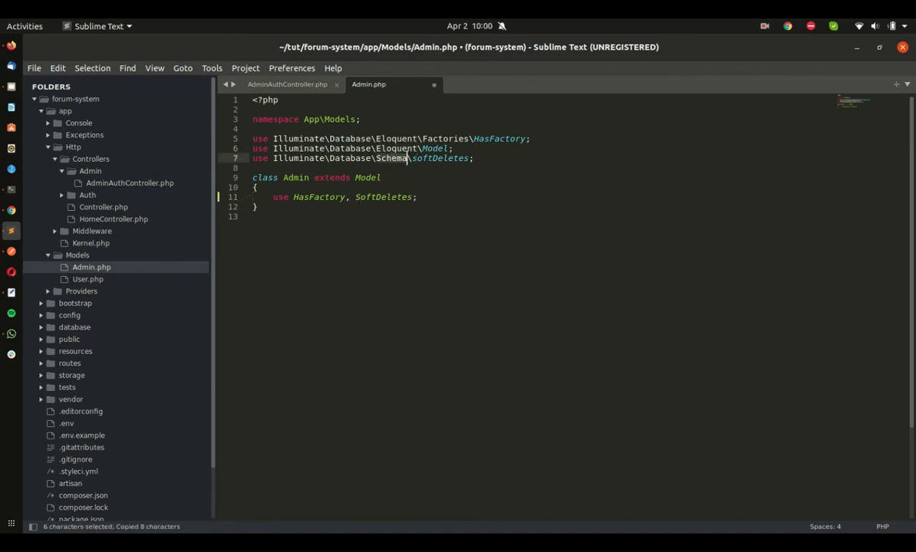
pyautogui.press('ctrl+s')
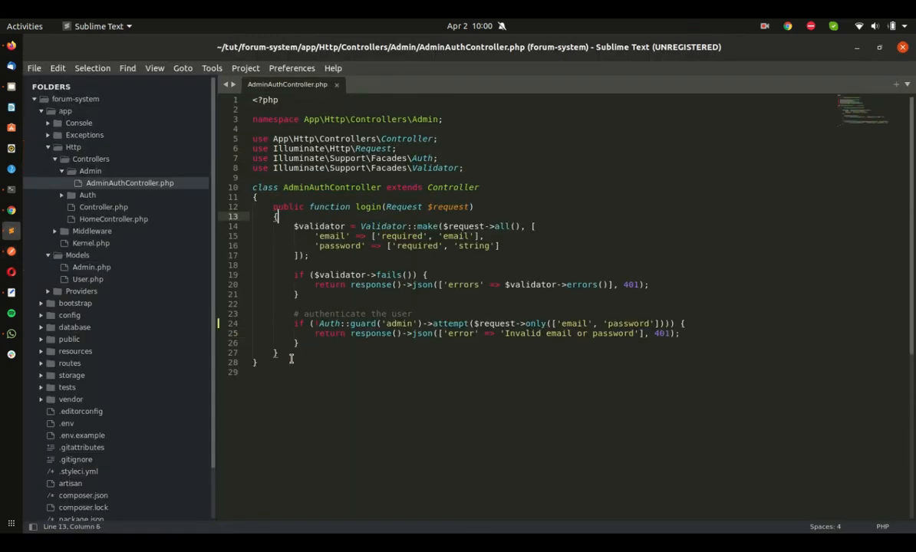
# In the login method, fetch the admin by the request email into $admin.
pyautogui.write('# create token for admin')
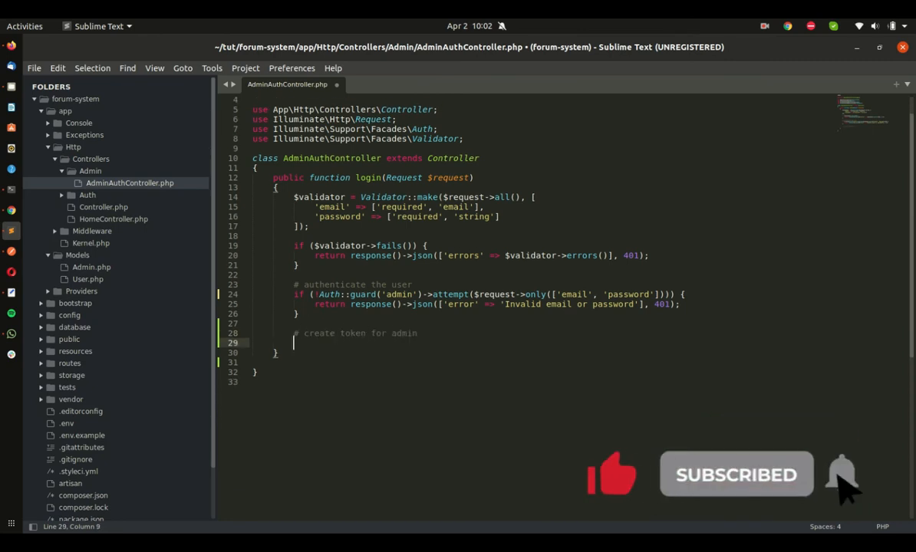
pyautogui.write("$admin = Admin::where('email")
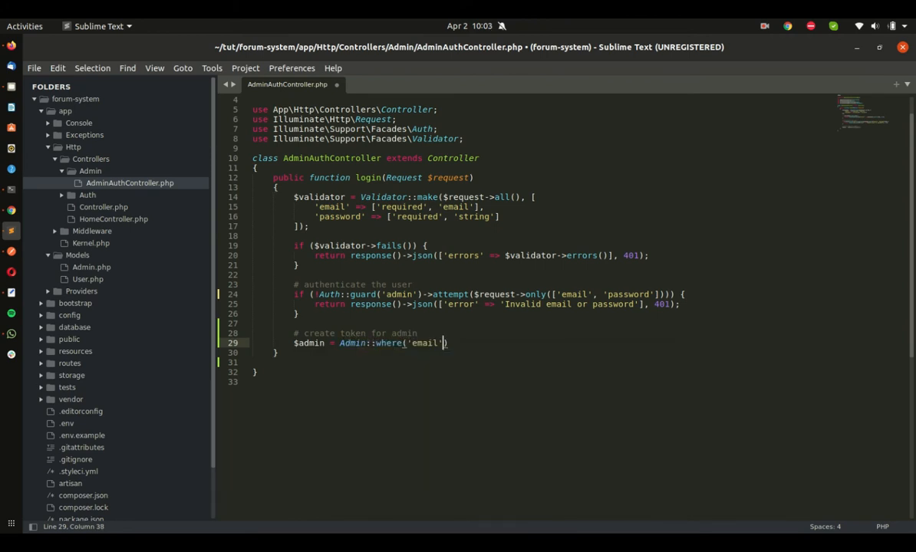
pyautogui.write(', $request')
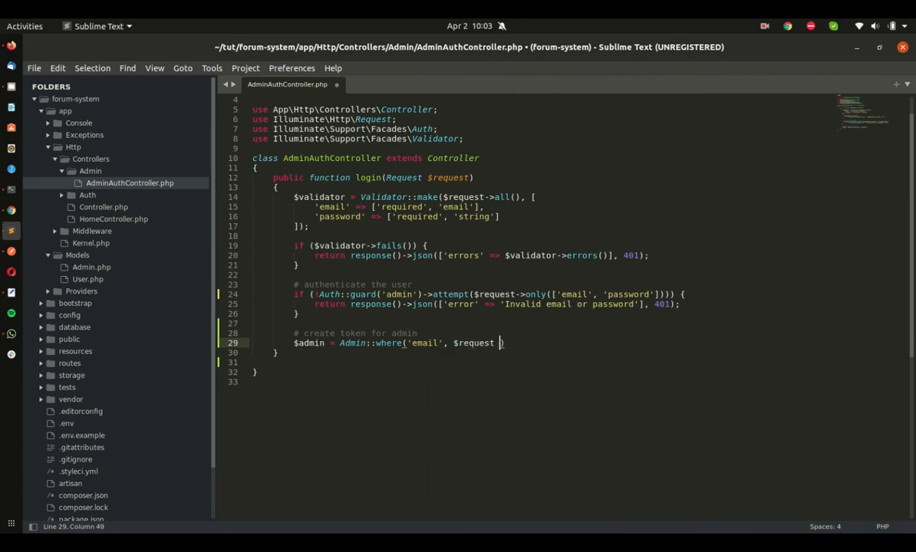
pyautogui.write('->email)')
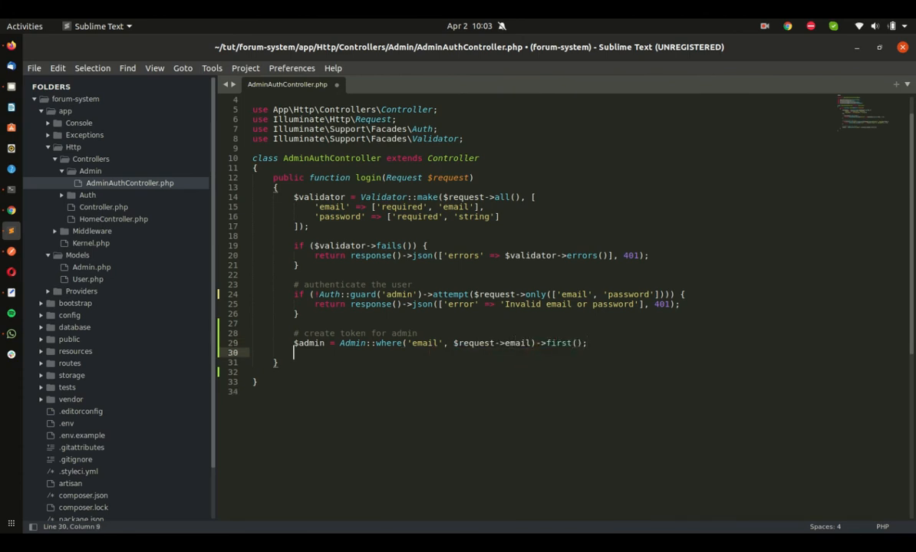
# Issue a 'myapptoken' token and keep its plainTextToken in $token.
pyautogui.write('$token = $admin')
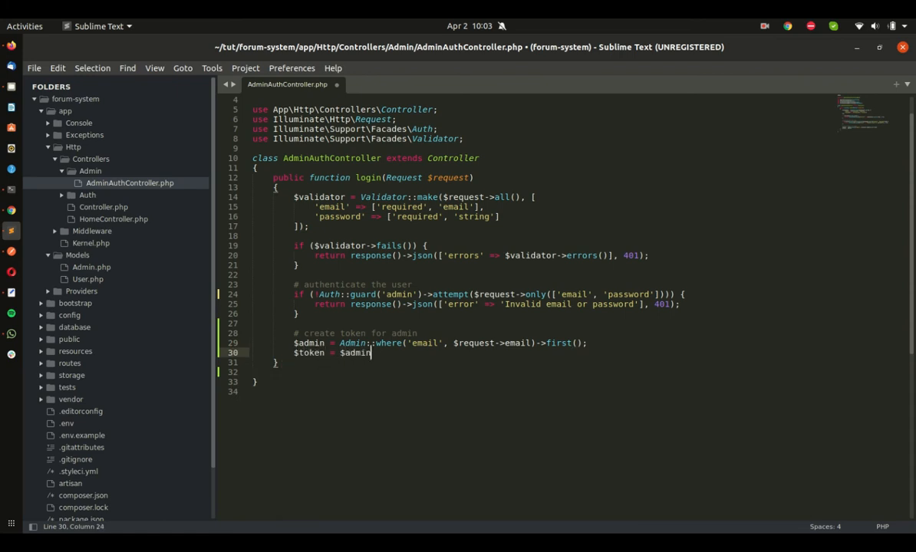
pyautogui.write('->createToken')
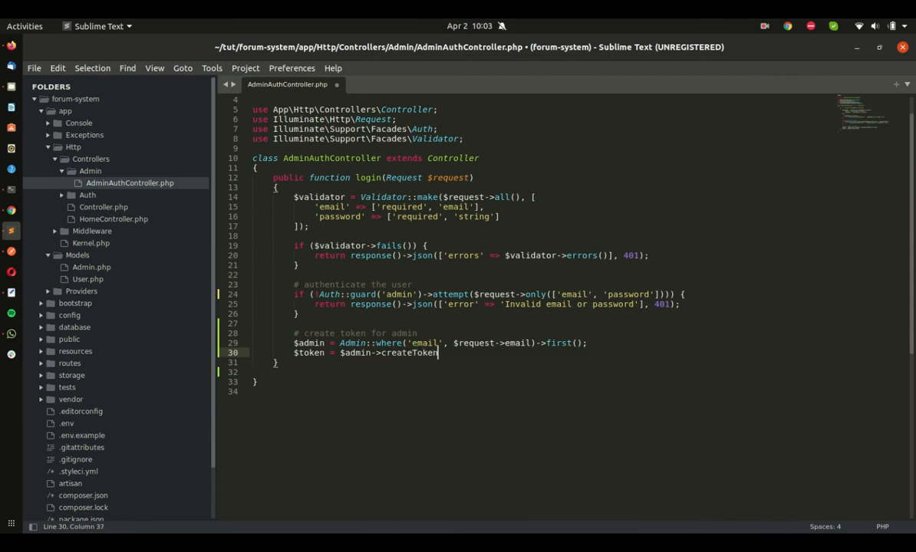
pyautogui.write("('m')")
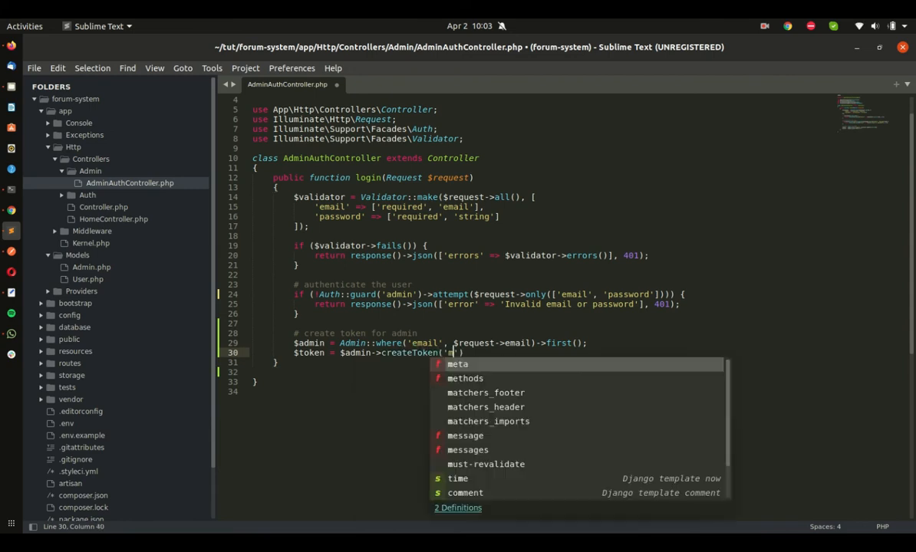
pyautogui.write("yapptoken')")
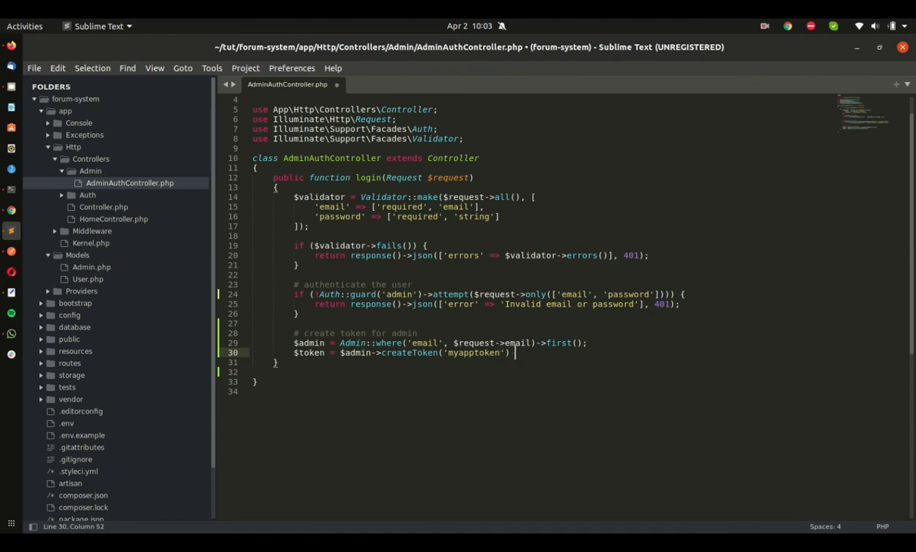
pyautogui.write('->plainText')
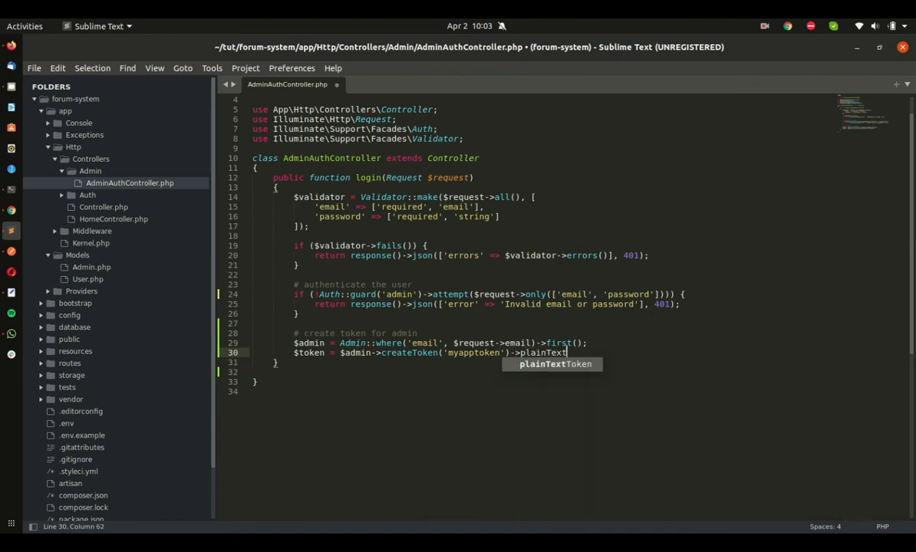
pyautogui.press('Return')
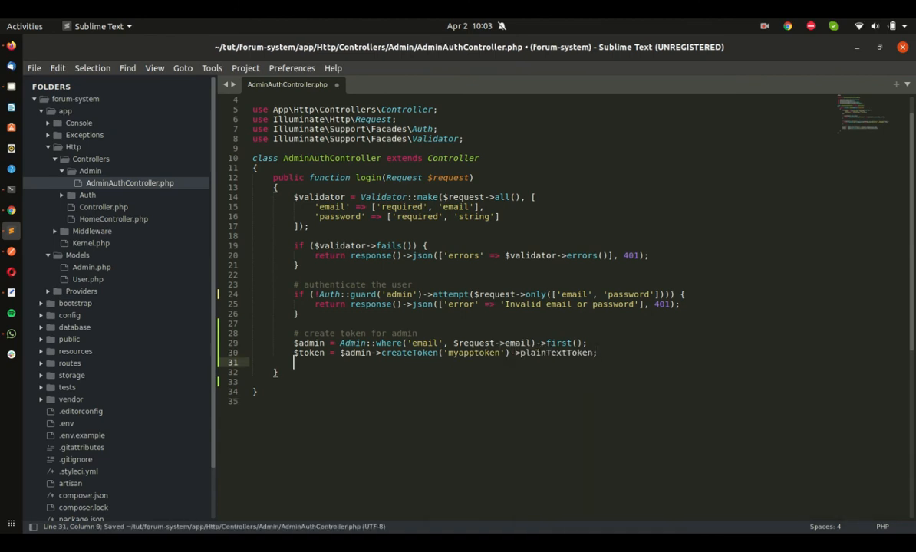
# Return a JSON response with the admin and token and status 200.
pyautogui.write('return response()->json([')
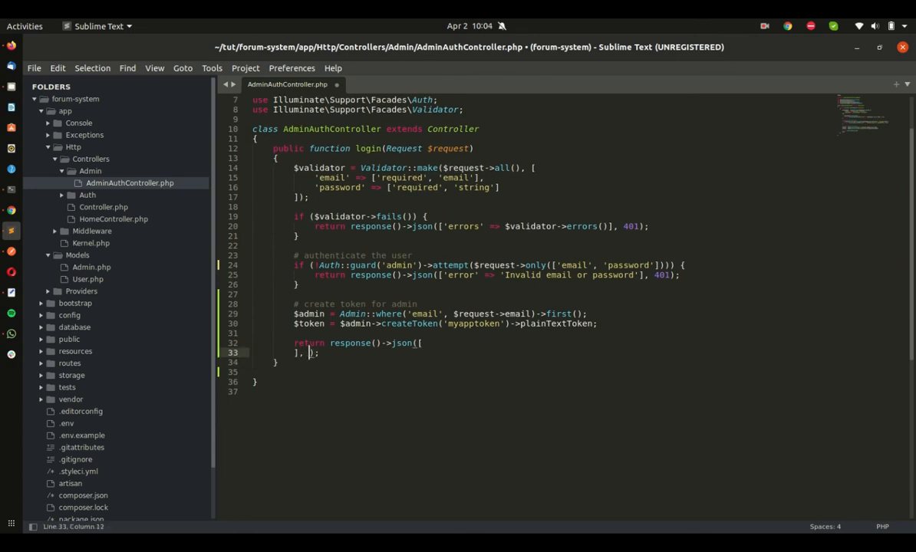
pyautogui.write('200')
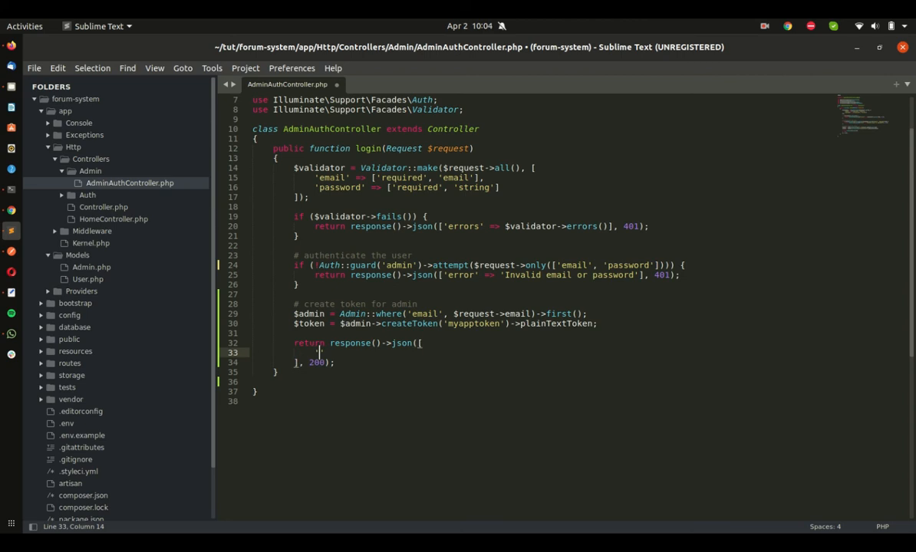
pyautogui.write('admin')
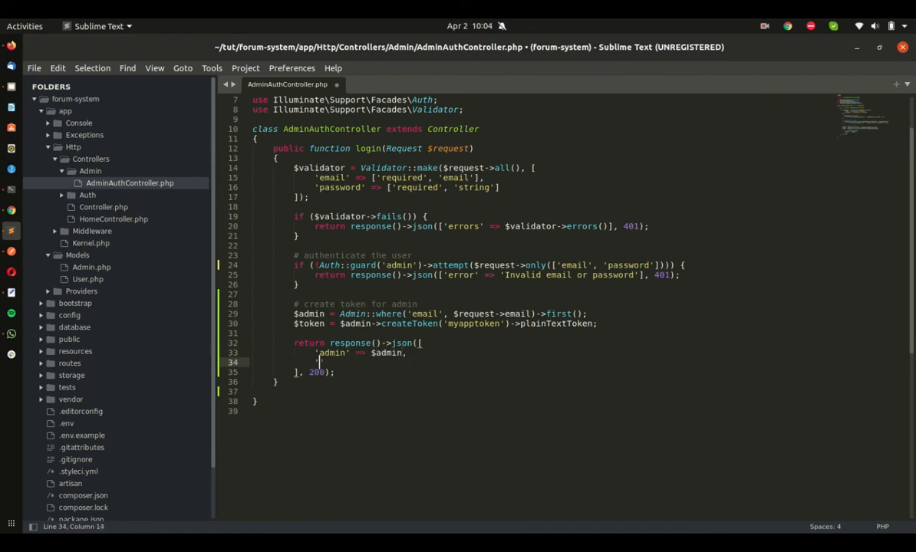
pyautogui.write("'token' => $")
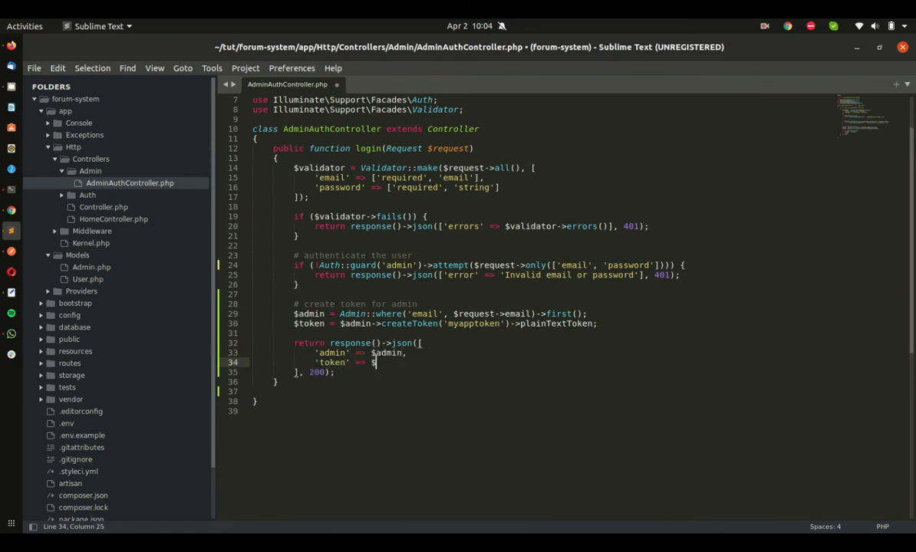
pyautogui.write('token')
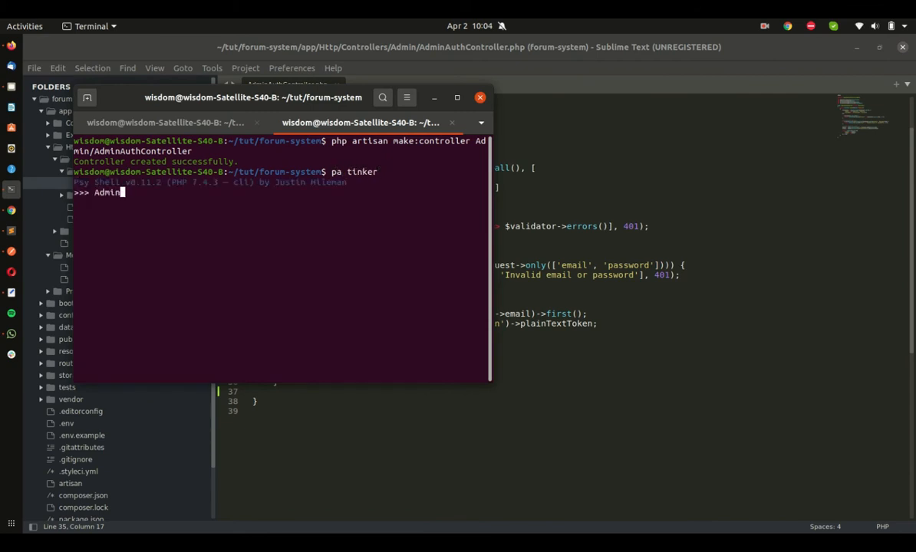
pyautogui.write("::create(['email")
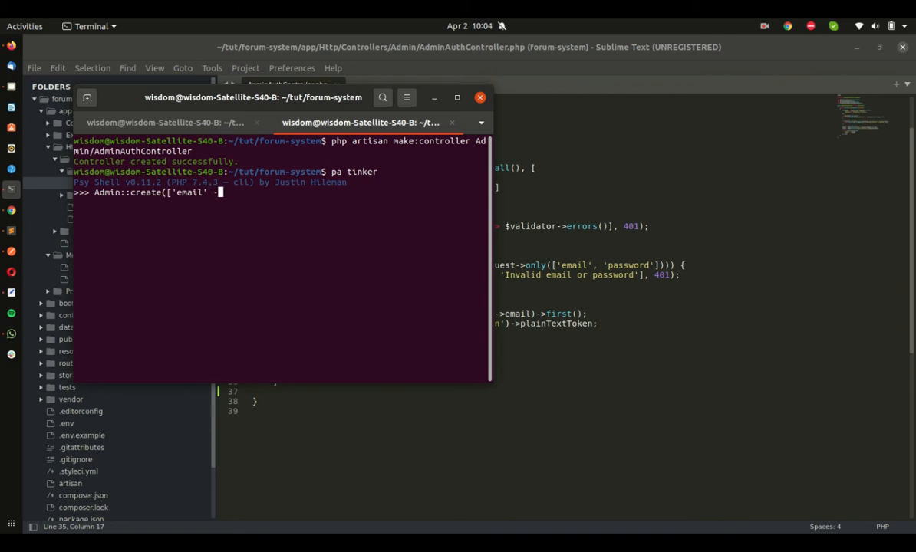
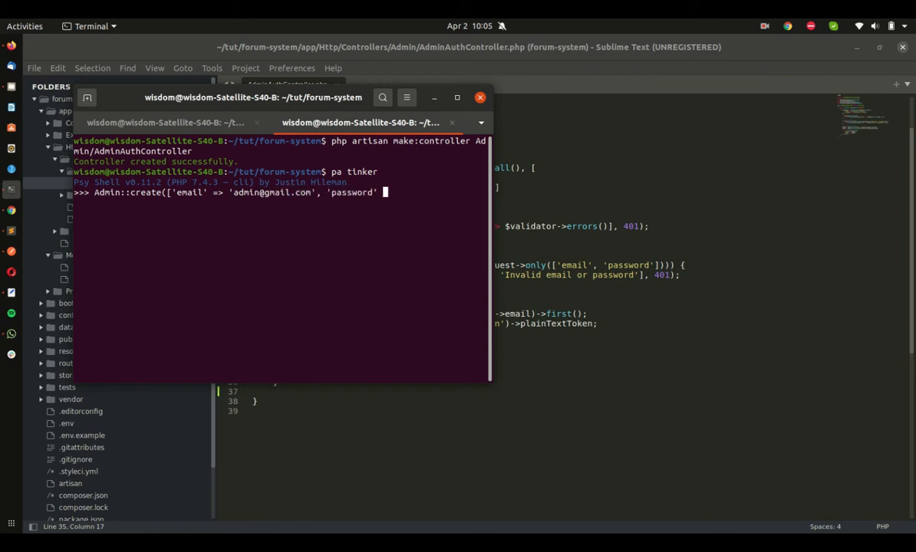
pyautogui.write('=> Hash:')
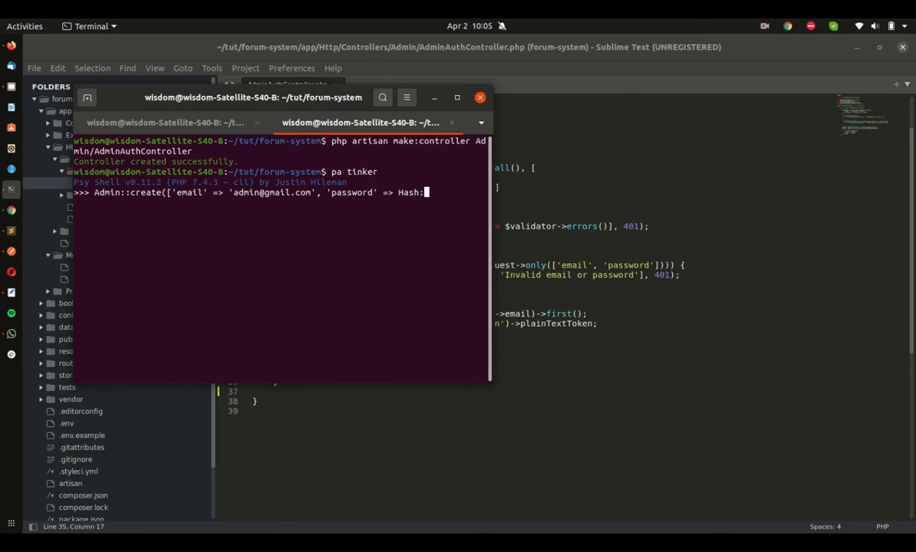
pyautogui.write('make(')
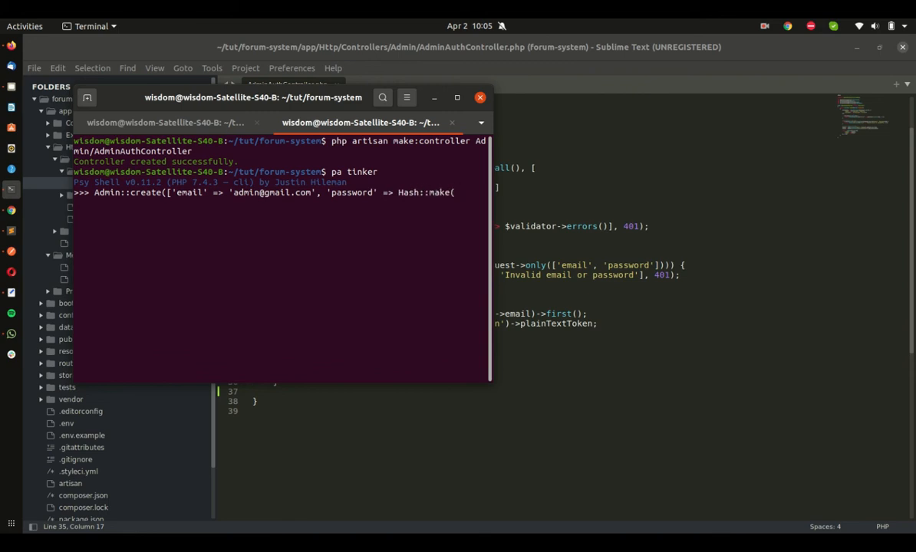
pyautogui.write("'password')]")
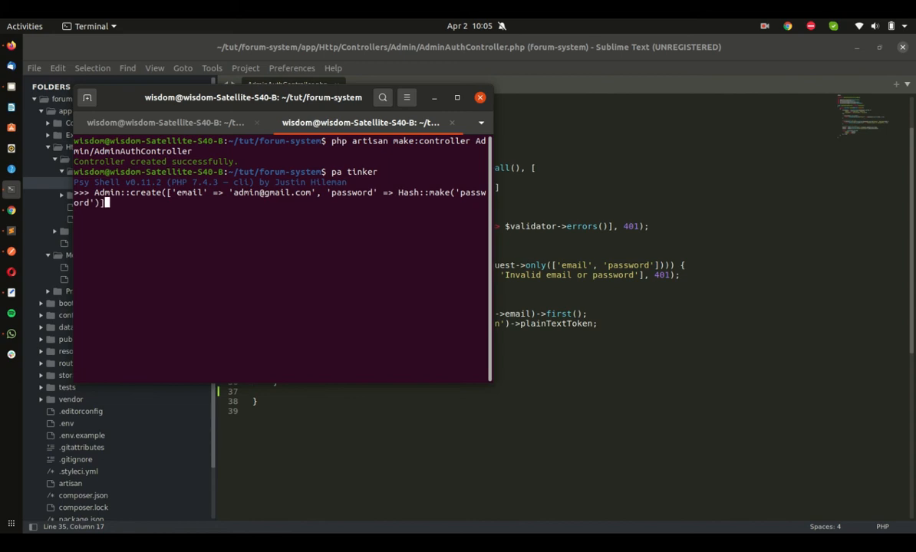
pyautogui.press('Return')
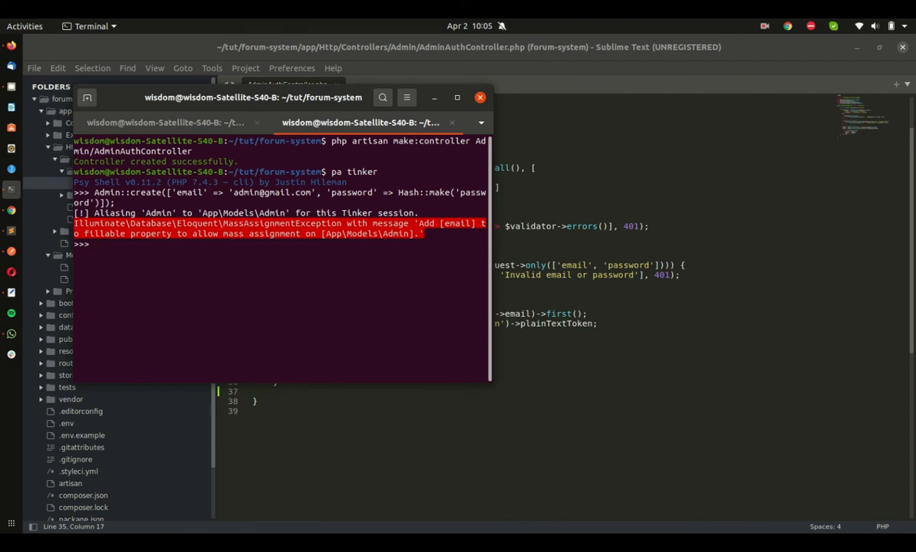
pyautogui.moveTo(563, 188)
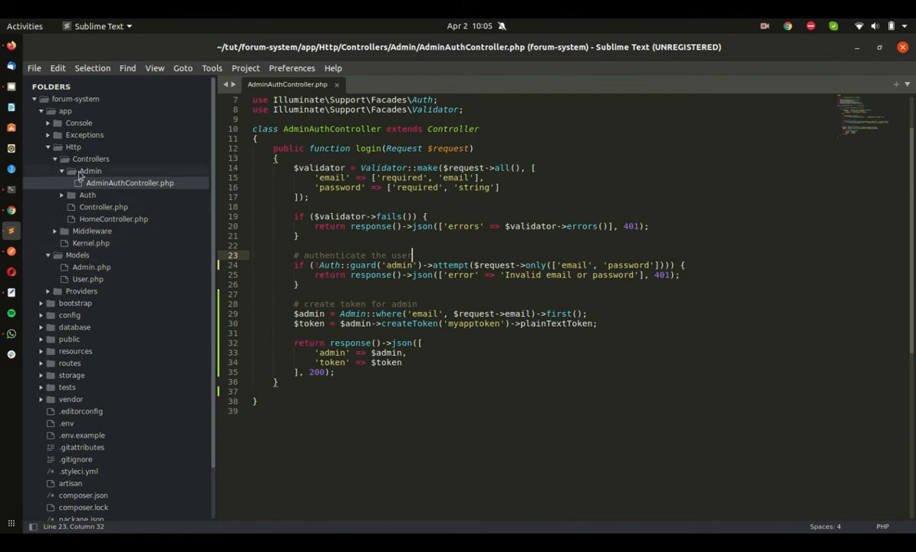
# In Admin.php, add protected $guarded = [] to allow mass assignment.
pyautogui.click(92, 267)
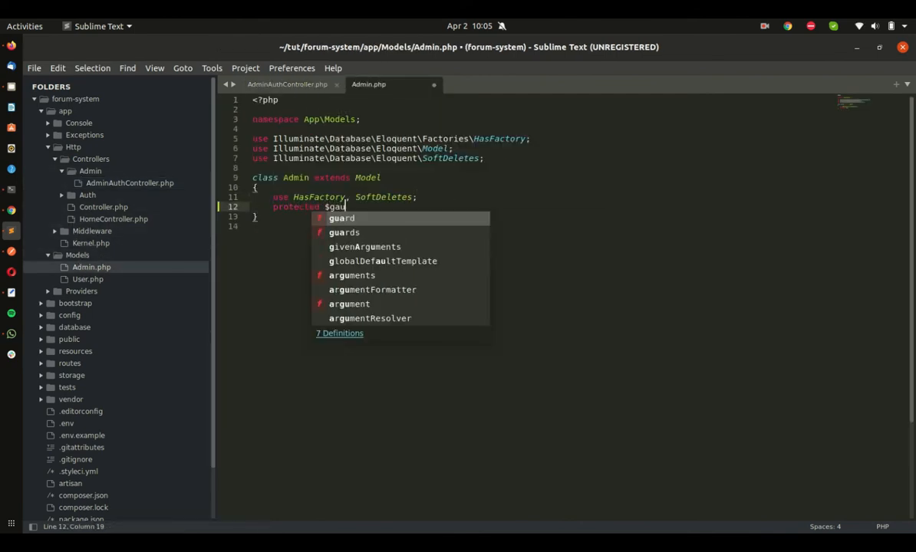
pyautogui.write('arded =')
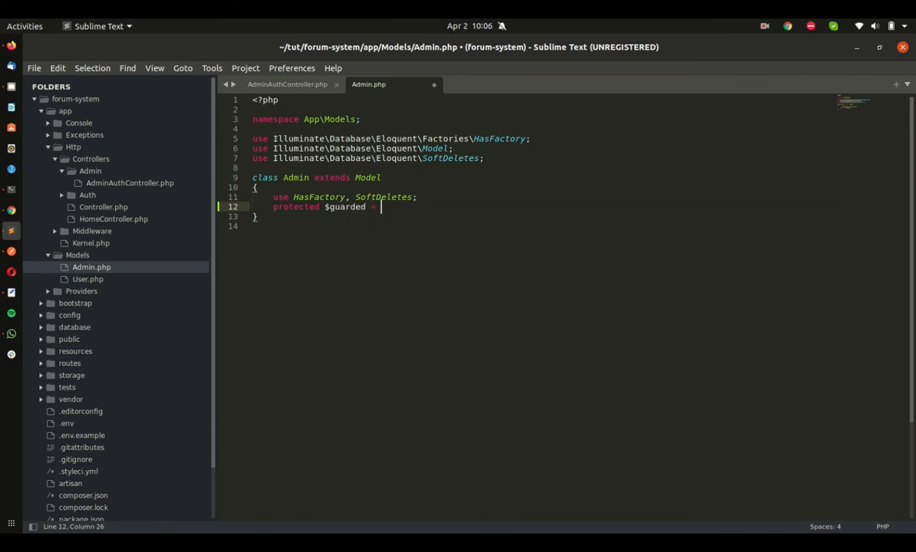
pyautogui.write('[];')
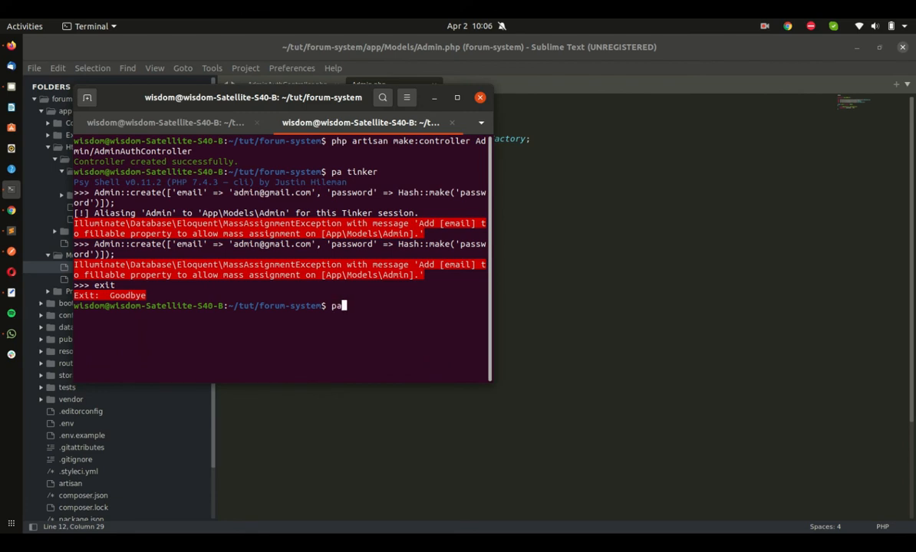
# Start a fresh php artisan tinker session.
pyautogui.write('ph')
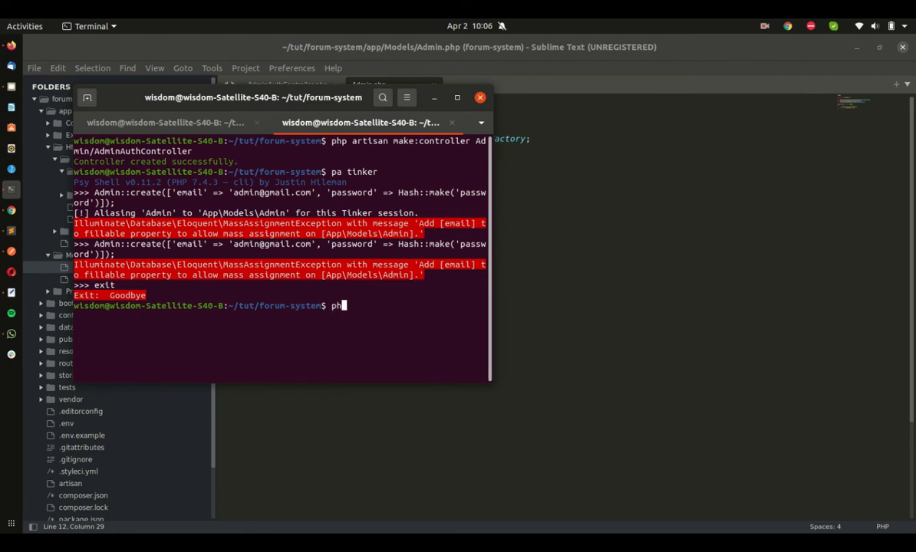
pyautogui.write('p artisan tinker')
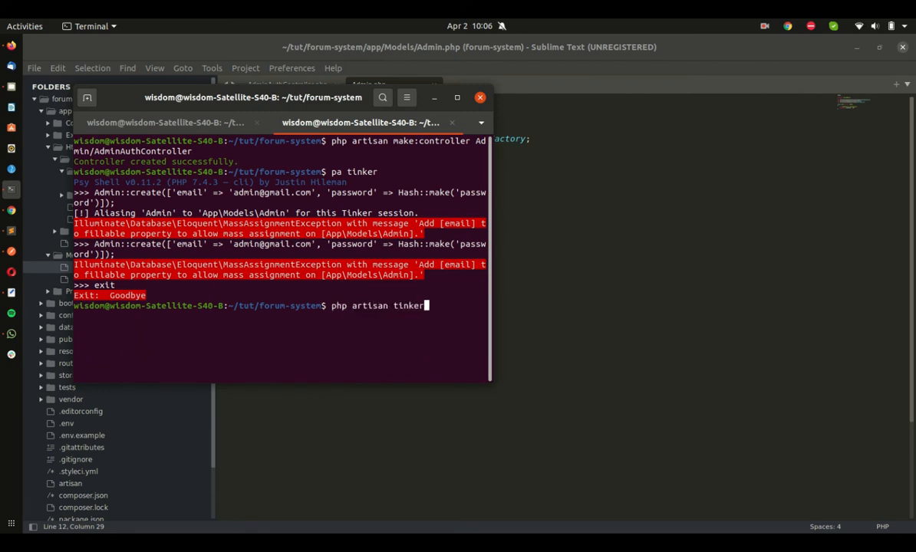
pyautogui.press('Return')
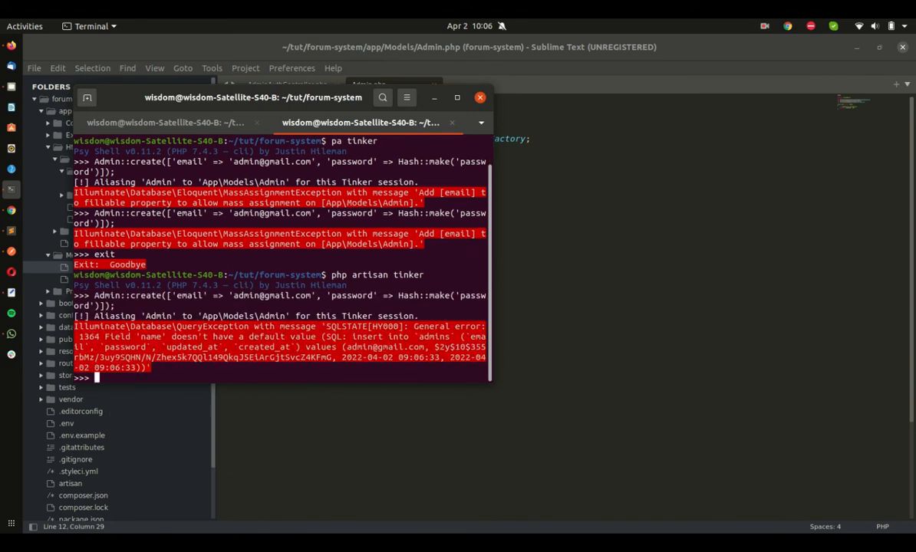
pyautogui.write('Admin::c')
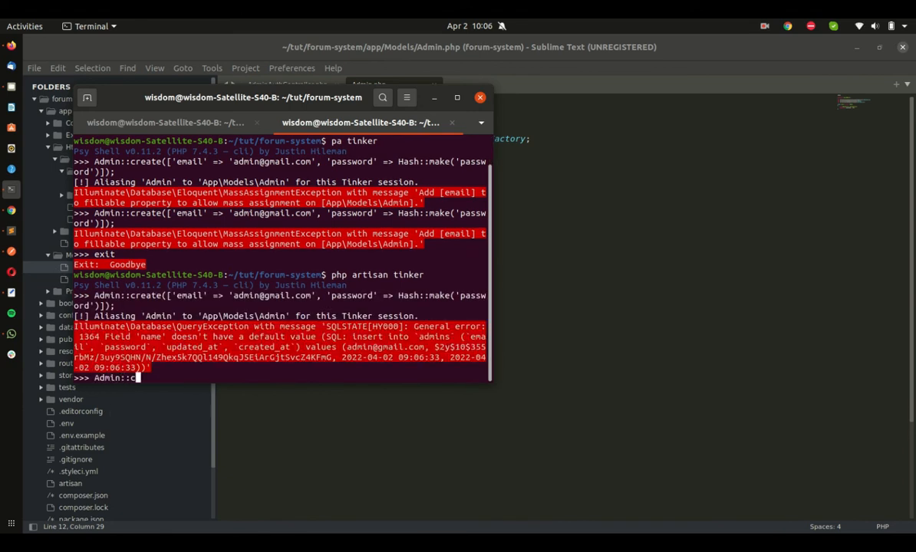
pyautogui.write("reate(['")
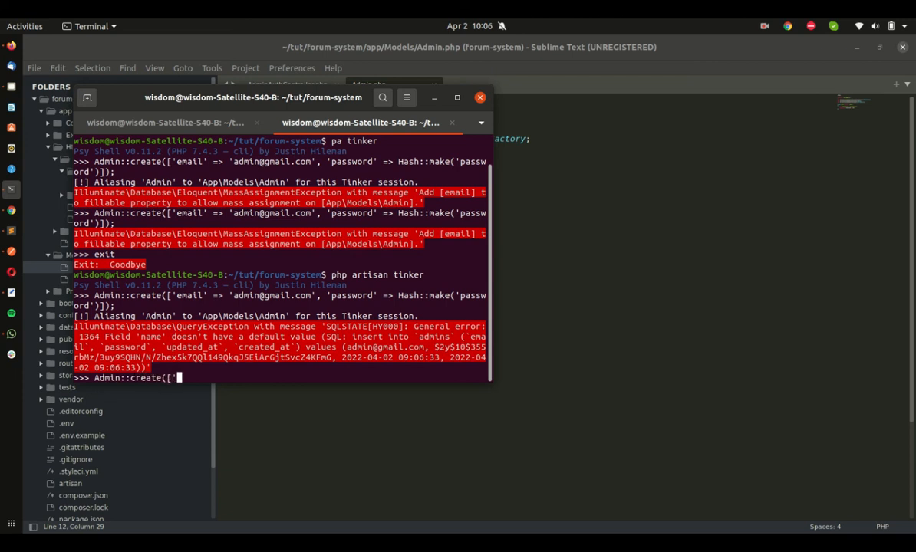
pyautogui.write("name' =>")
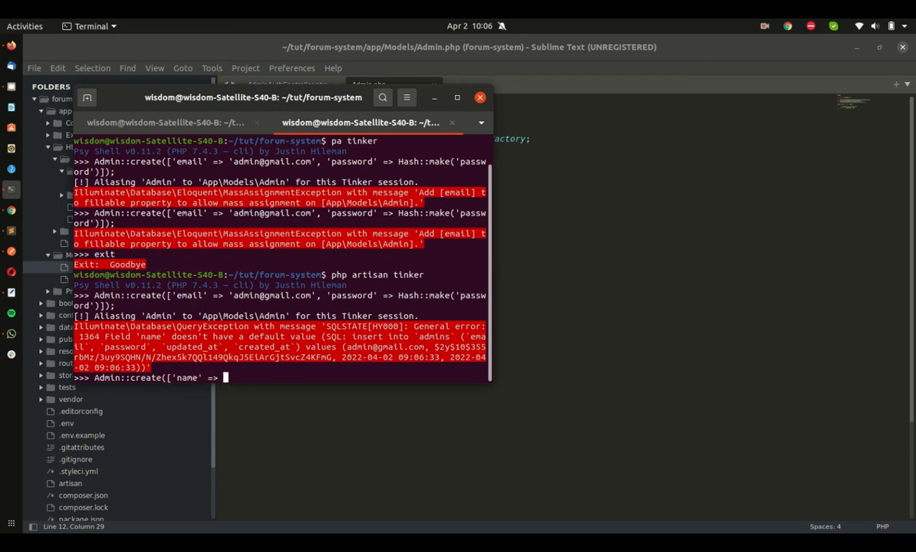
pyautogui.write("'Admin', 'email' =>")
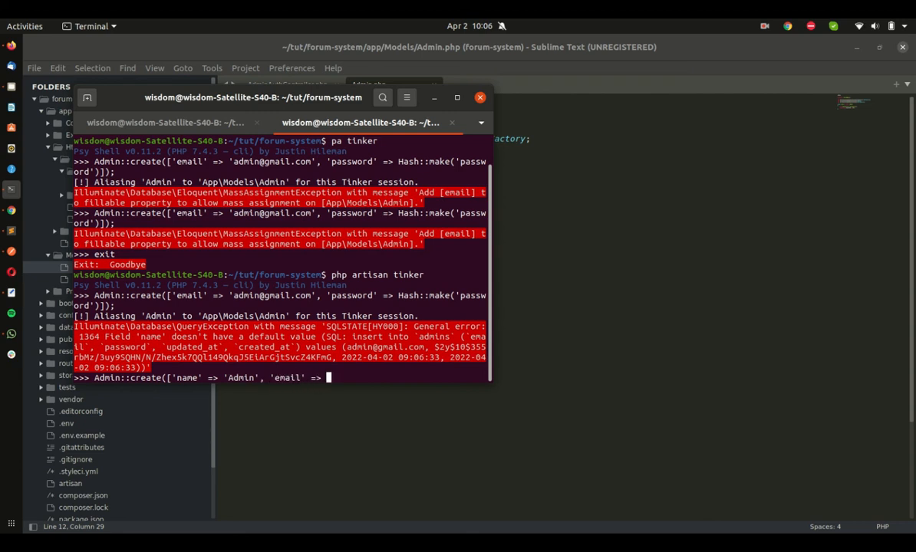
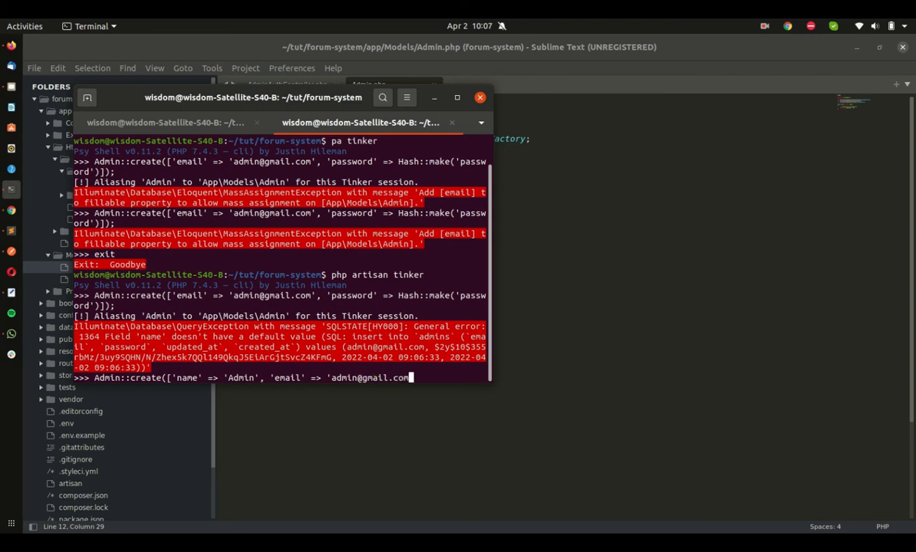
pyautogui.write(", 'password' =")
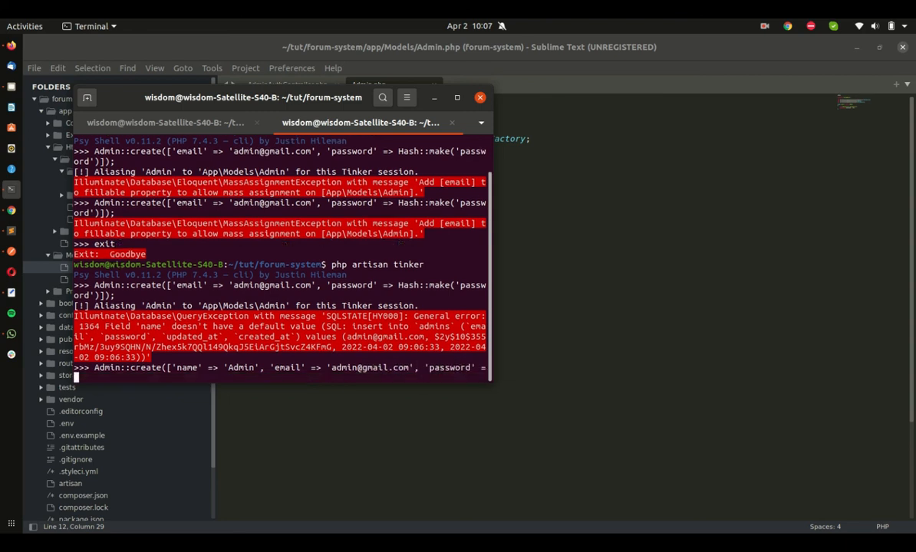
pyautogui.press('Return')
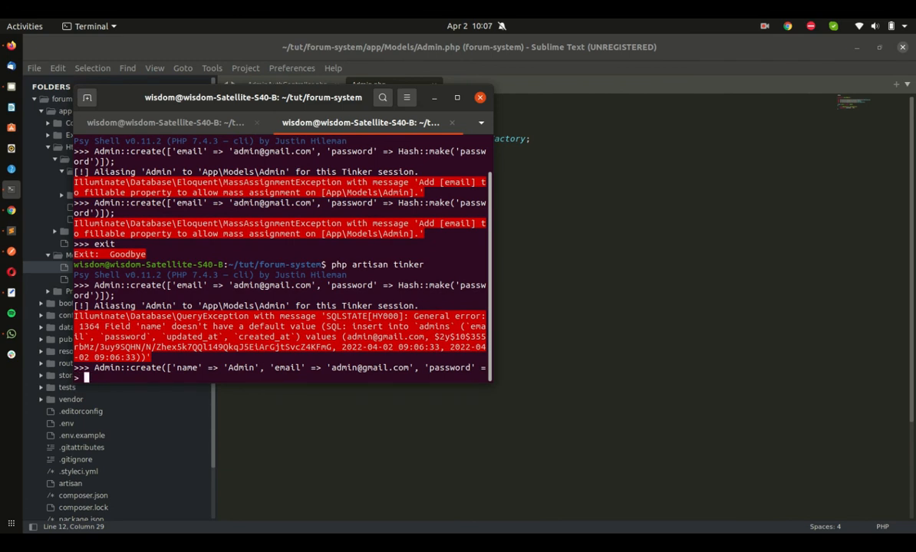
pyautogui.write('Hash::make')
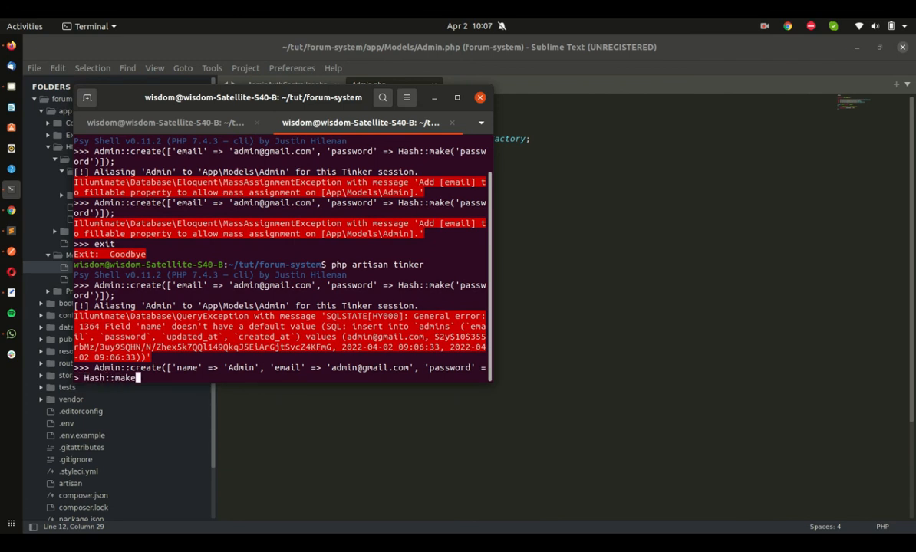
pyautogui.write("('password')")
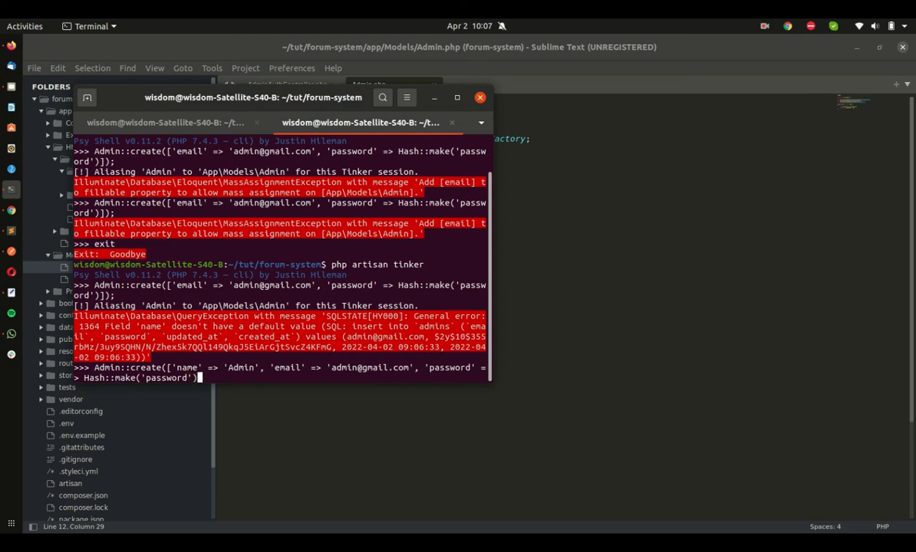
pyautogui.press('Return')
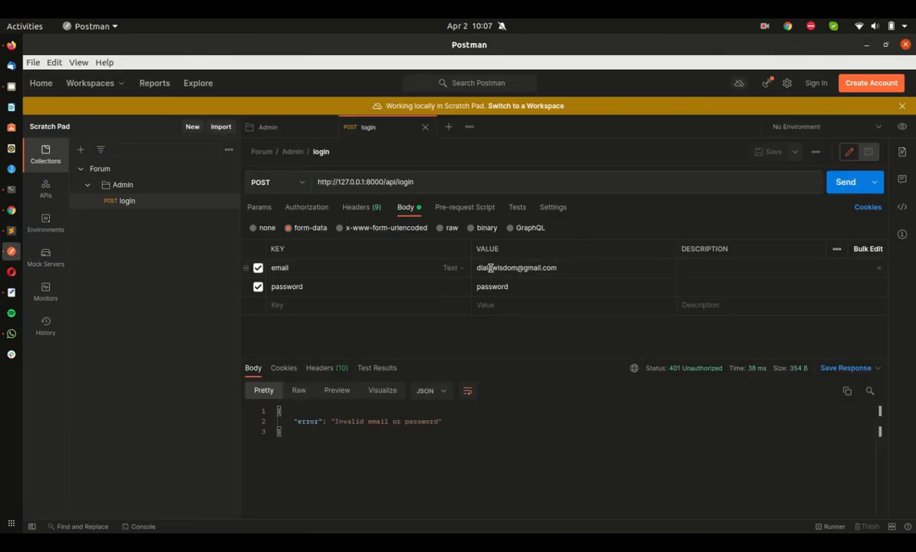
pyautogui.doubleClick(497, 267)
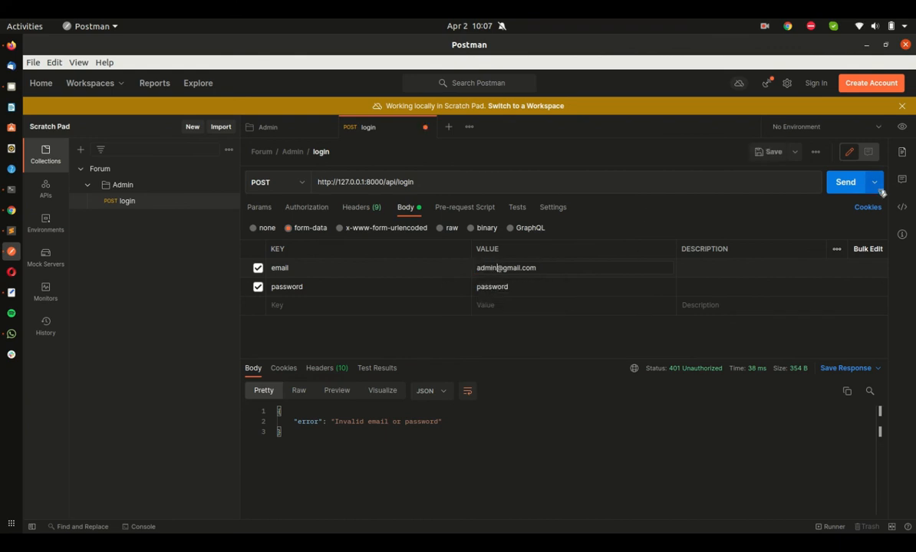
pyautogui.click(844, 181)
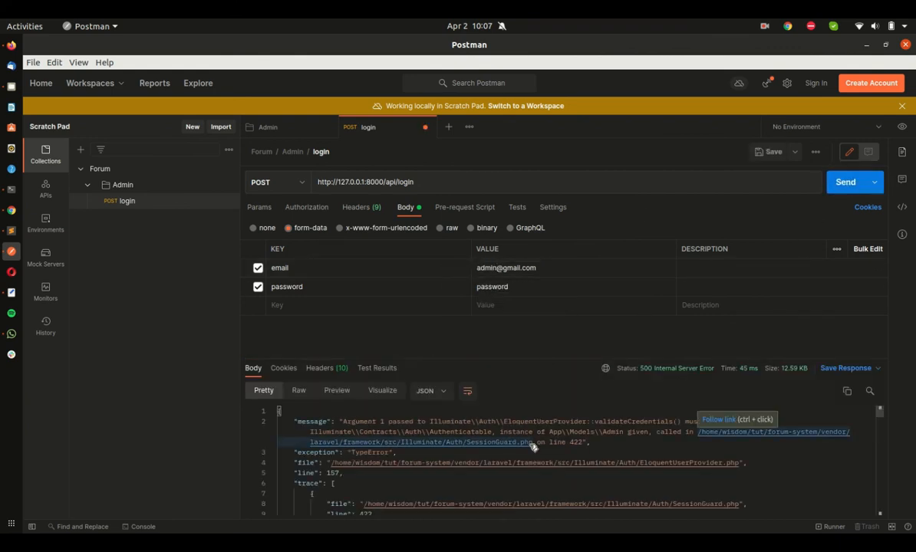
pyautogui.scroll(-3)
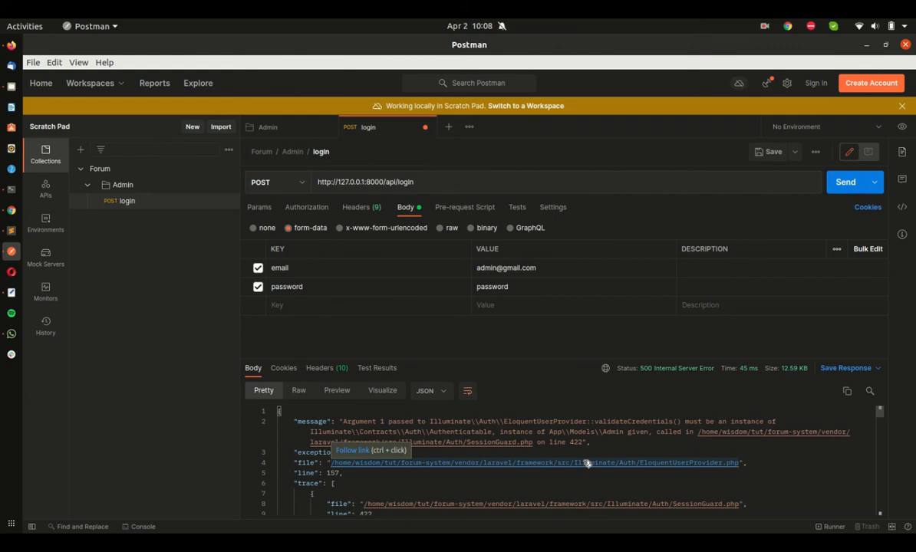
pyautogui.moveTo(810, 150)
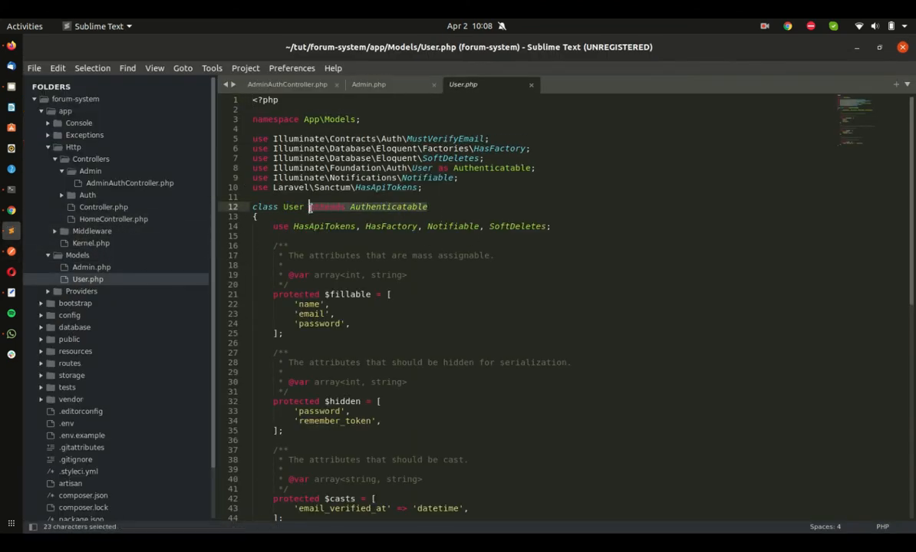
# Make Admin extend Authenticatable with the Illuminate\Foundation\Auth\User import from User.php and save.
pyautogui.click(368, 82)
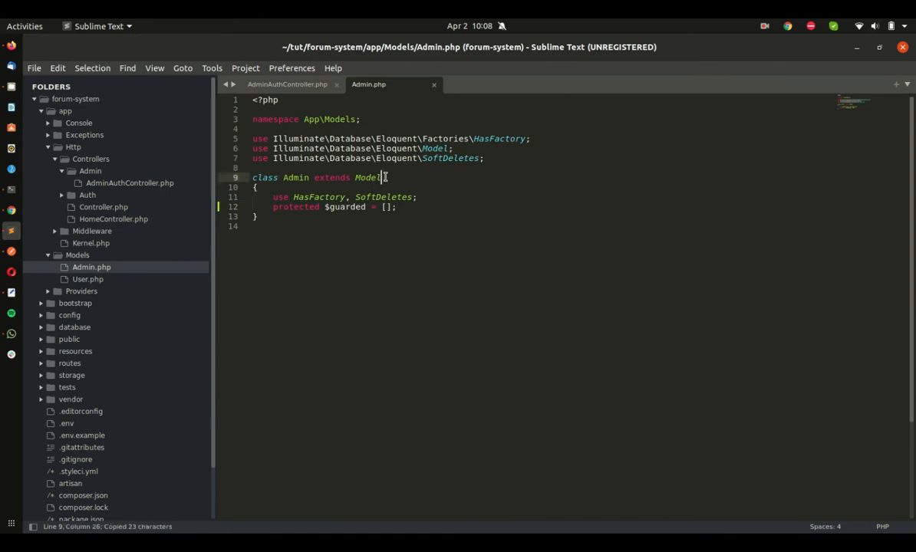
pyautogui.write('Authenticatable')
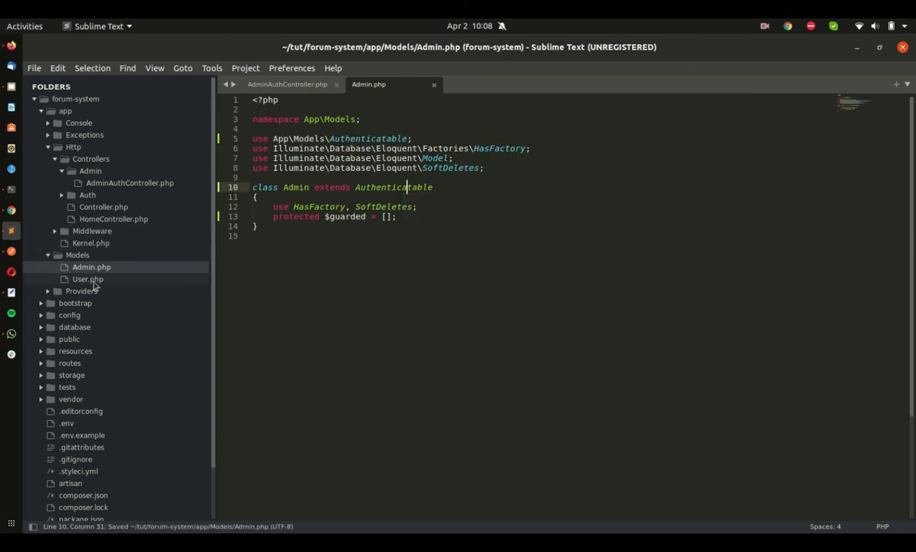
pyautogui.click(86, 279)
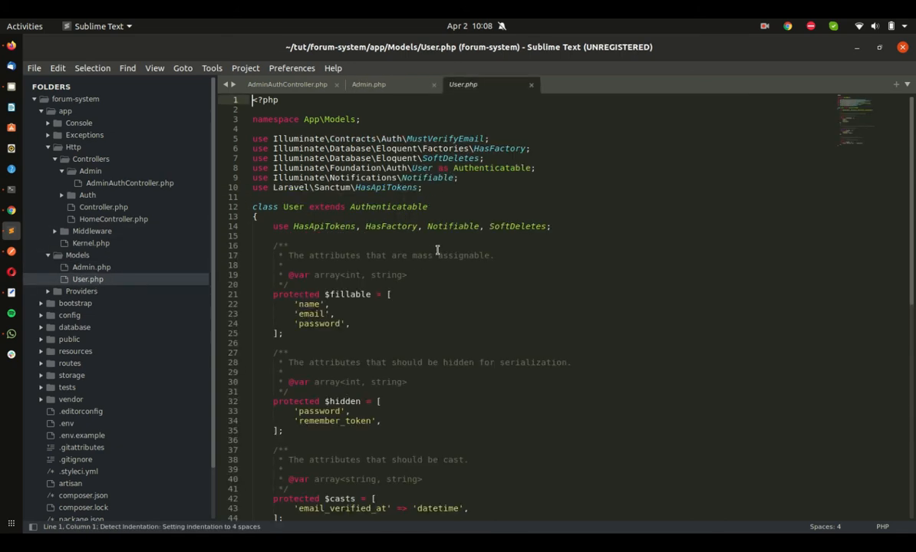
pyautogui.click(537, 167)
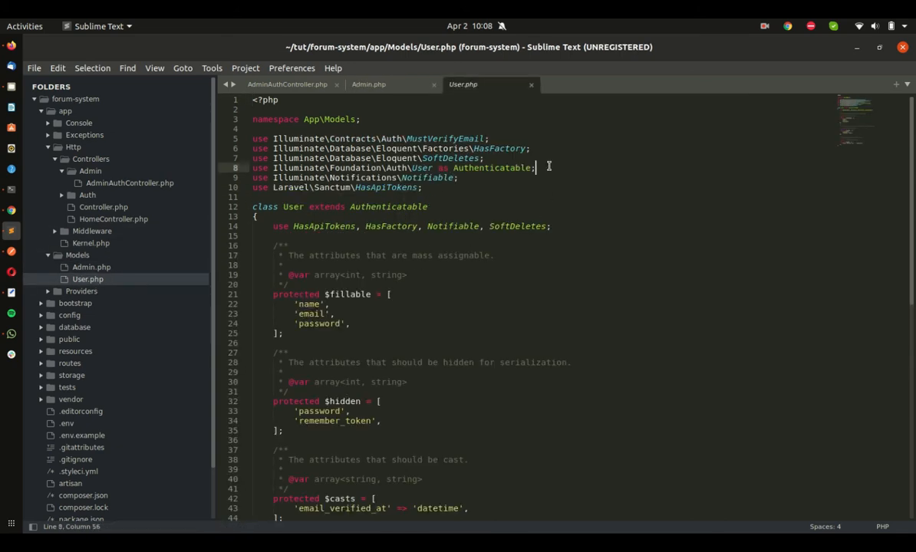
pyautogui.tripleClick(383, 167)
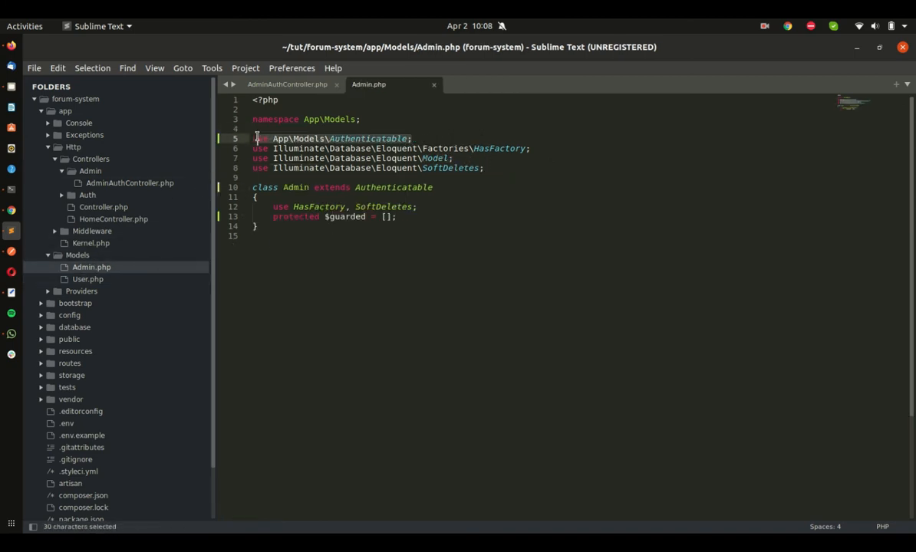
pyautogui.write('Illuminate\\Foundation\\Auth\\User as Authenticatable')
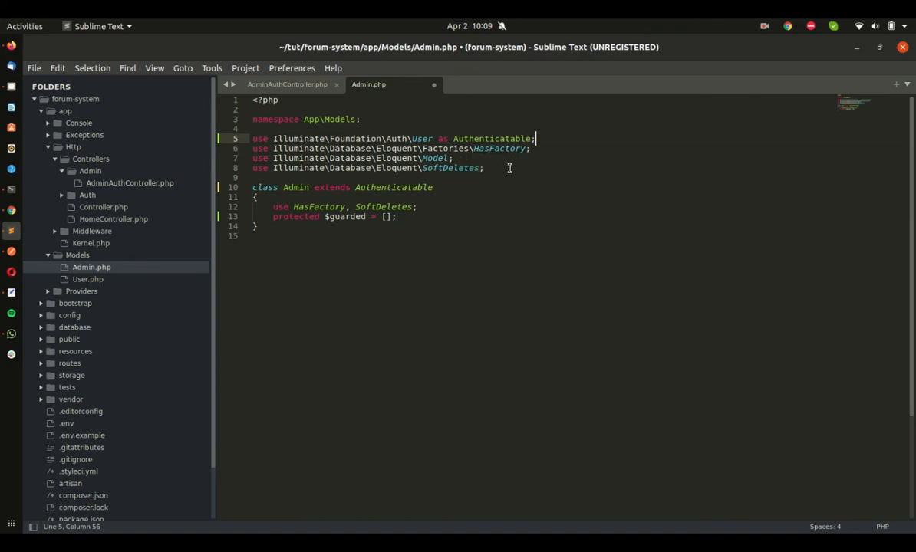
pyautogui.press('ctrl+s')
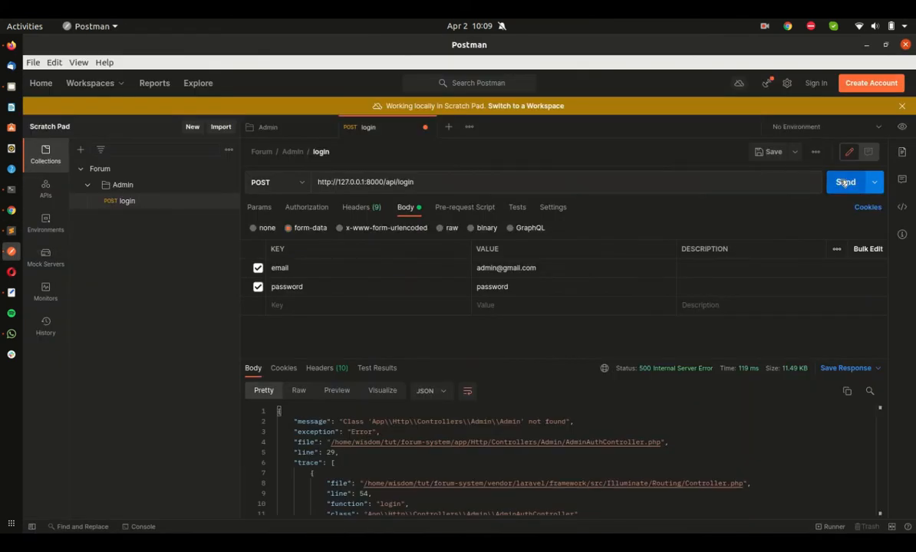
# Resend the login request in Postman, now failing with Admin class not found.
pyautogui.click(843, 181)
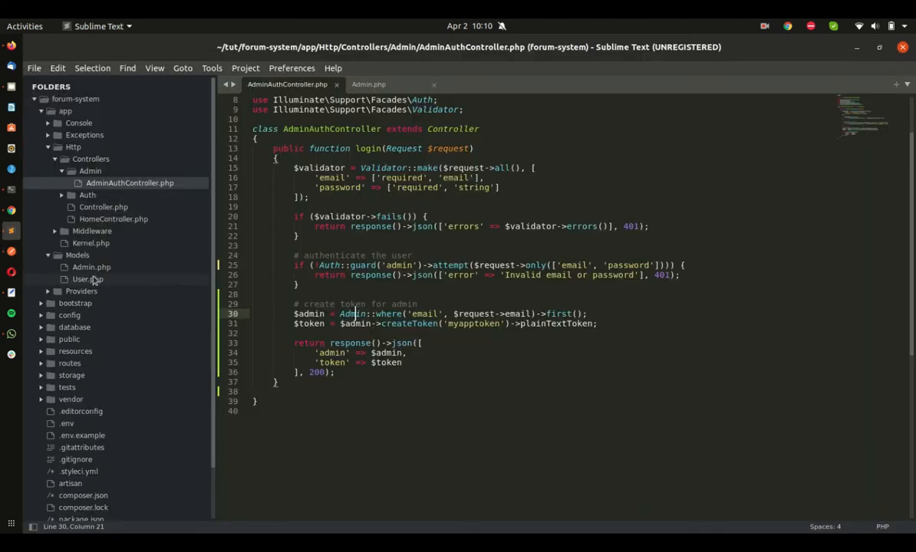
# Copy the User model's code into Admin.php and rename the class to Admin.
pyautogui.click(368, 84)
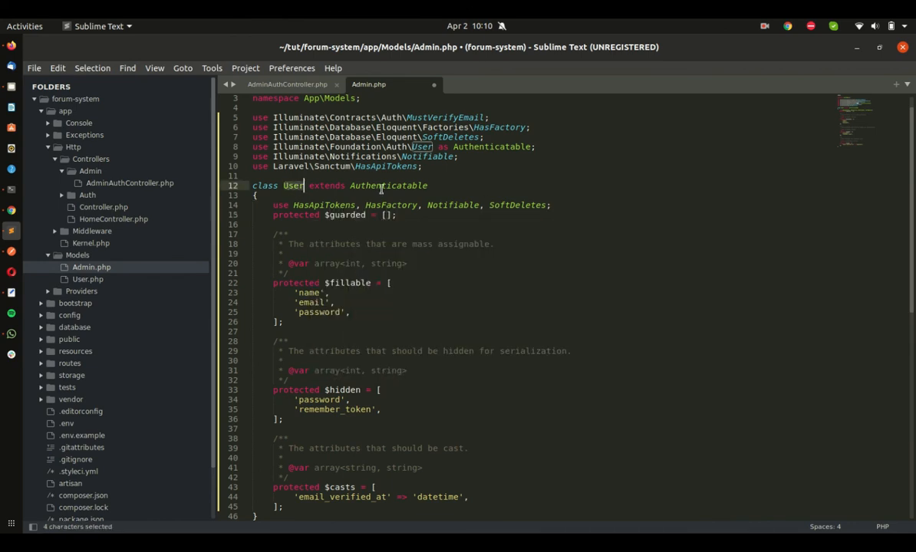
pyautogui.write('Admin')
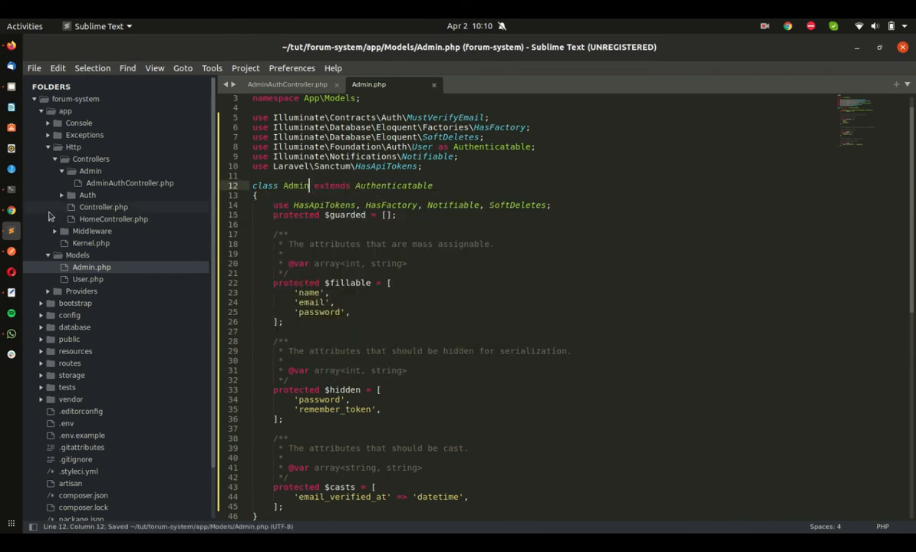